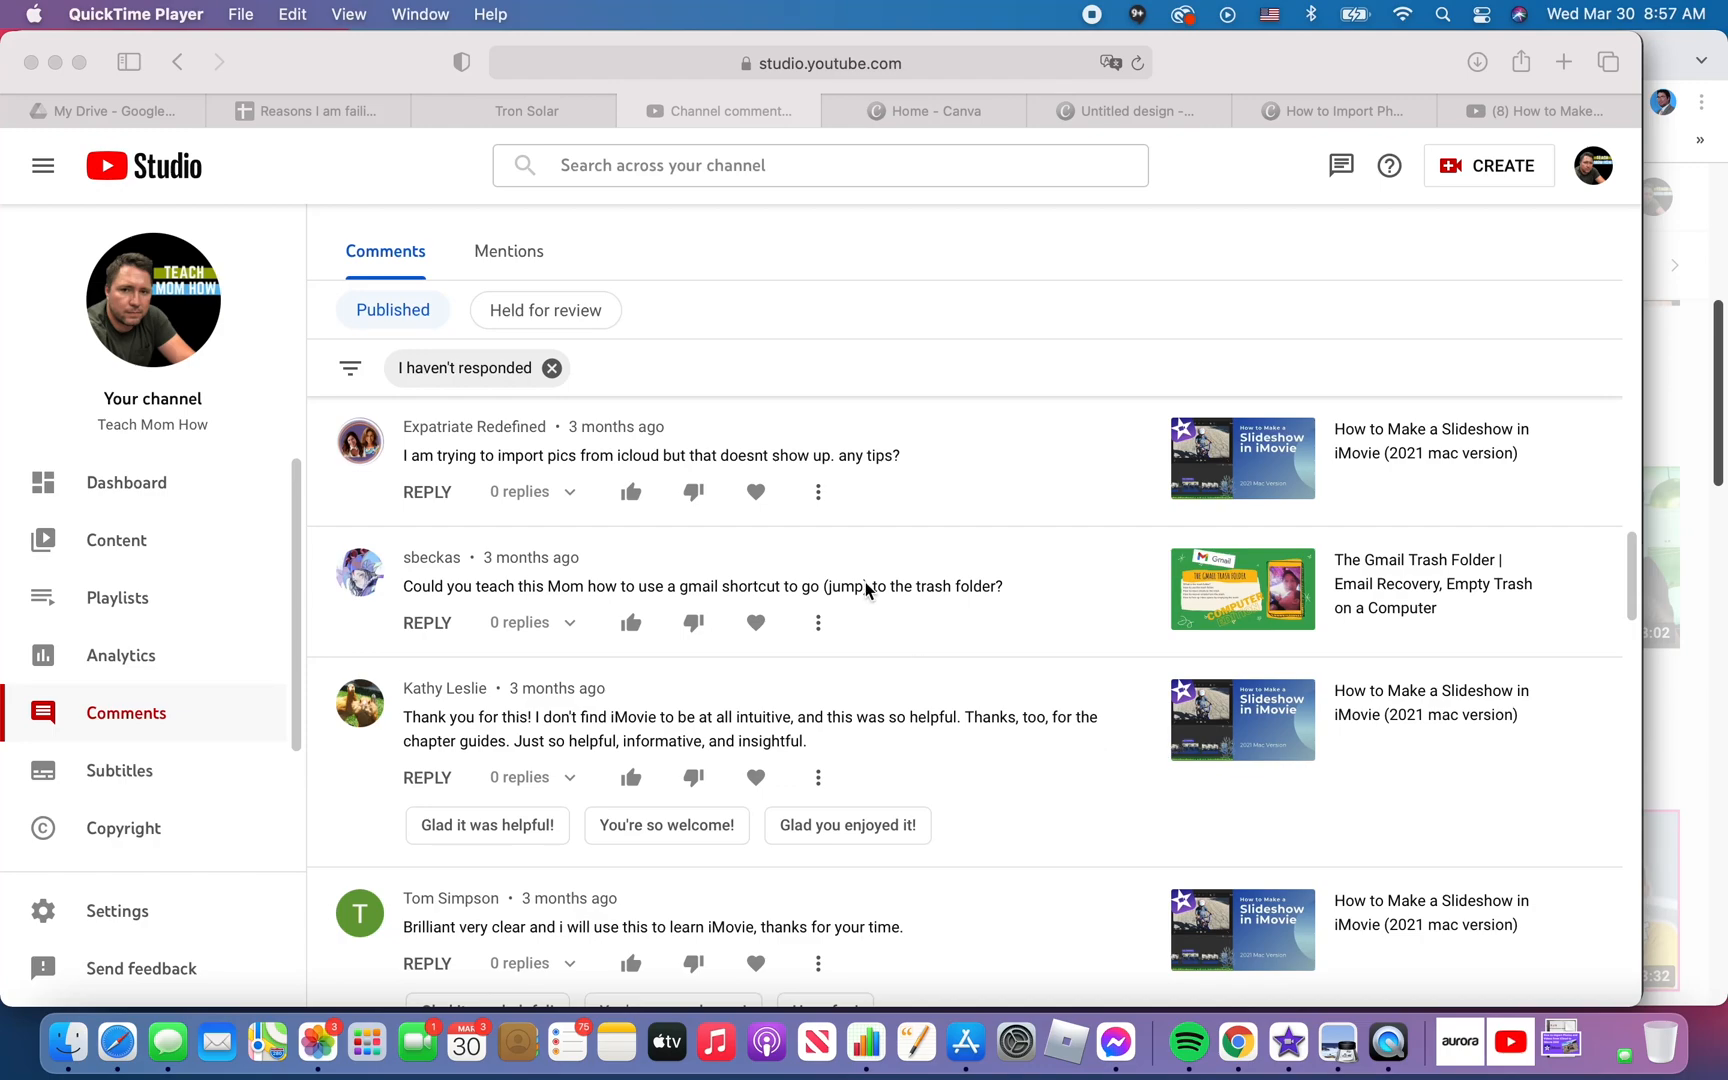
mouse_move(348, 438)
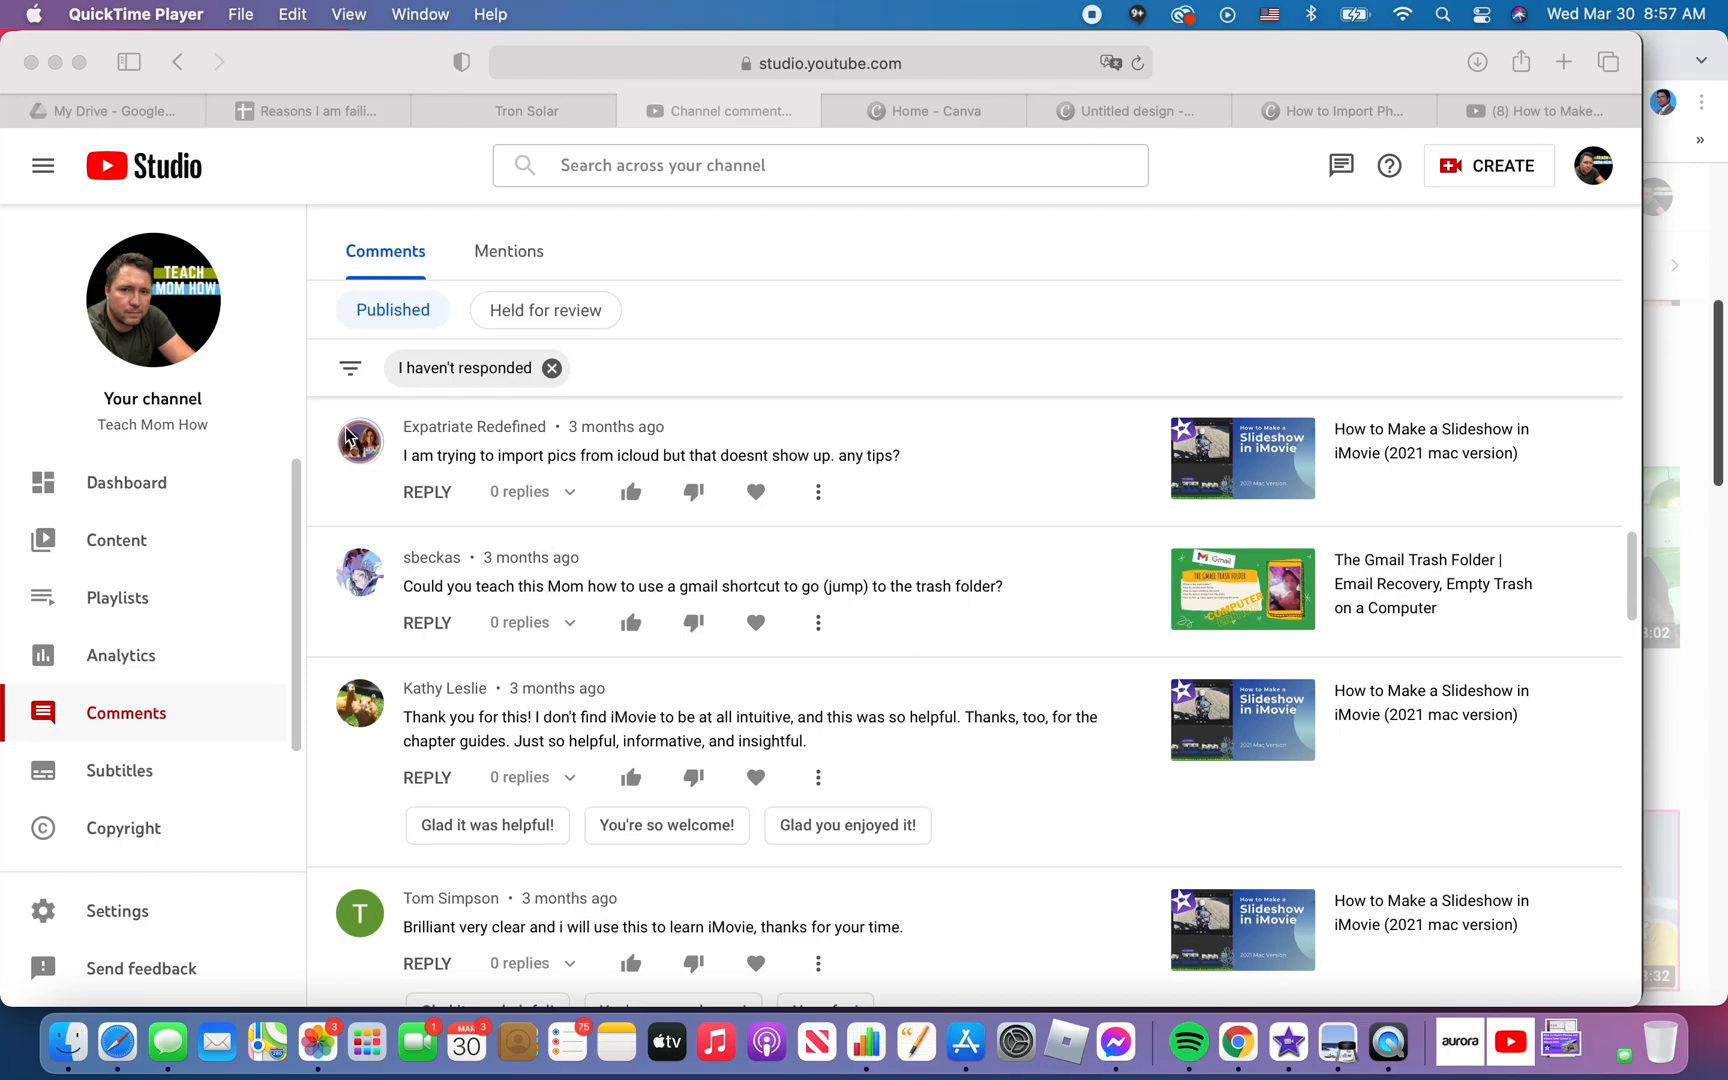
mouse_move(336, 430)
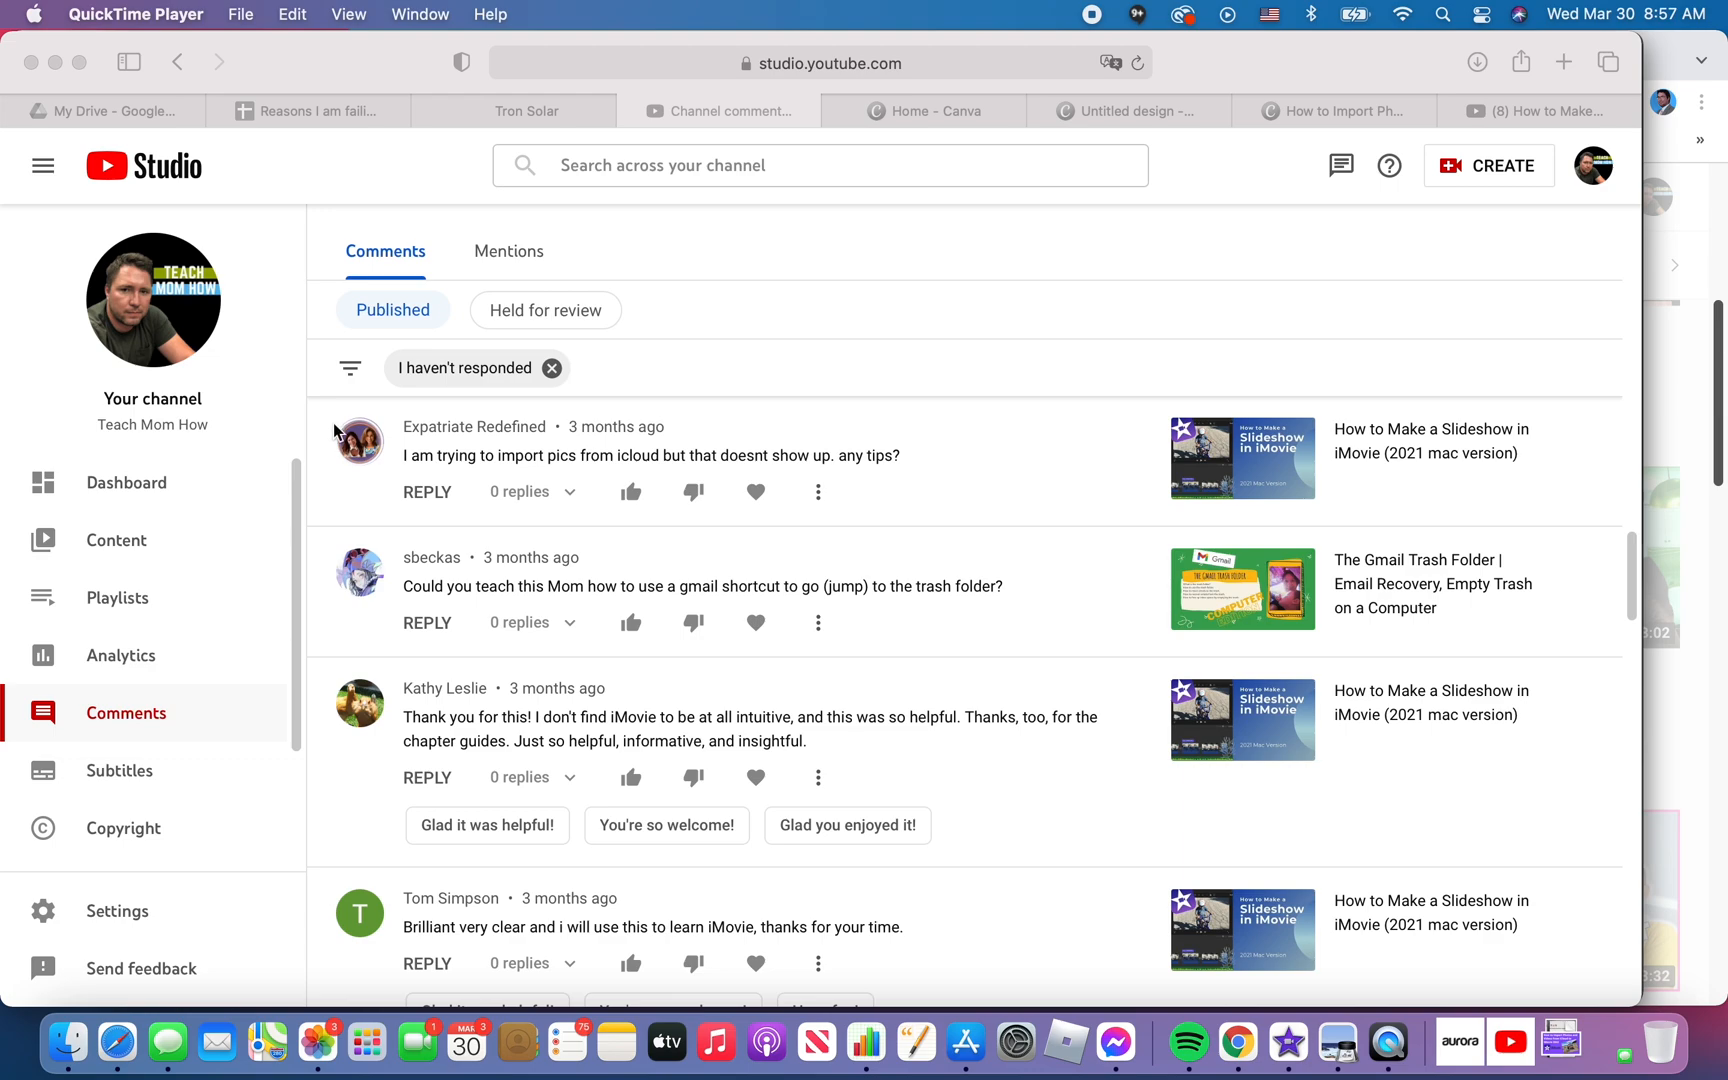
mouse_move(346, 432)
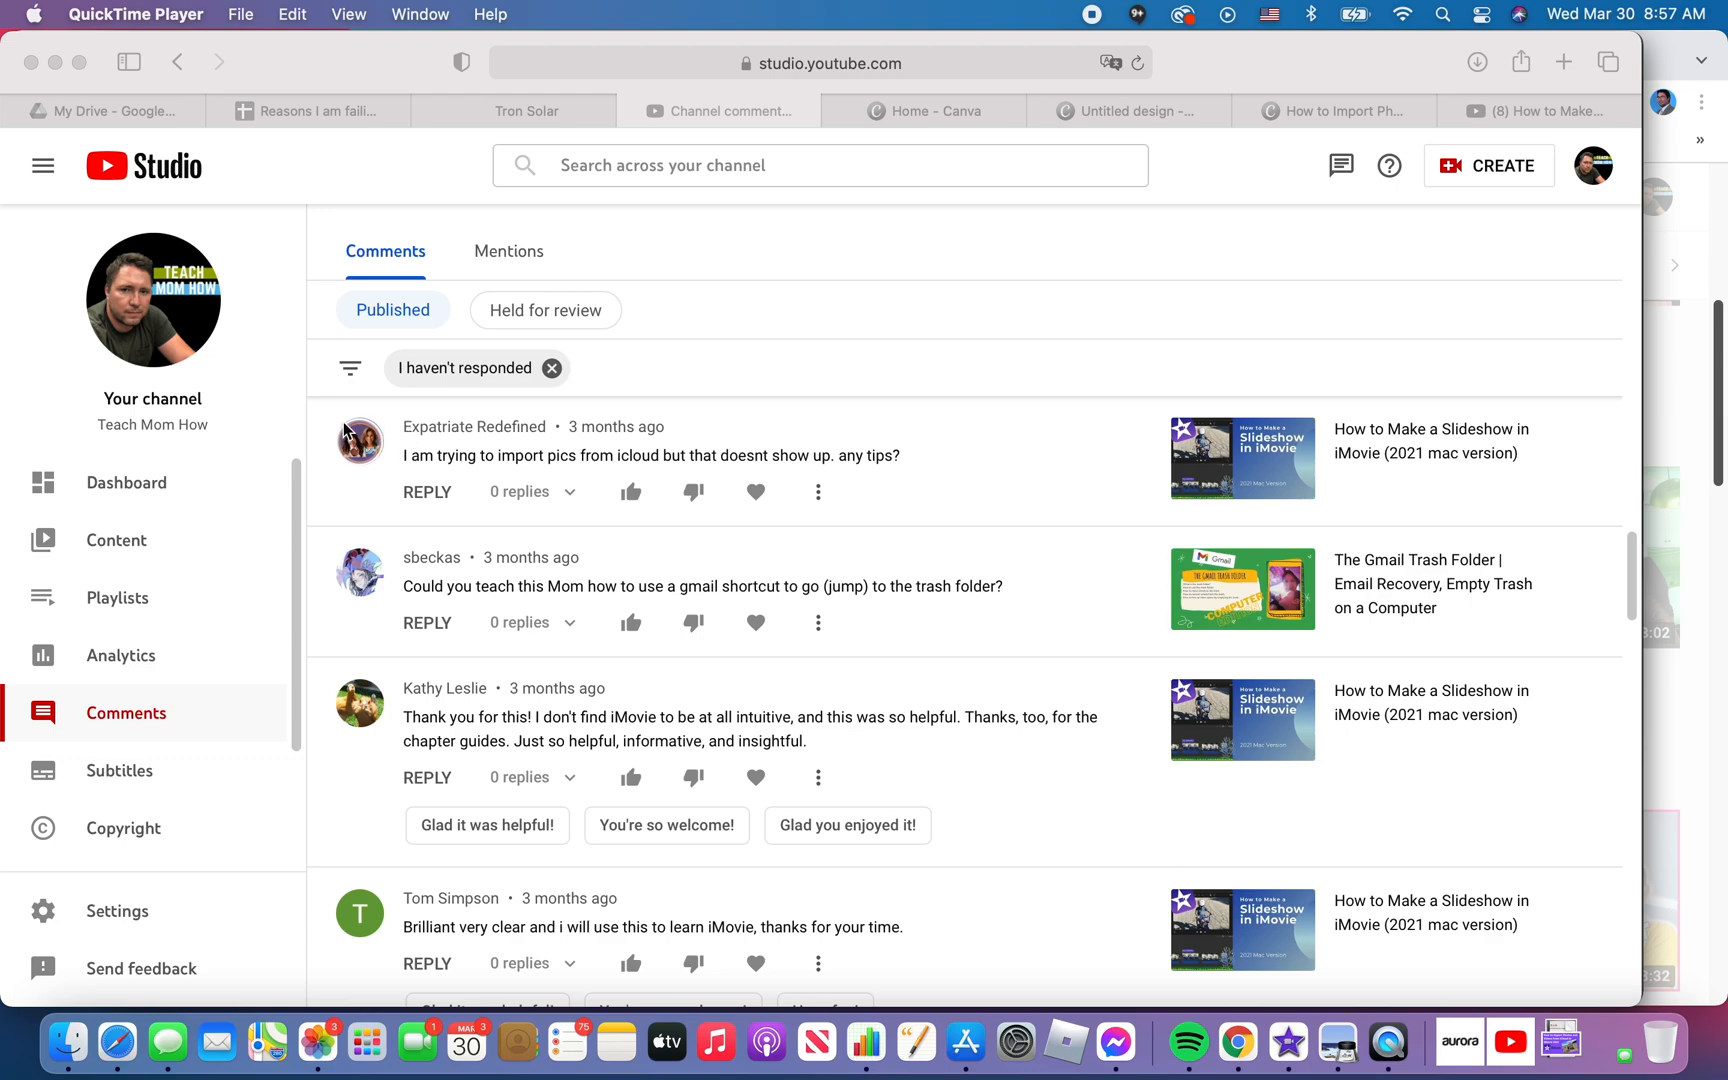
mouse_move(418, 440)
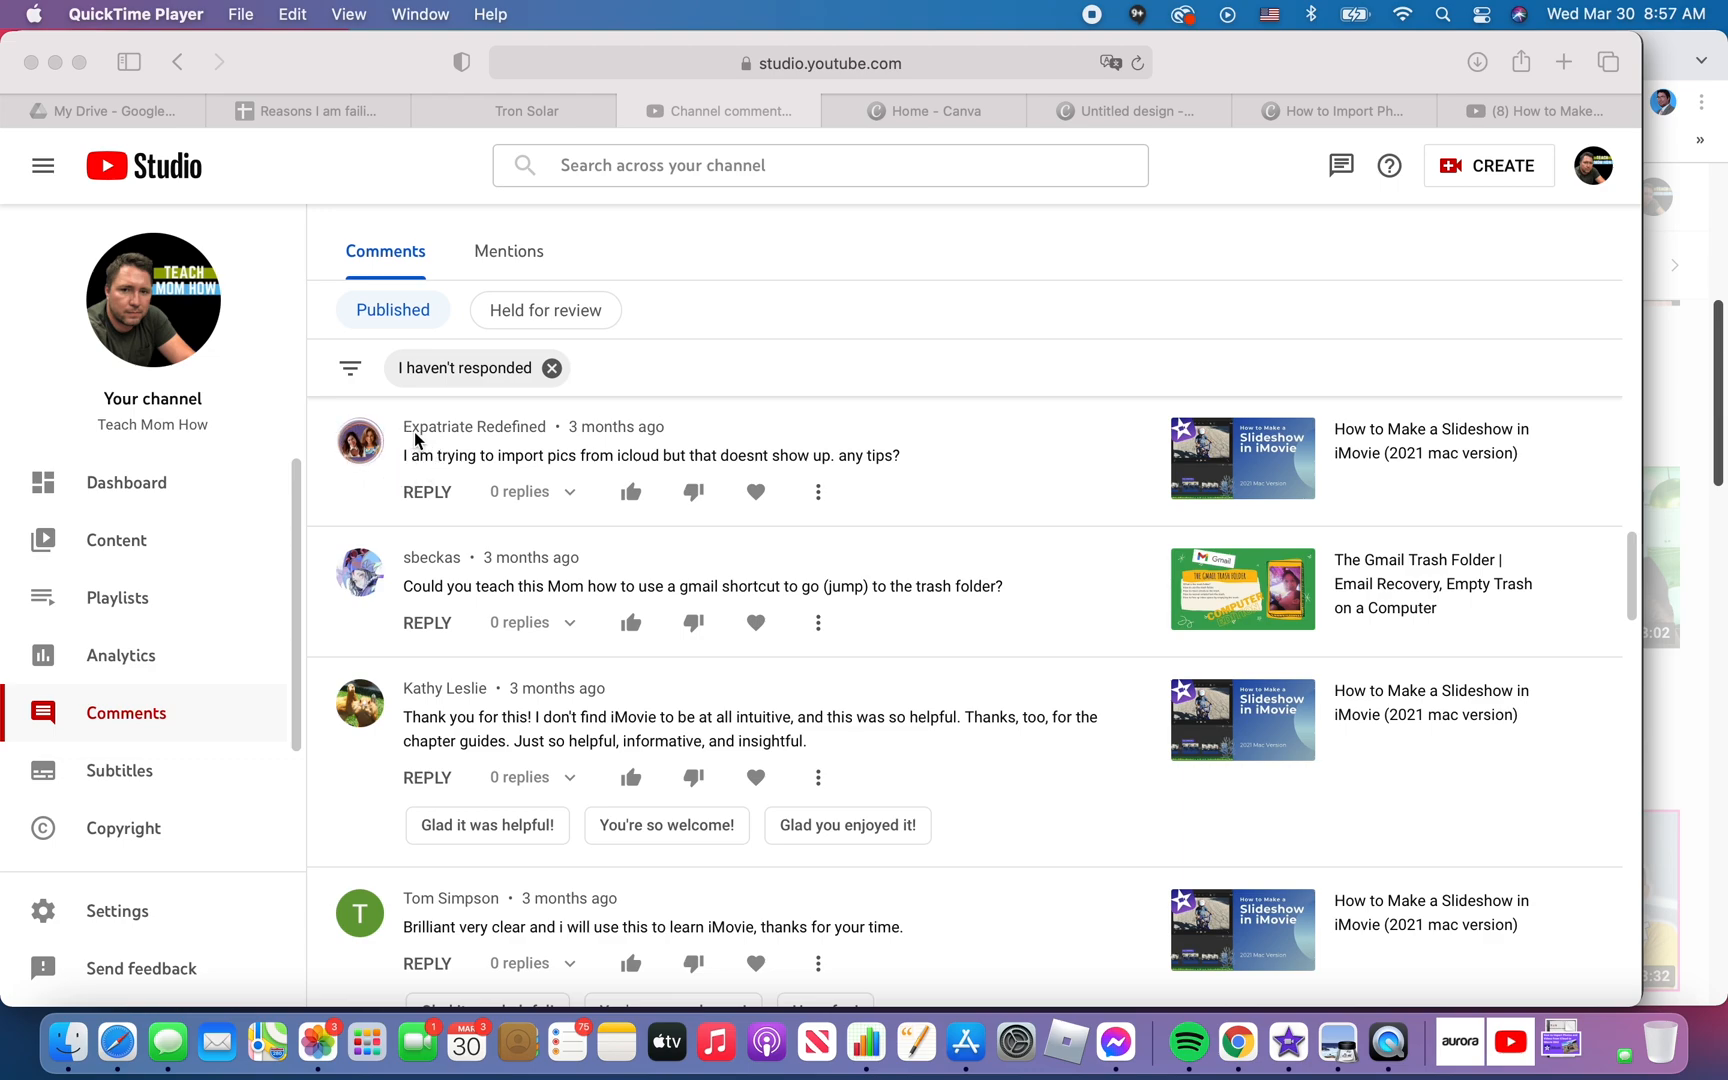
mouse_move(412, 470)
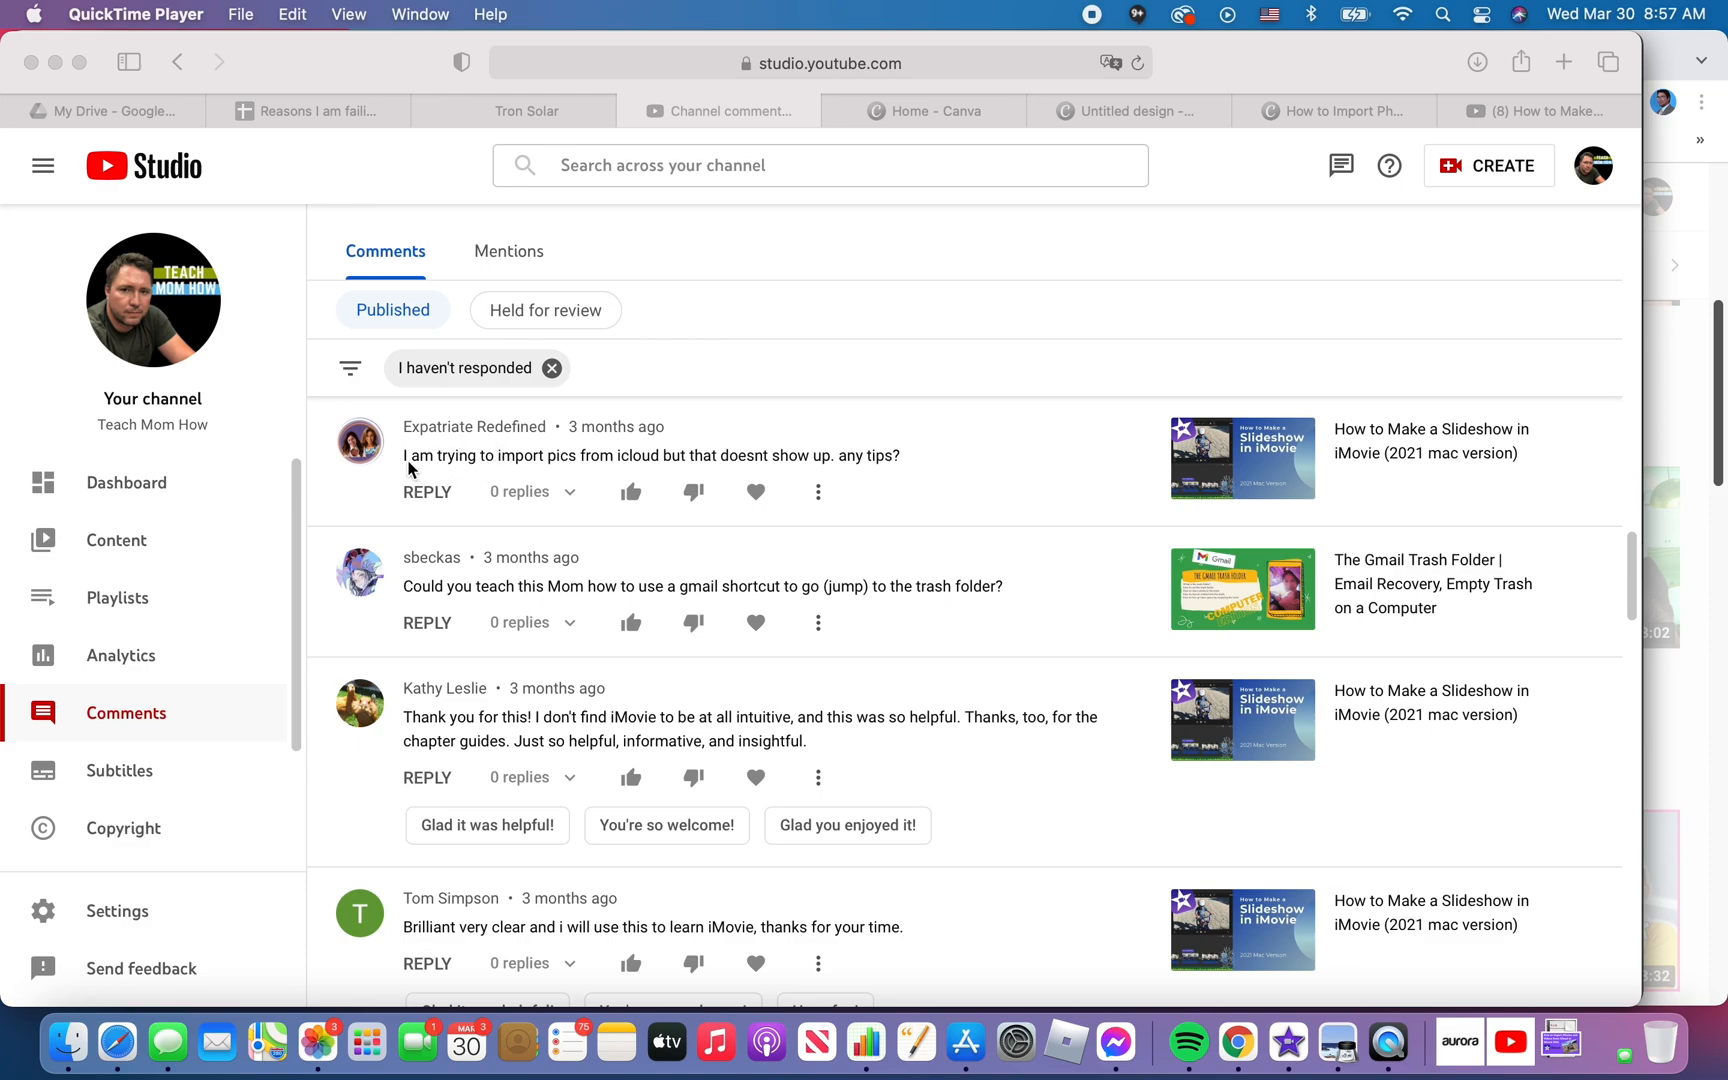
mouse_move(570, 476)
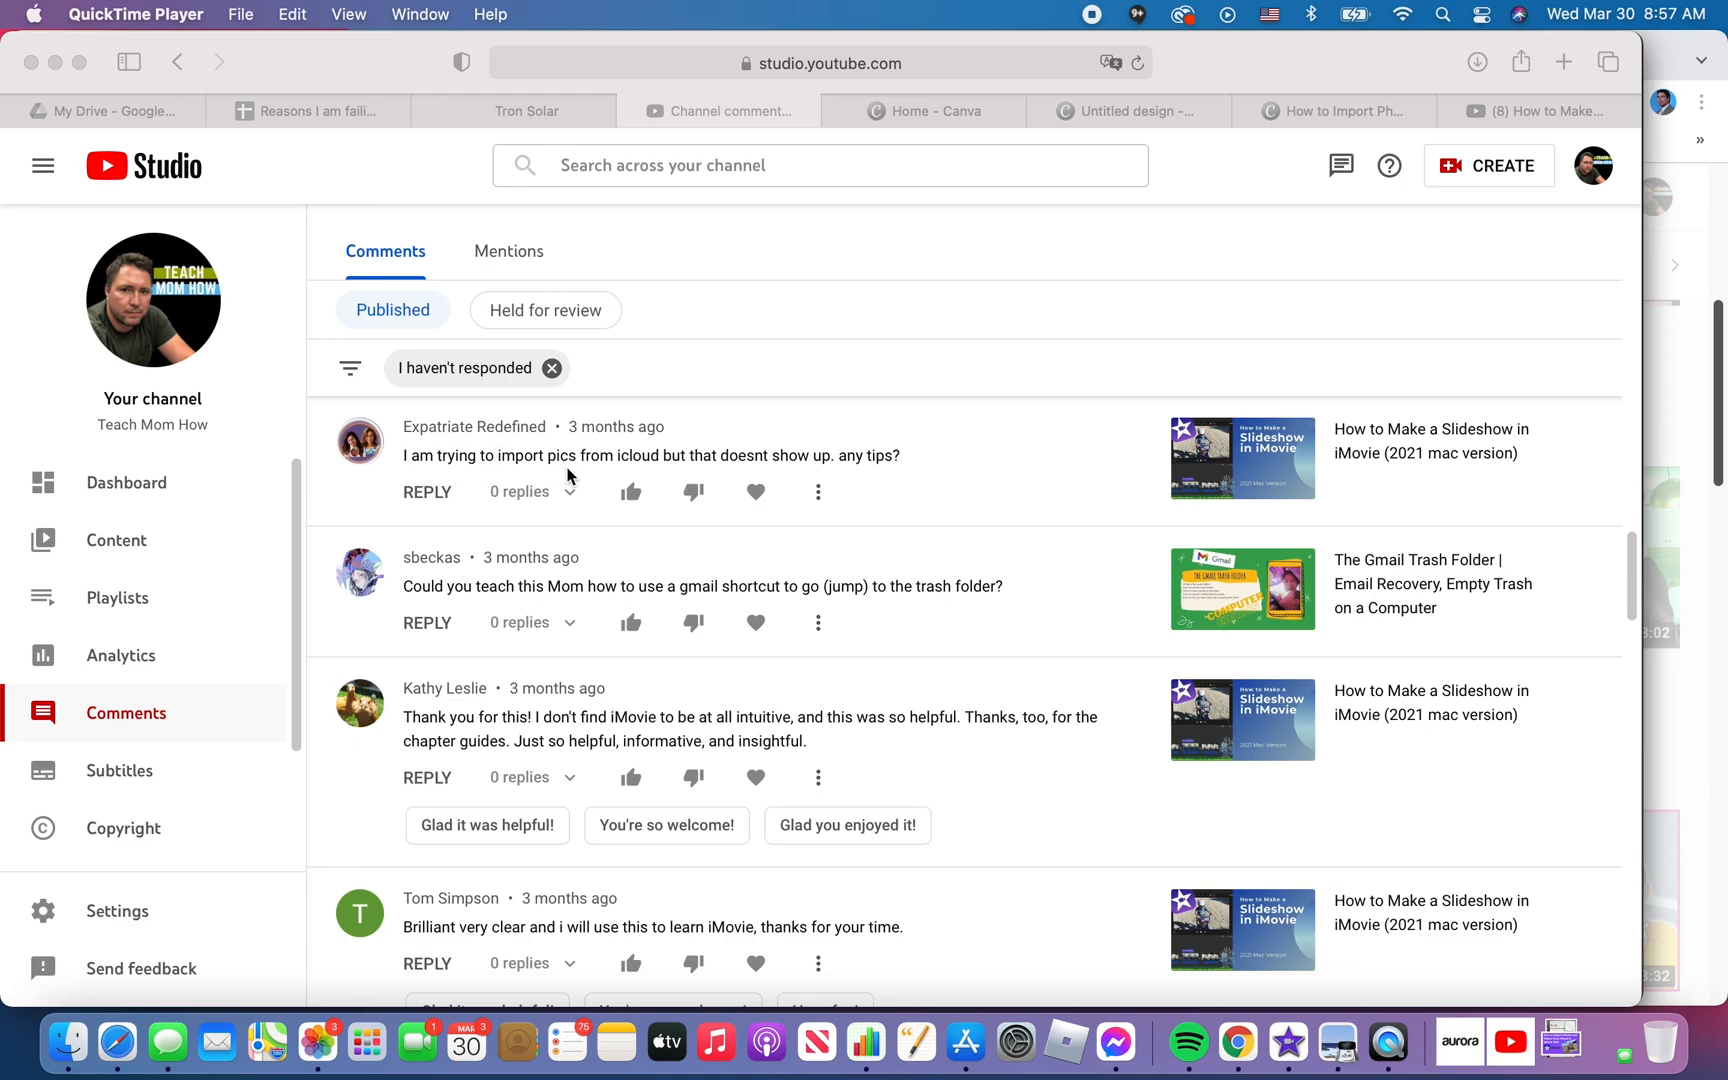
mouse_move(740, 470)
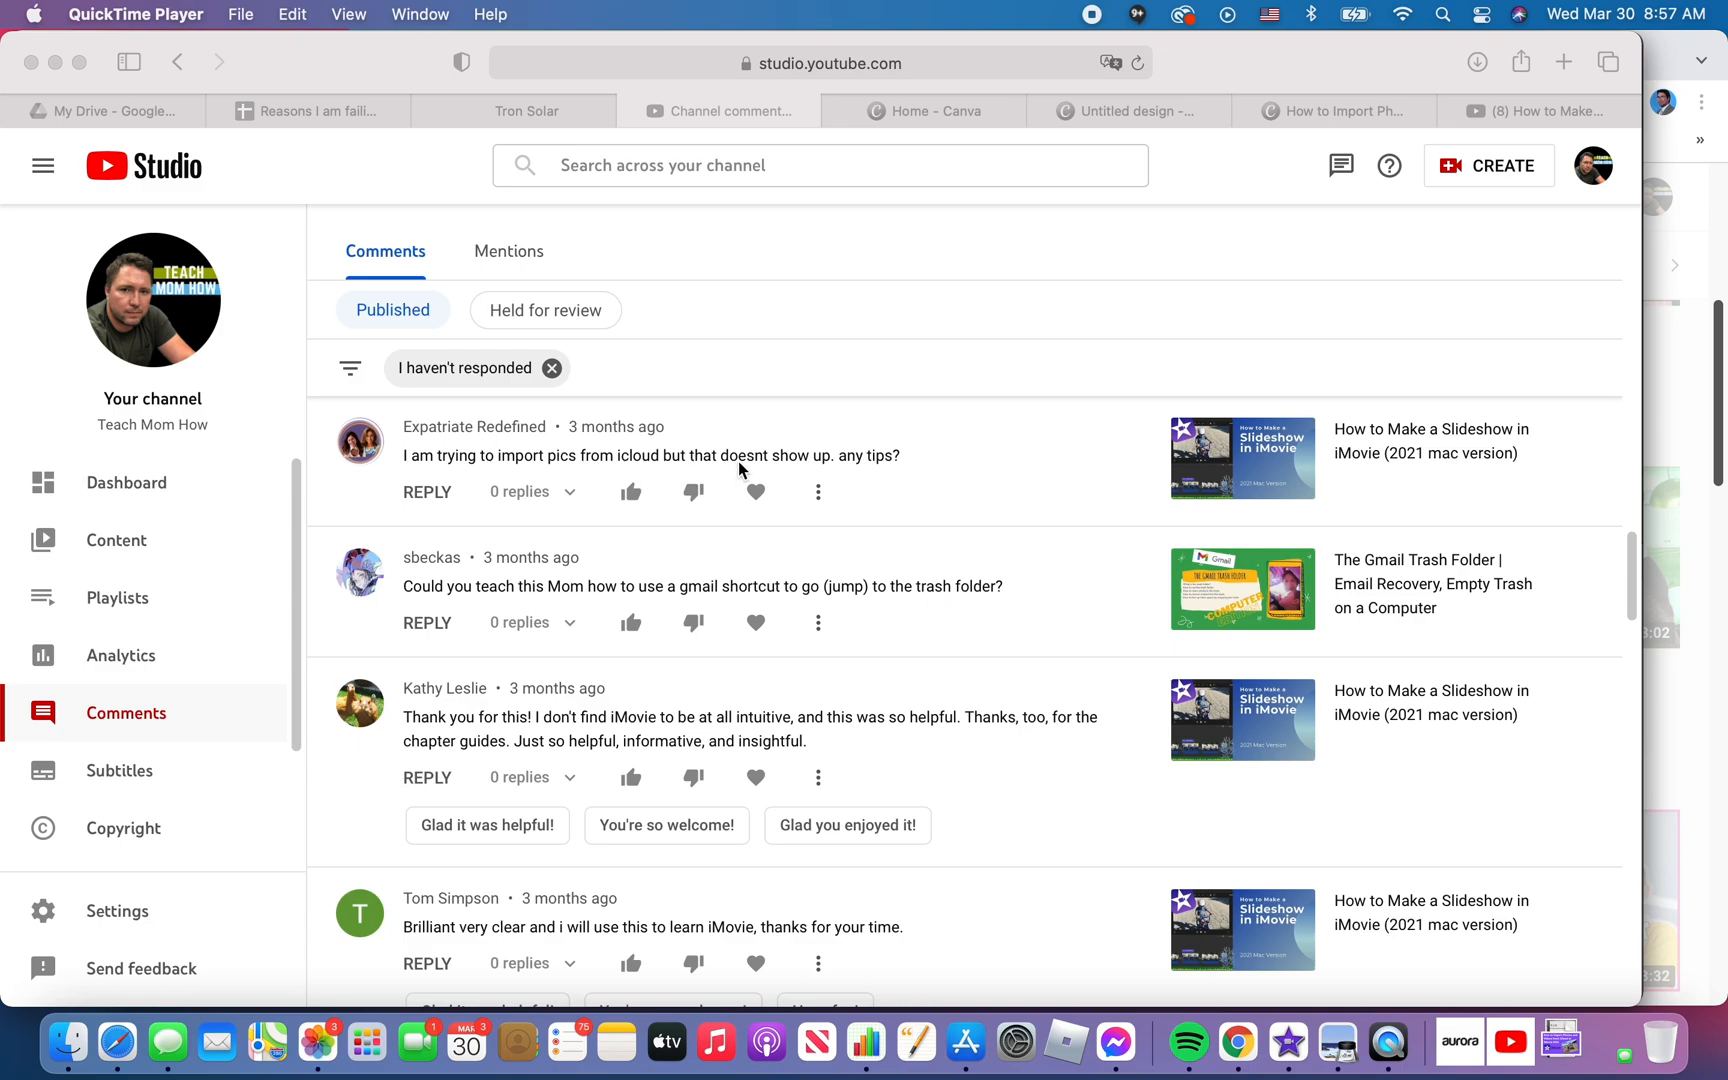
mouse_move(800, 458)
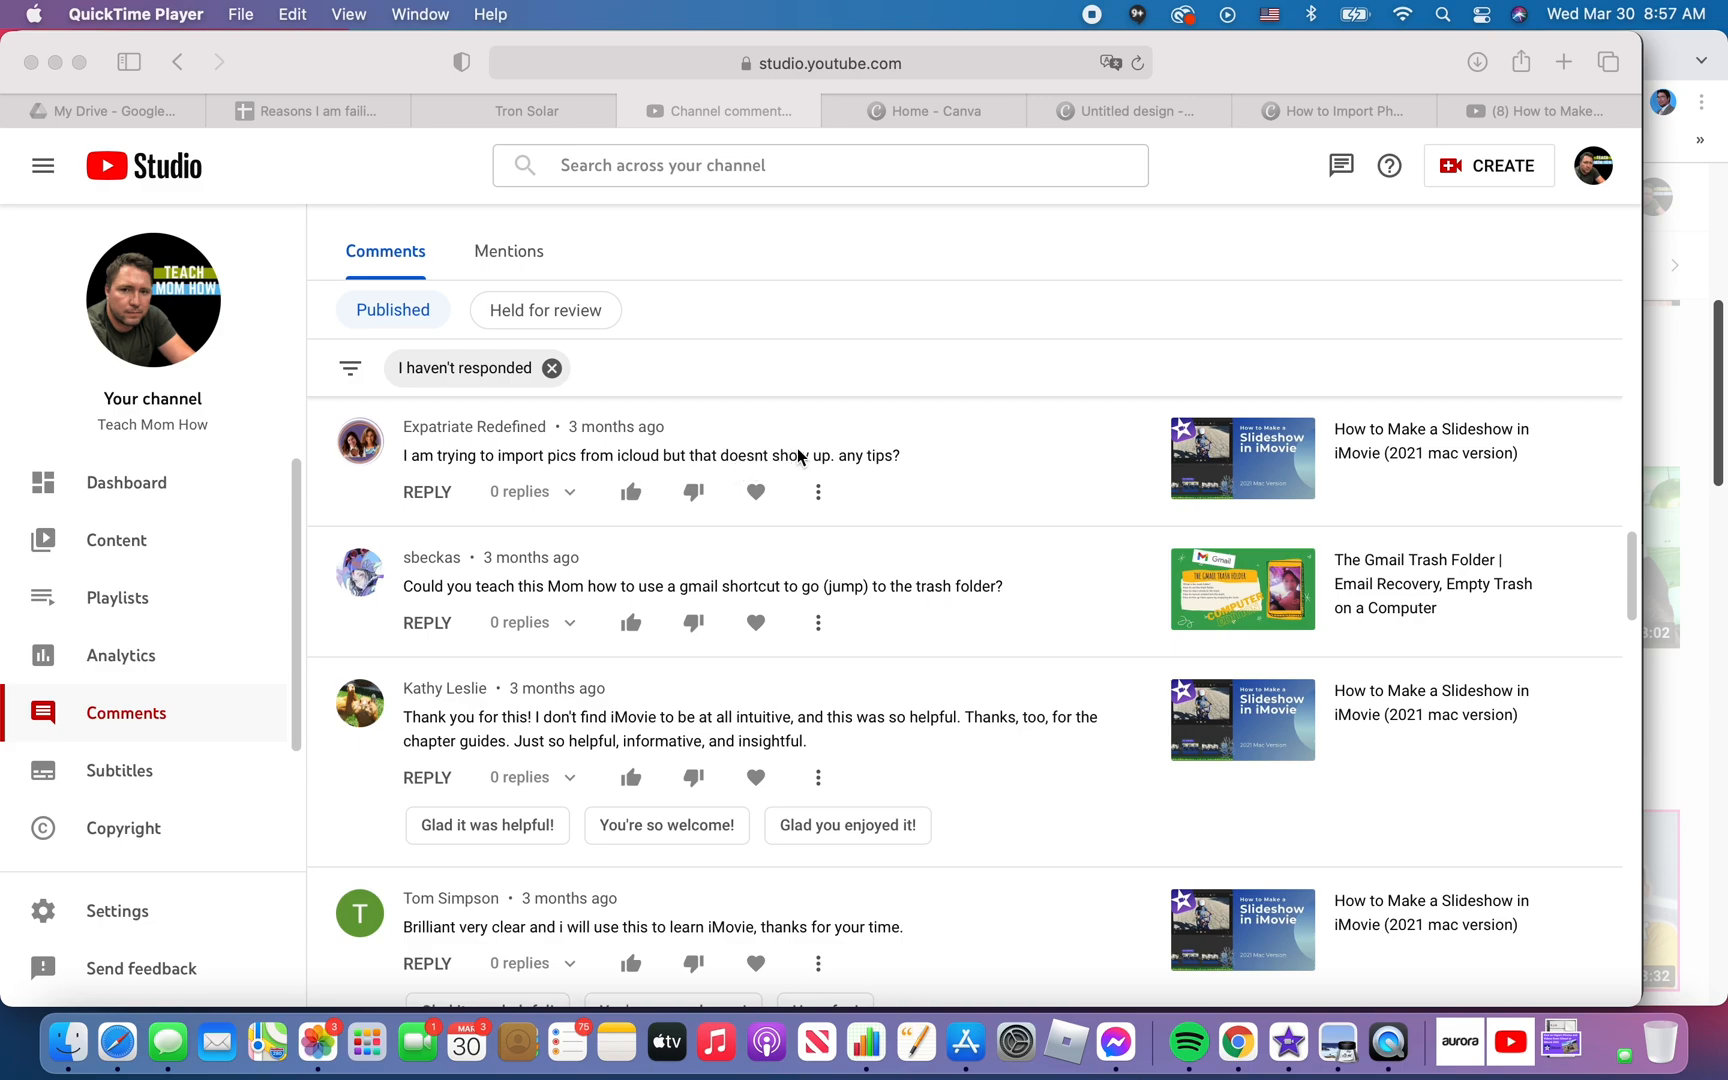
mouse_move(1286, 1044)
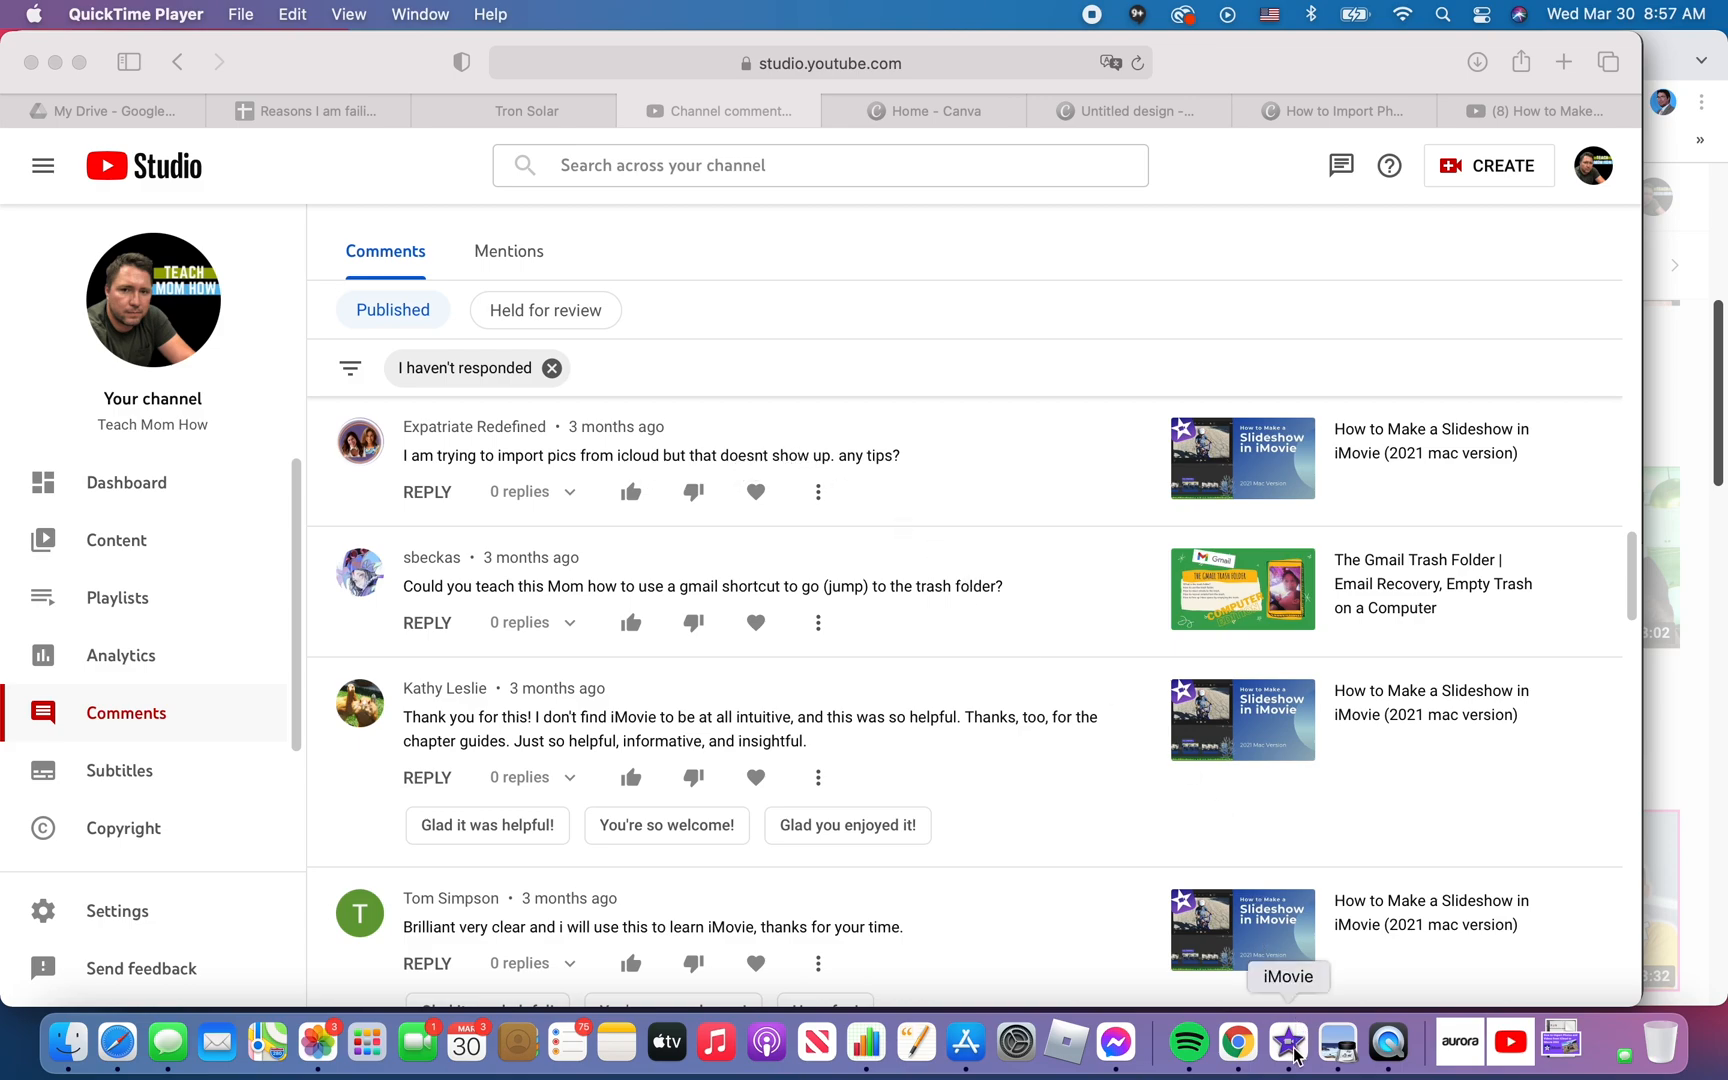
- Bring iMovie forward, choose the Photos library as the media source, then launch the Photos app
click(1288, 1042)
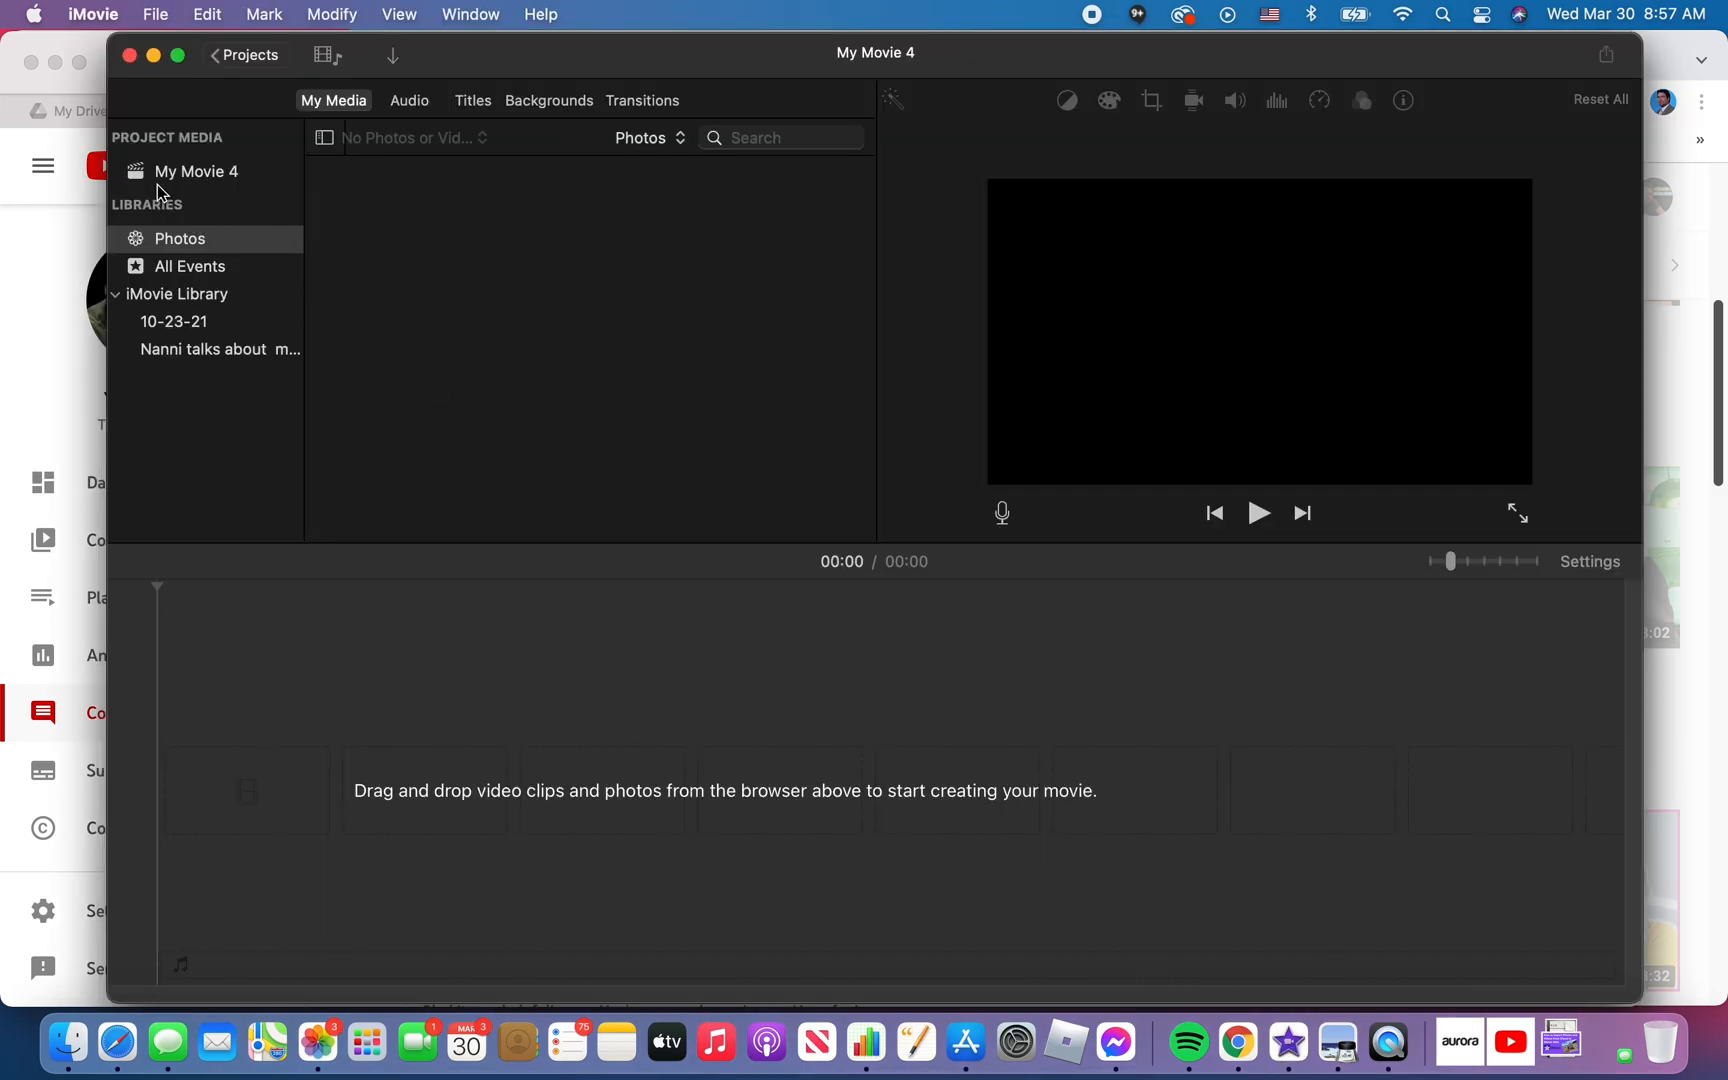
mouse_move(168, 214)
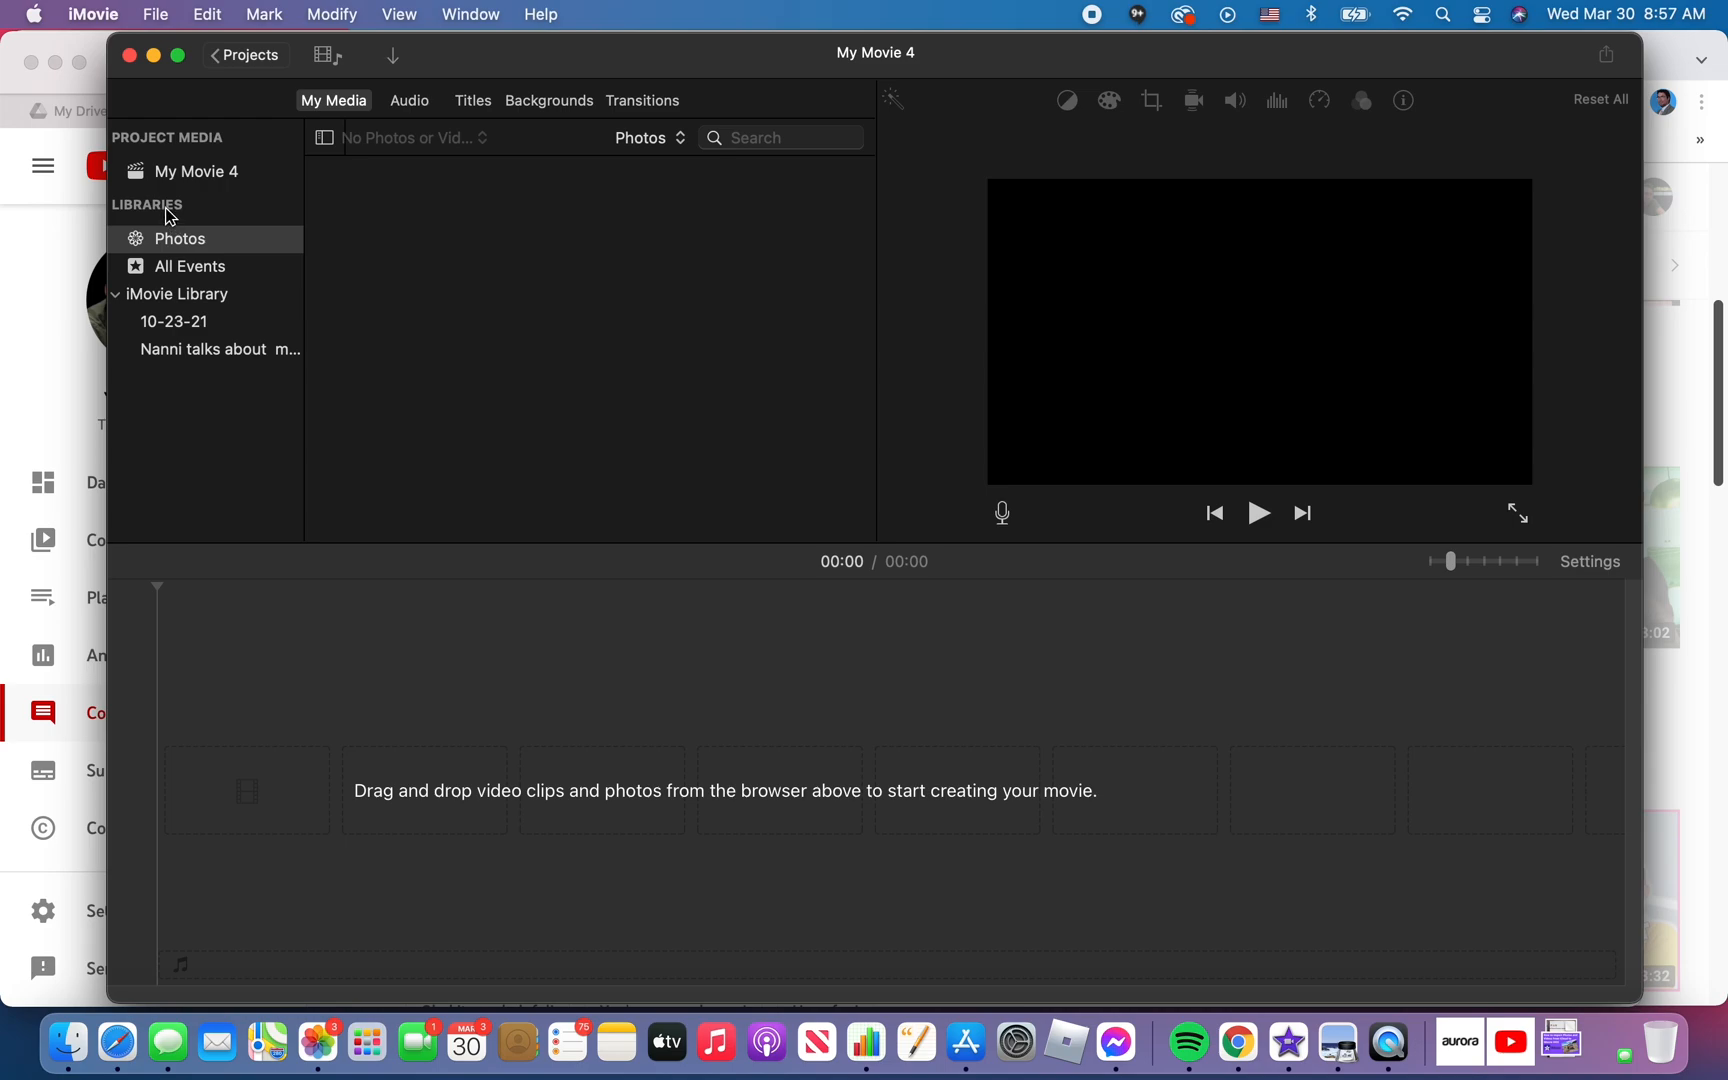
click(178, 238)
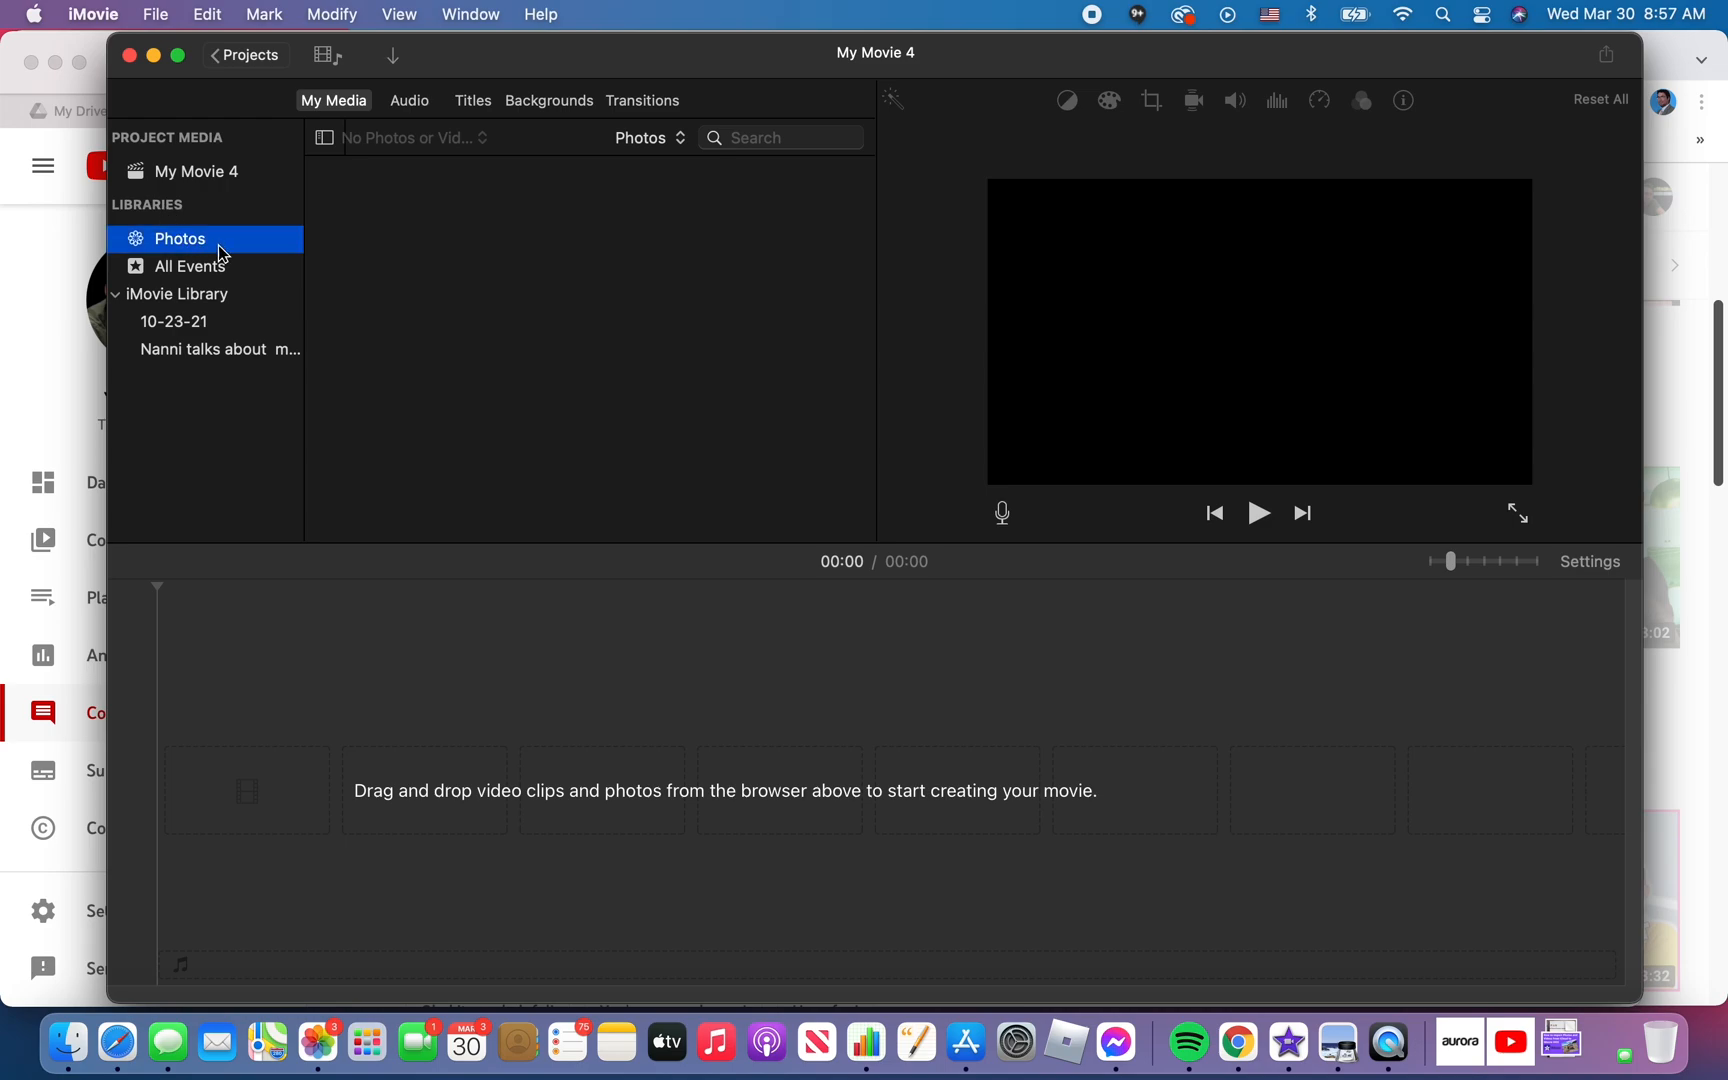
mouse_move(232, 278)
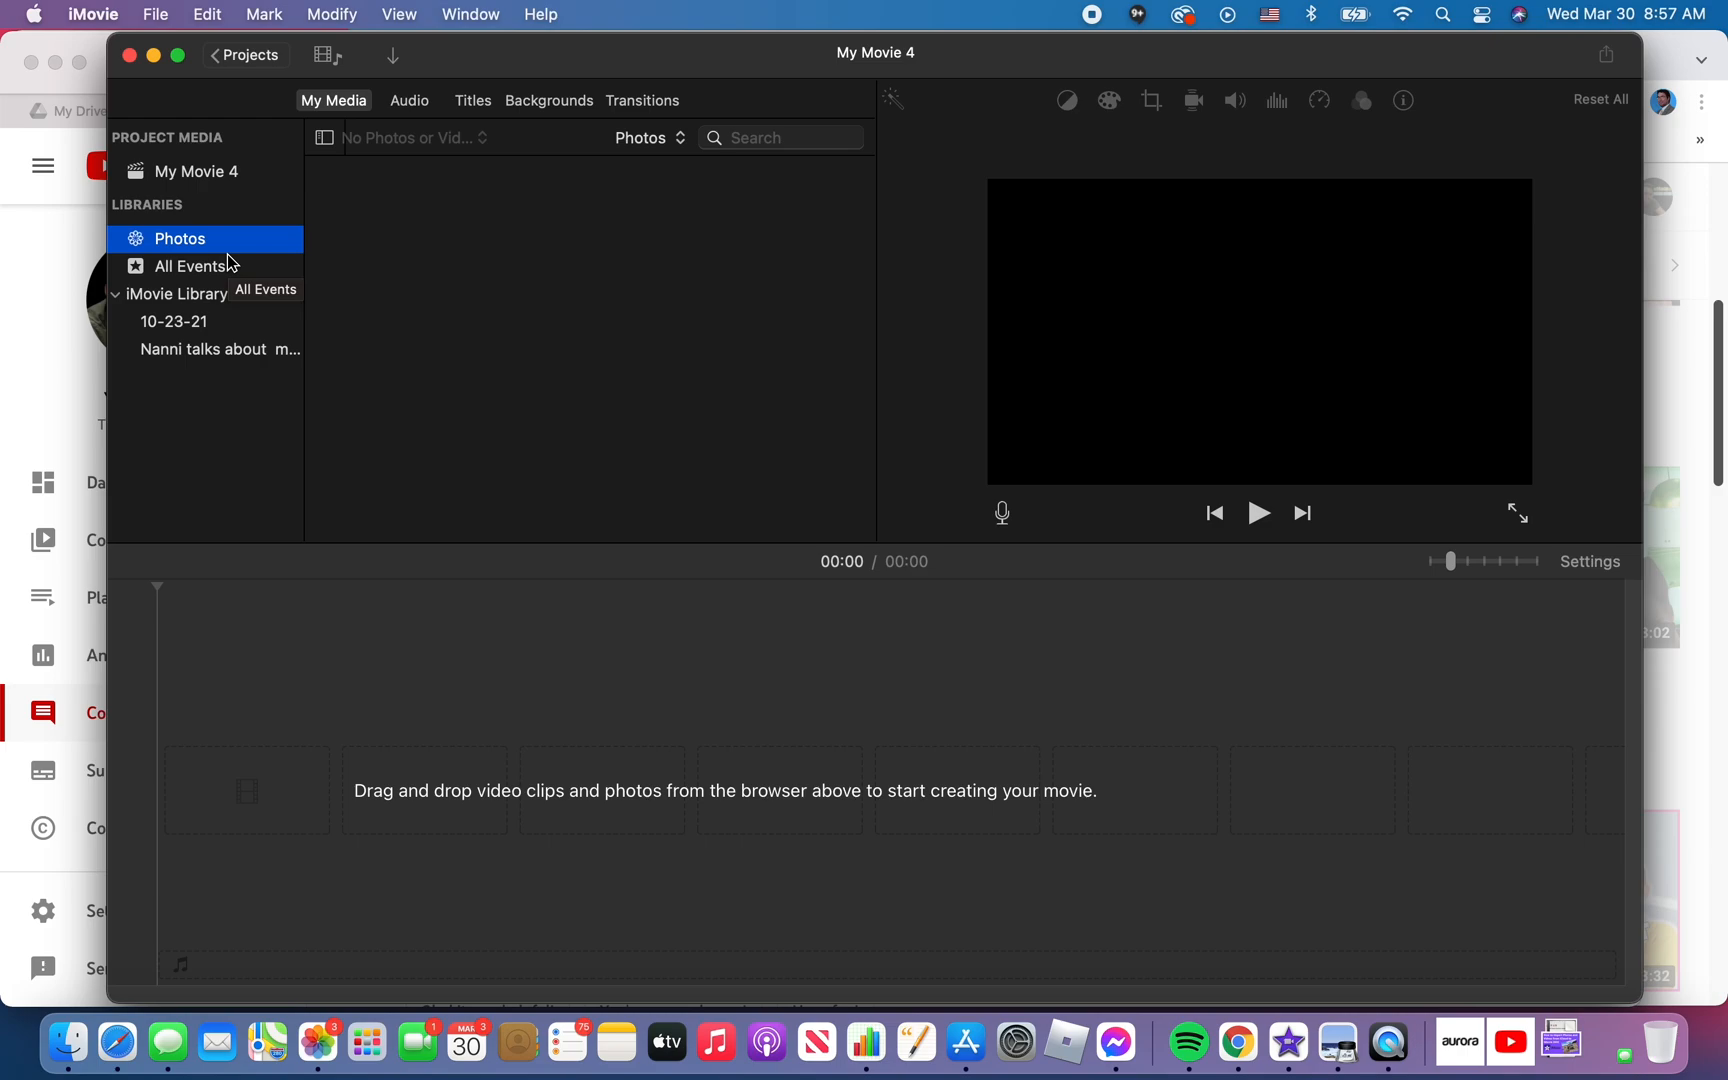
mouse_move(304, 246)
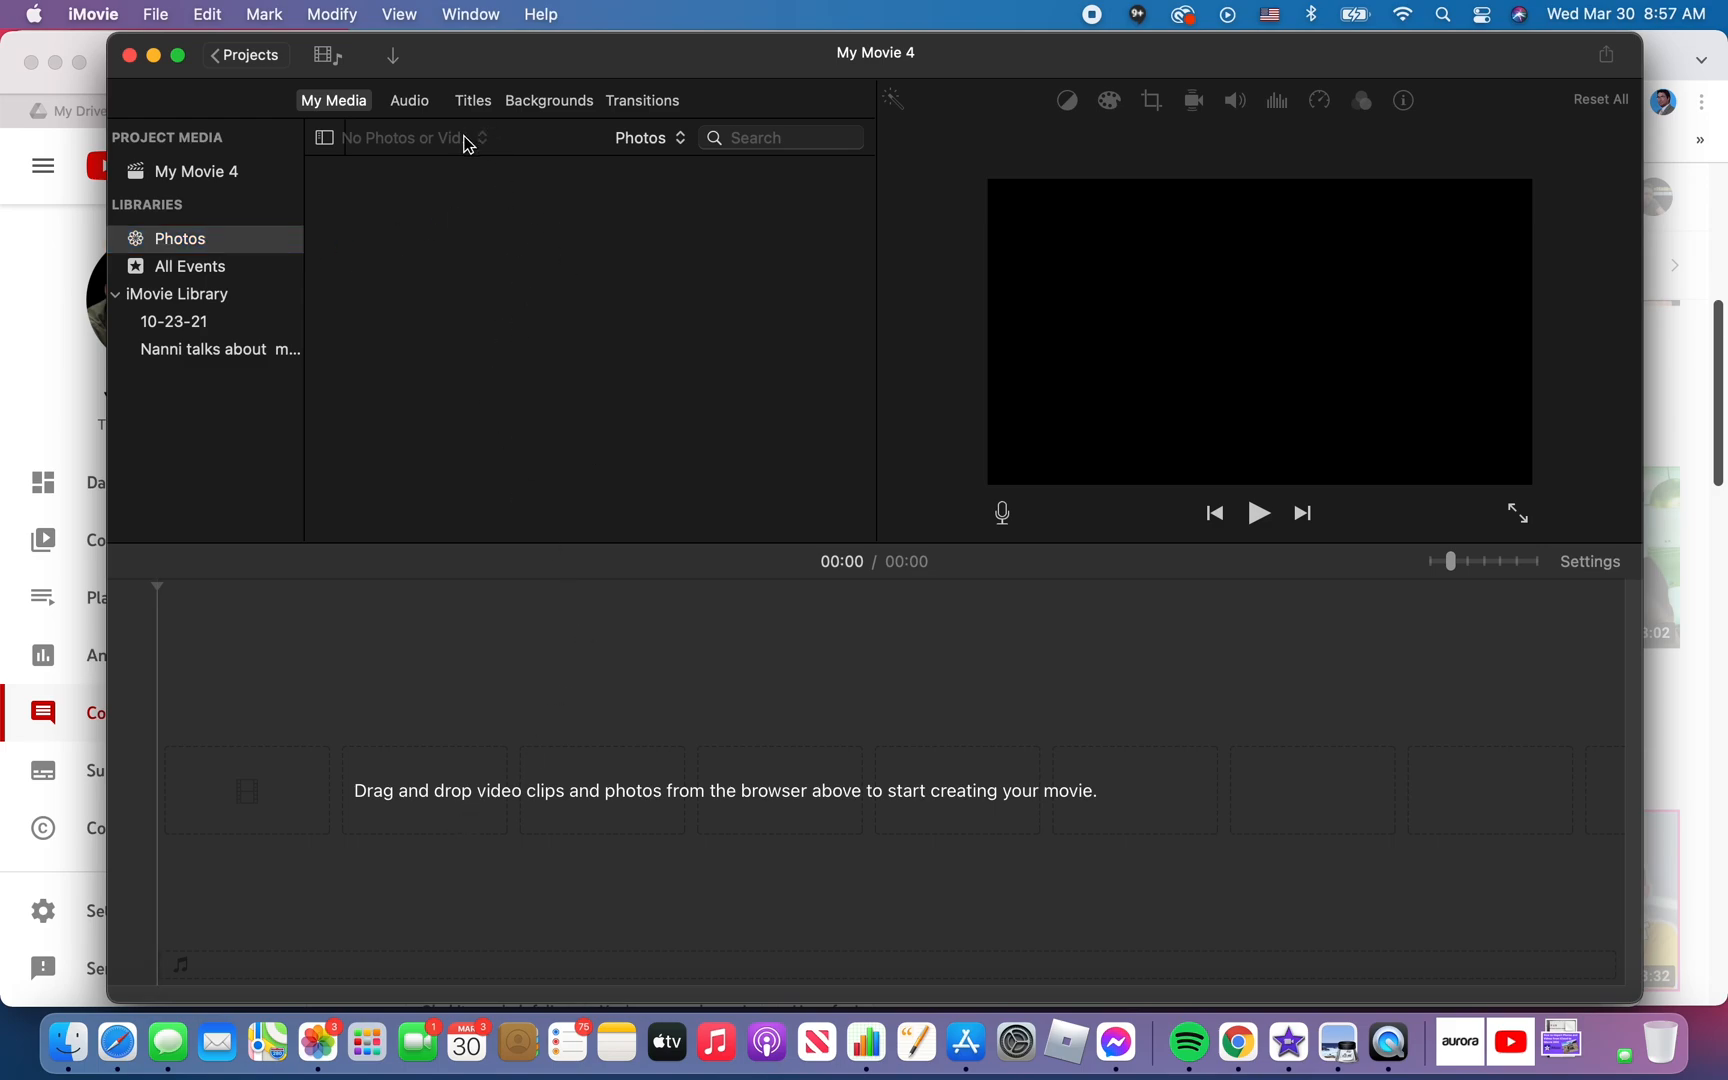
mouse_move(476, 144)
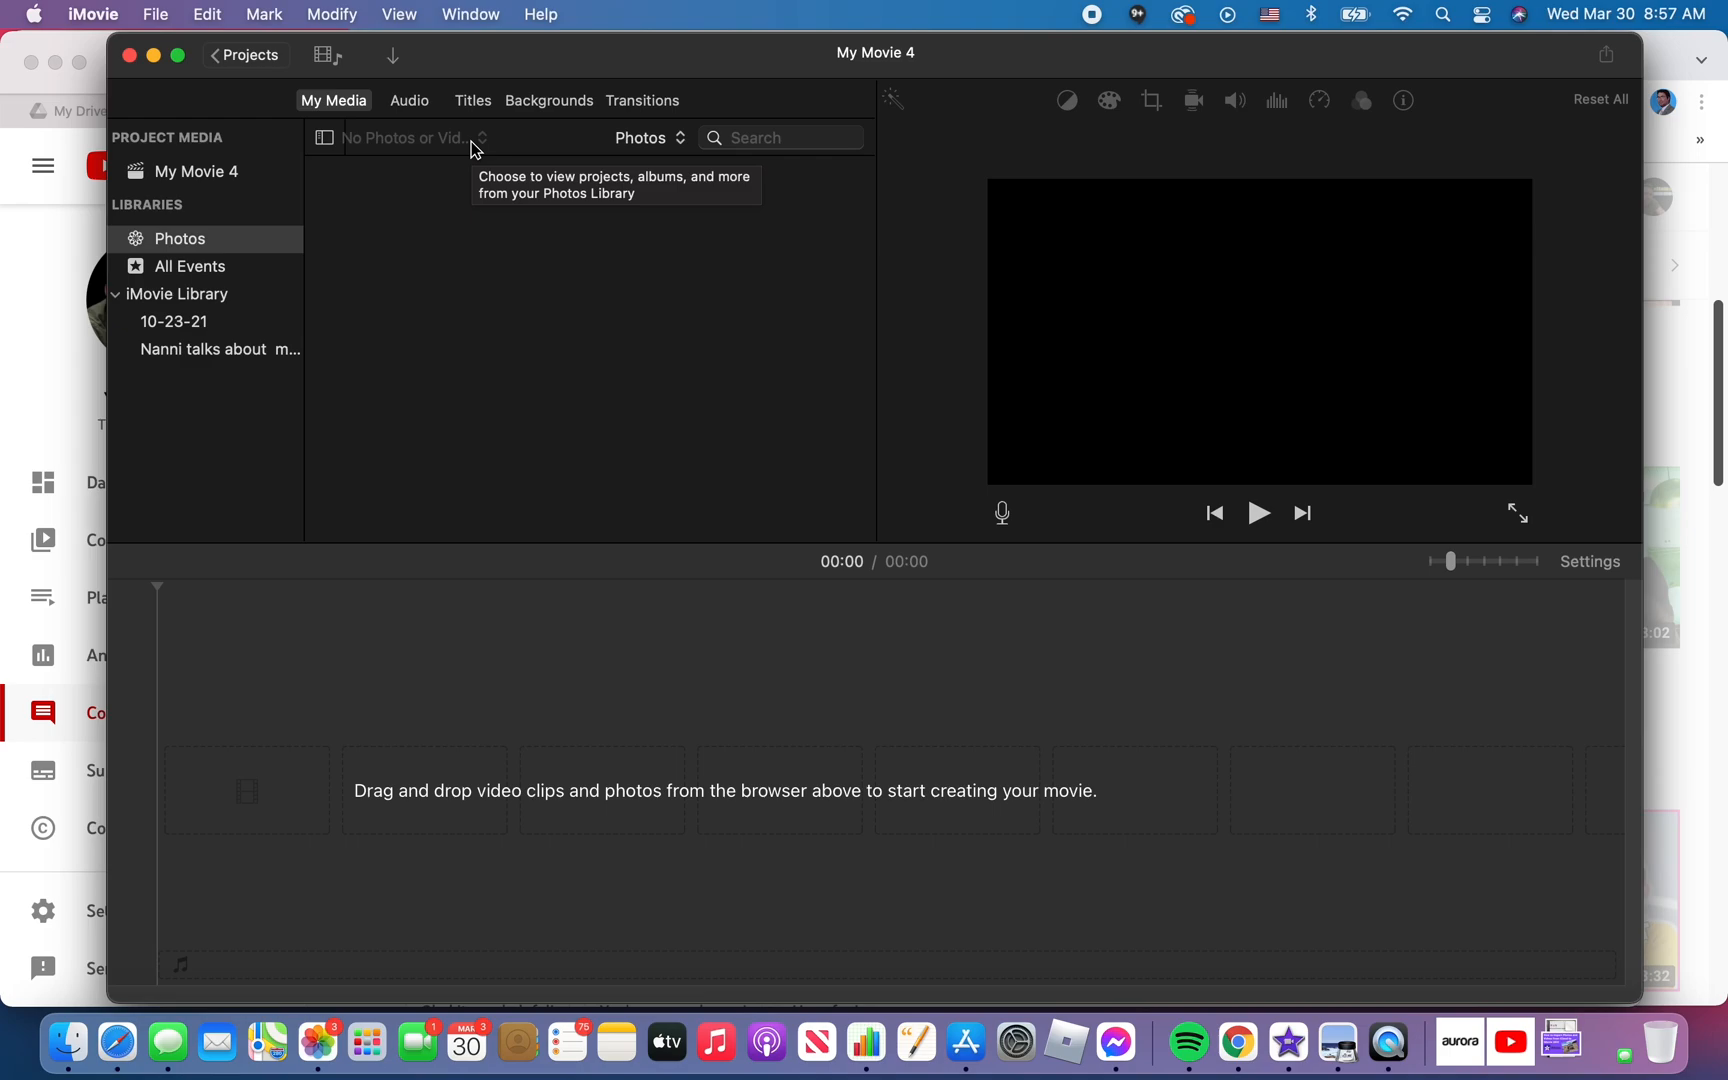
mouse_move(454, 184)
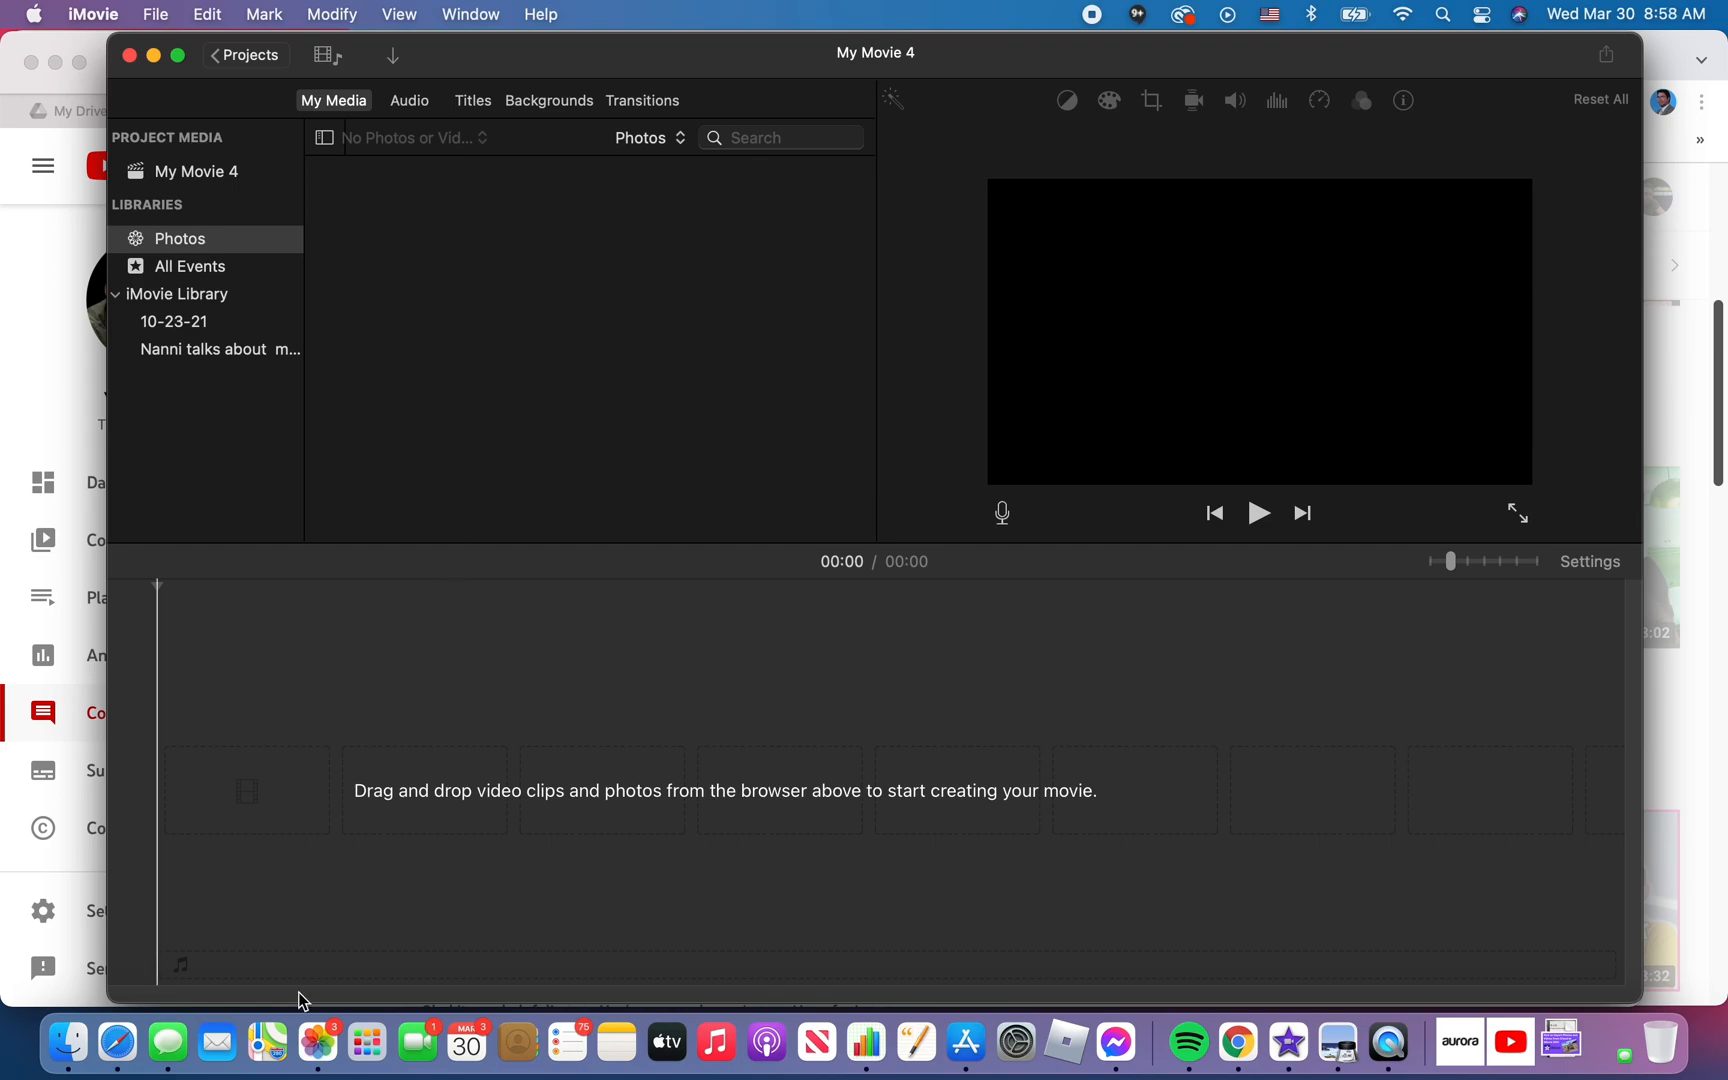
click(318, 1044)
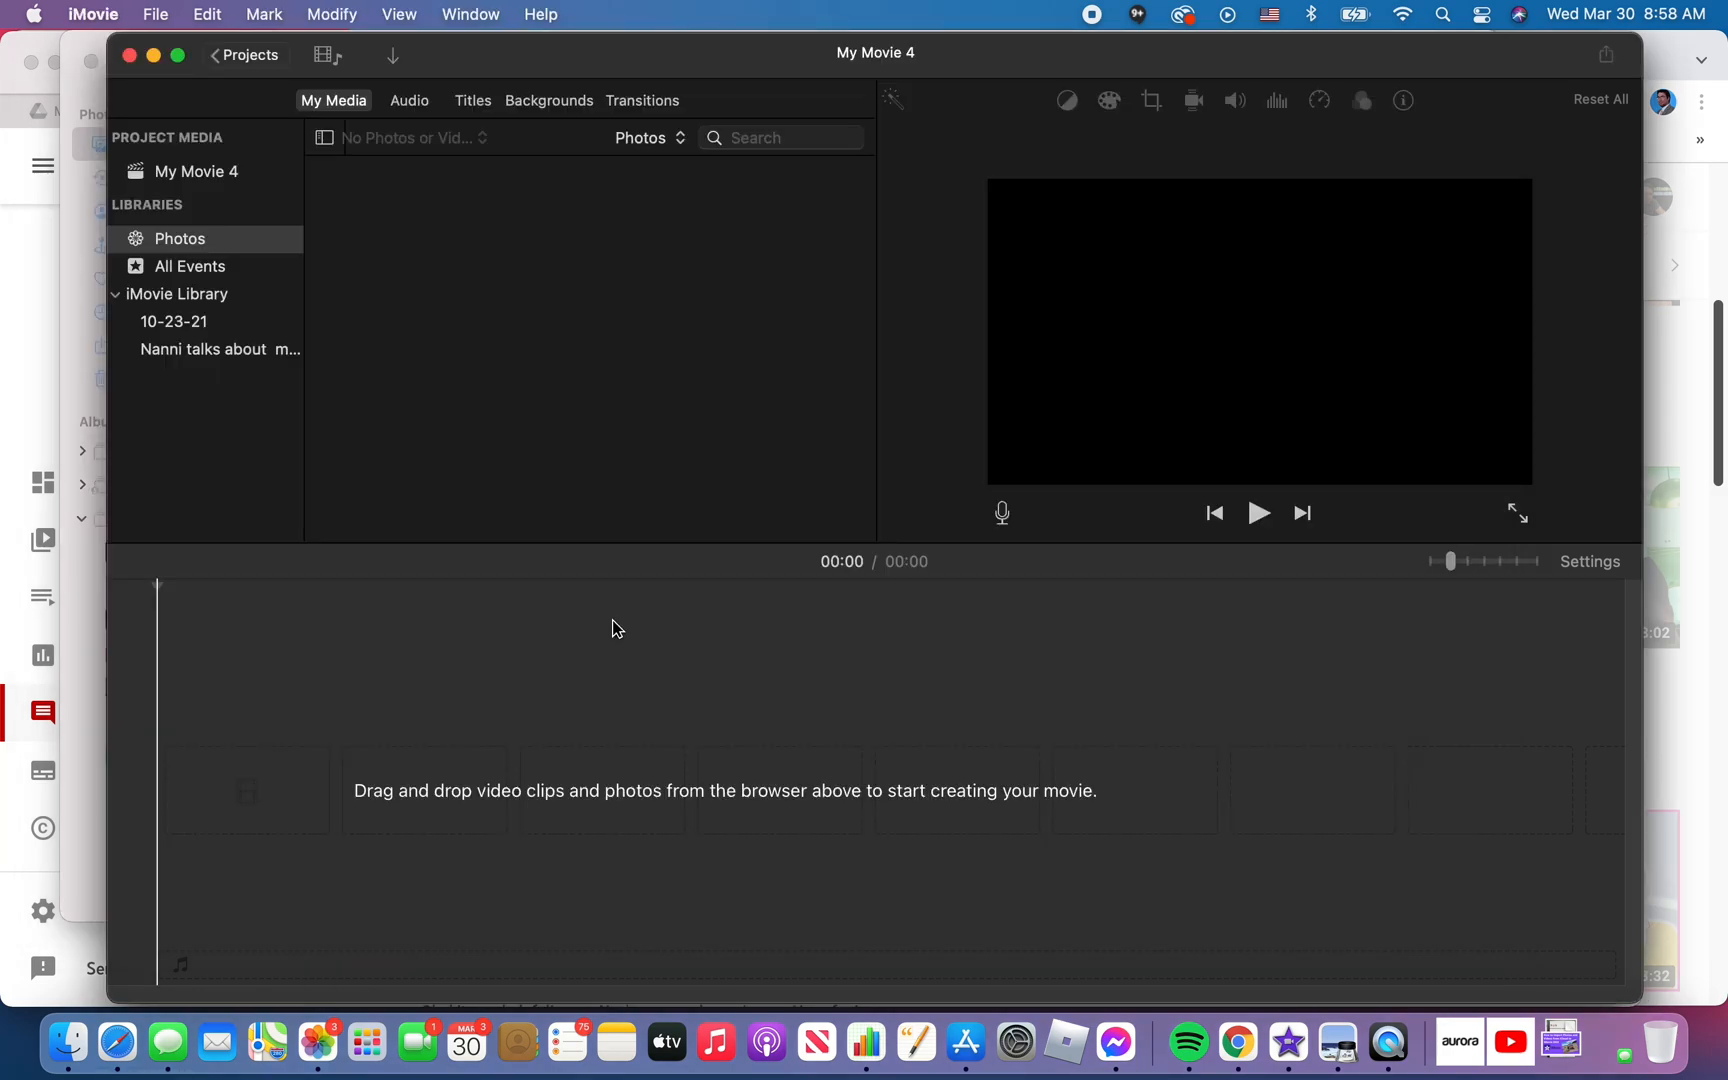
mouse_move(658, 606)
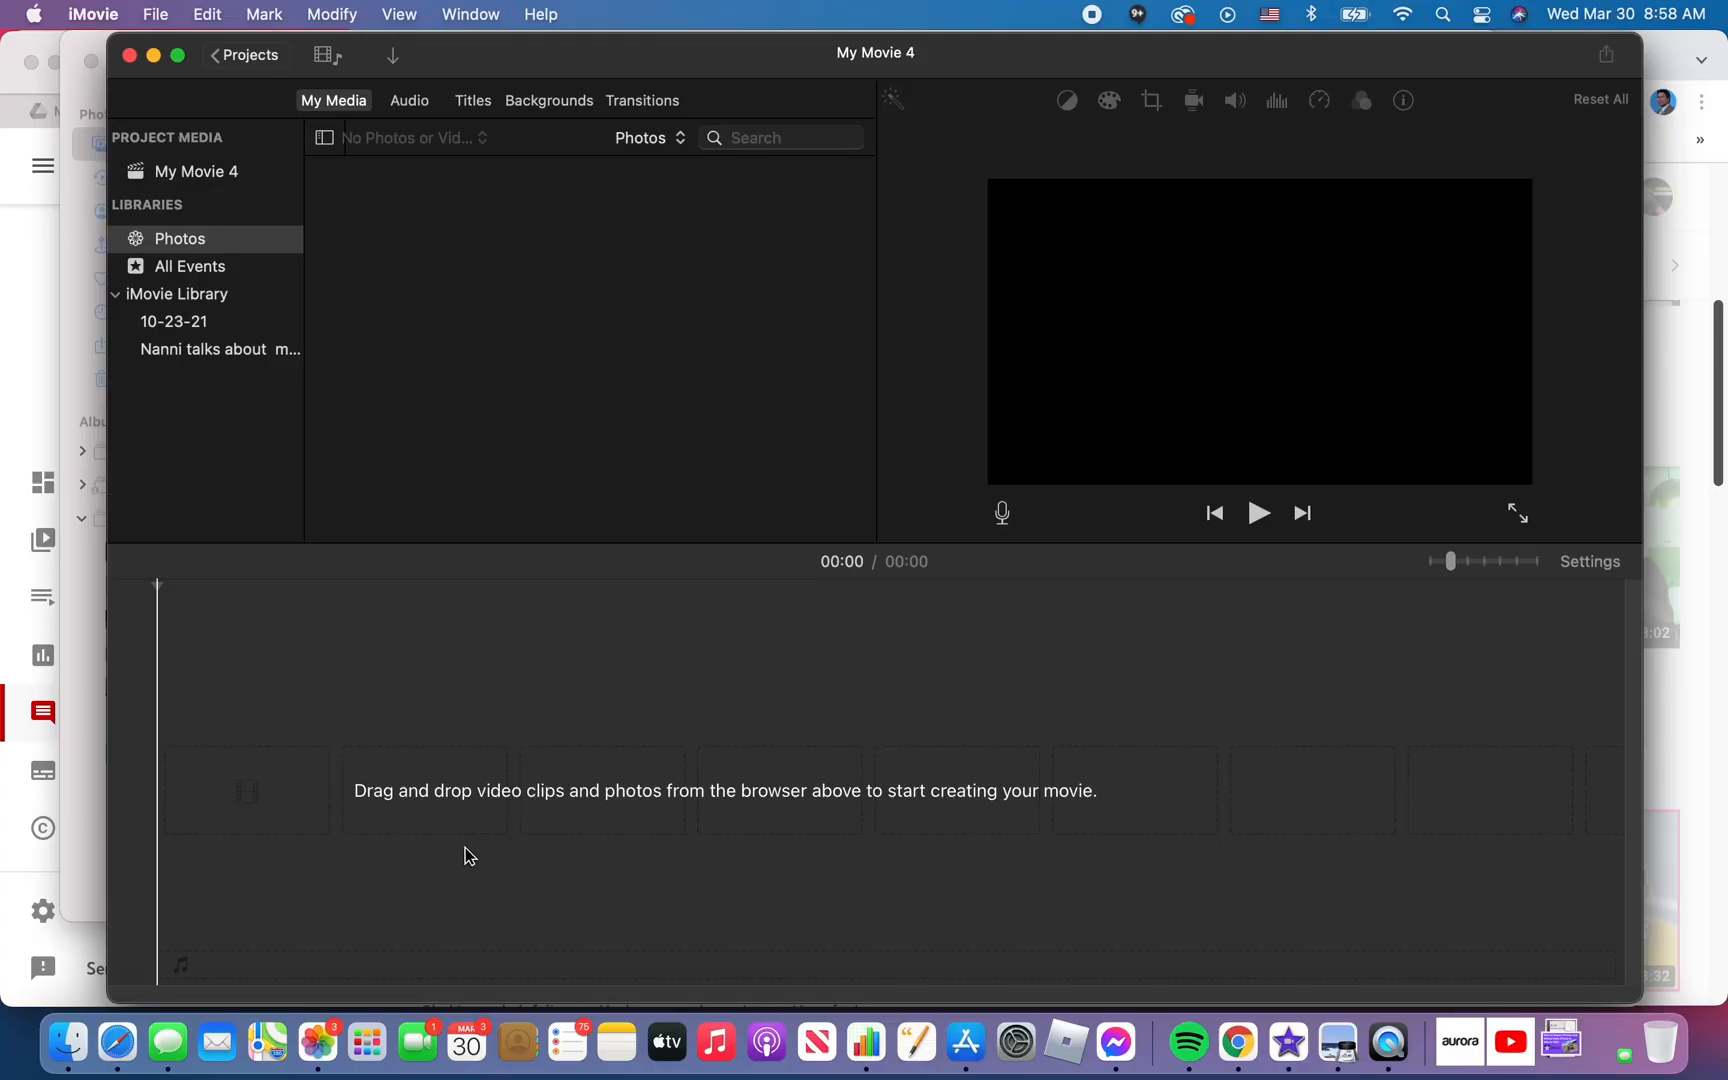
- Switch Photos to the All Photos library grid and scroll to the late March 2022 items
click(316, 1044)
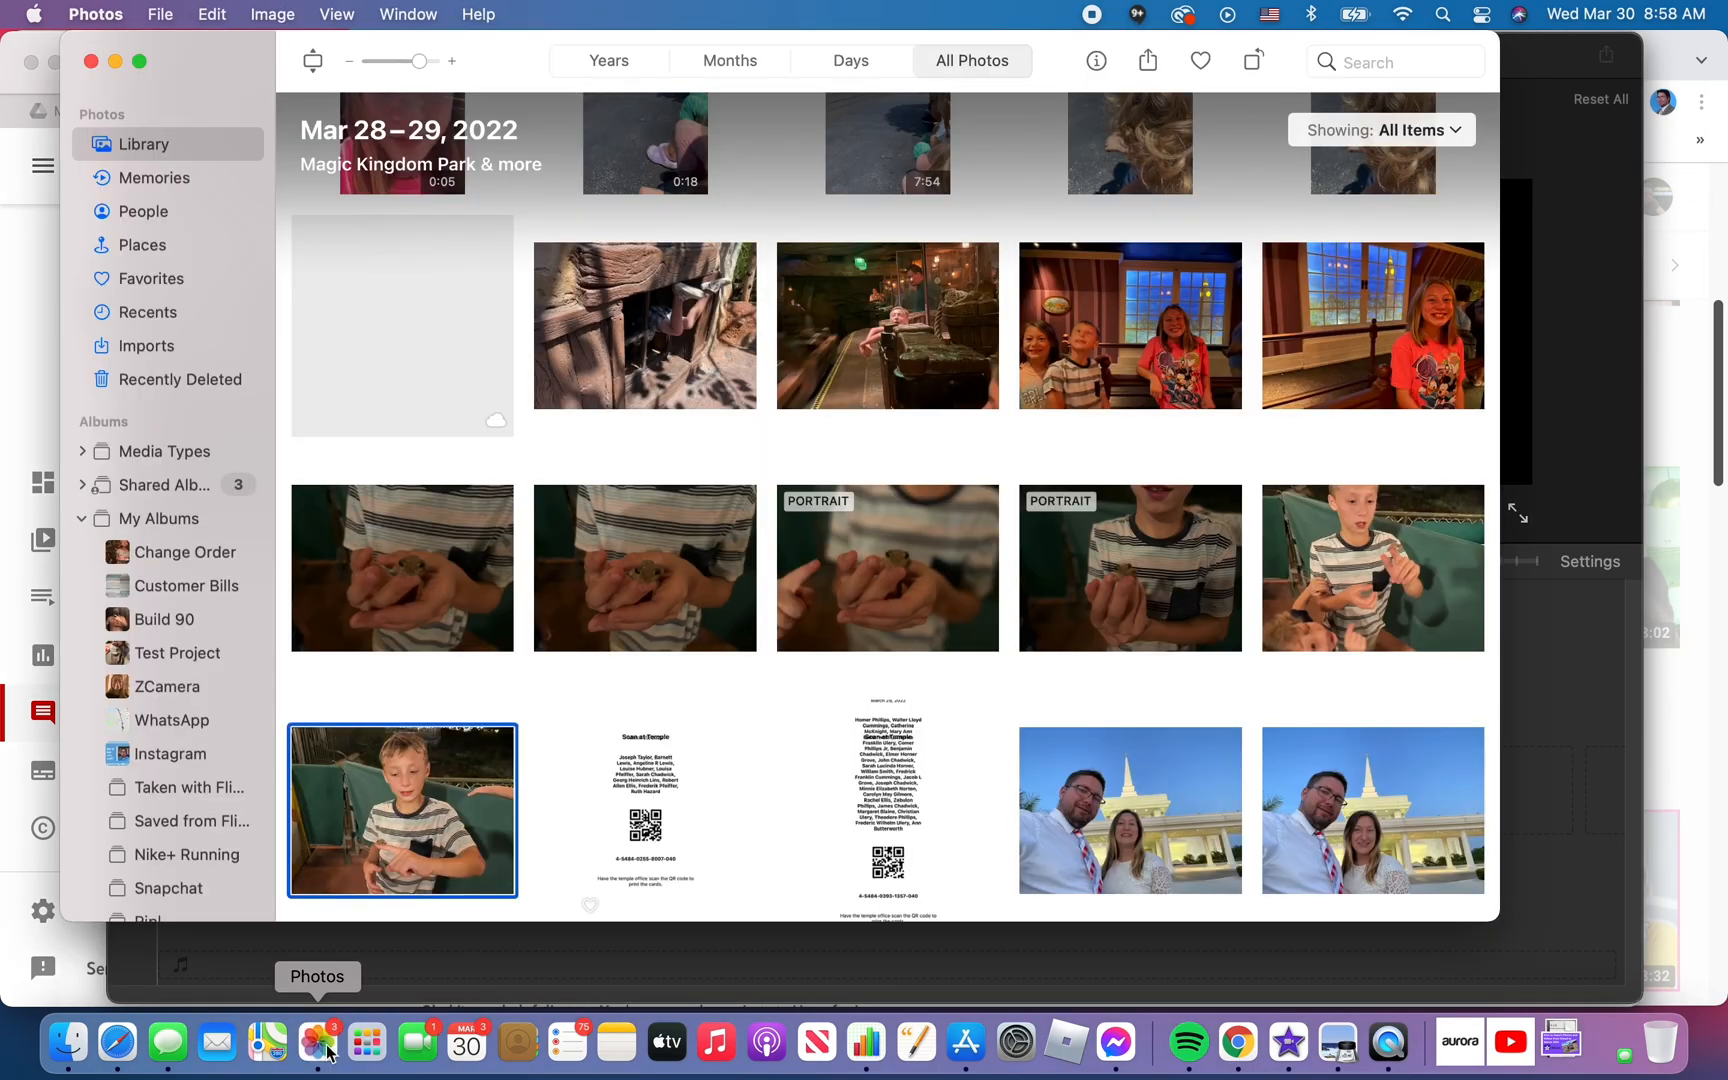
mouse_move(688, 540)
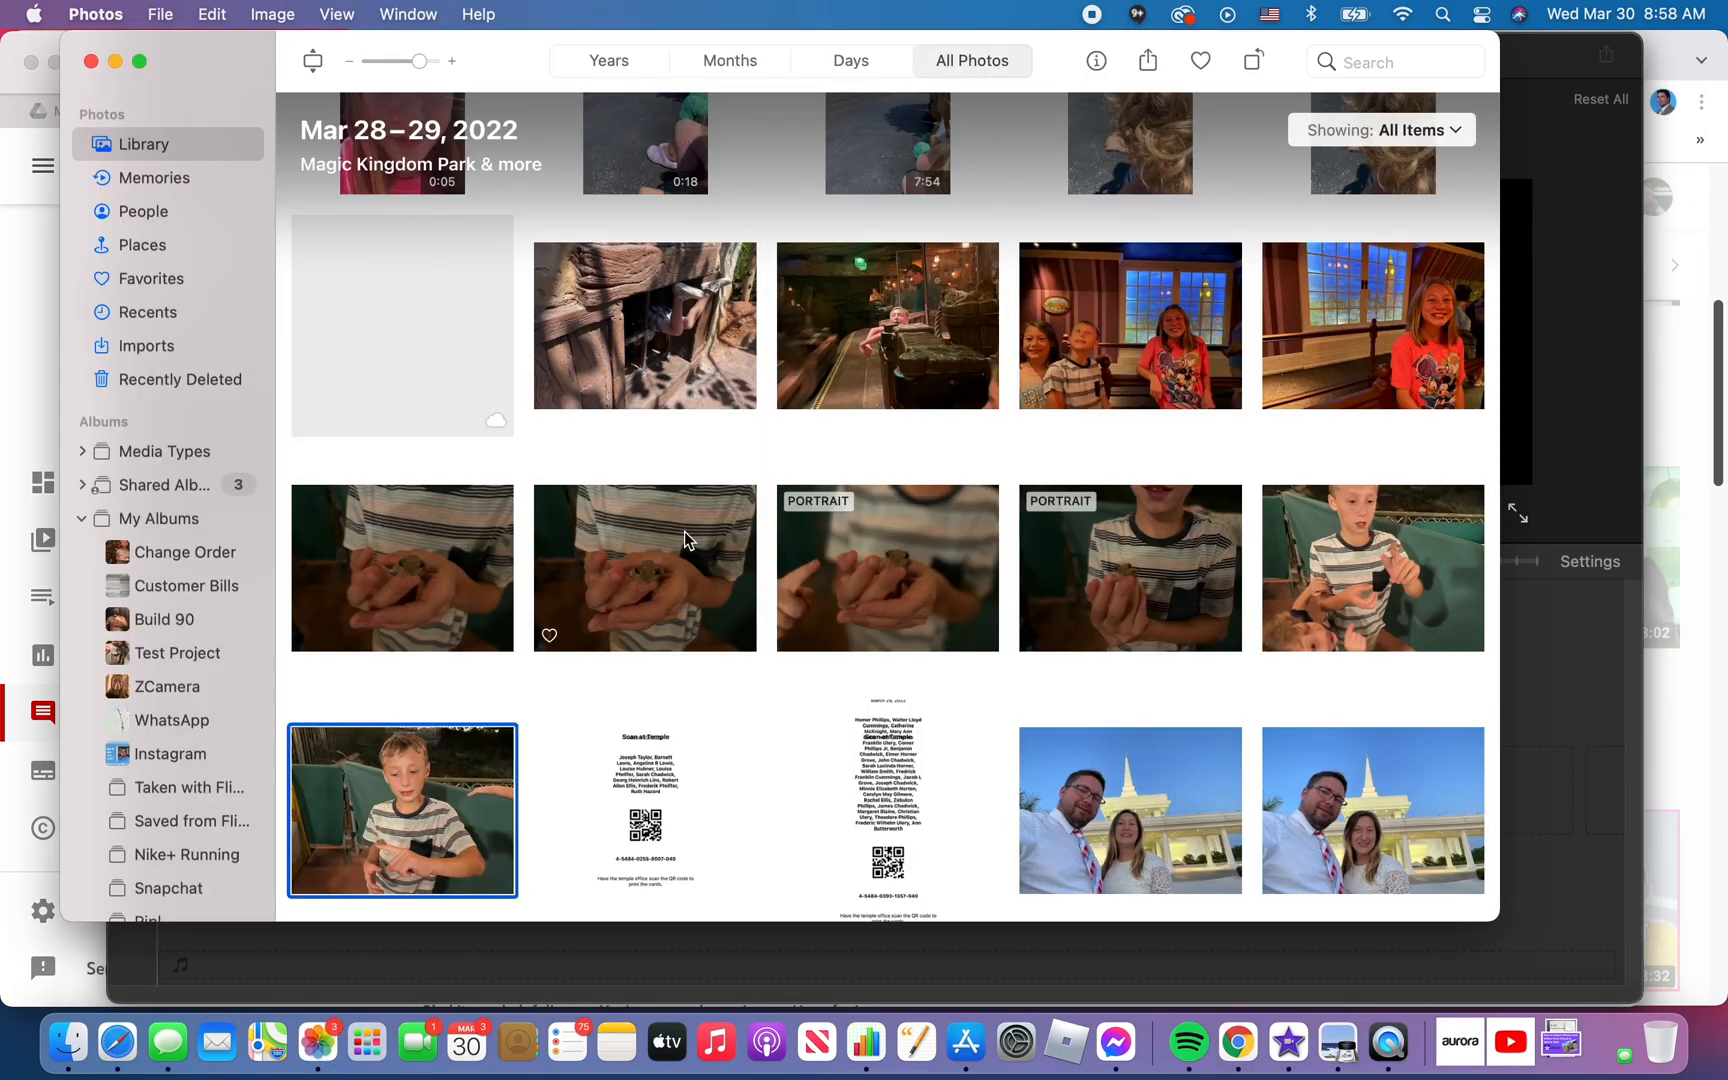
mouse_move(1196, 820)
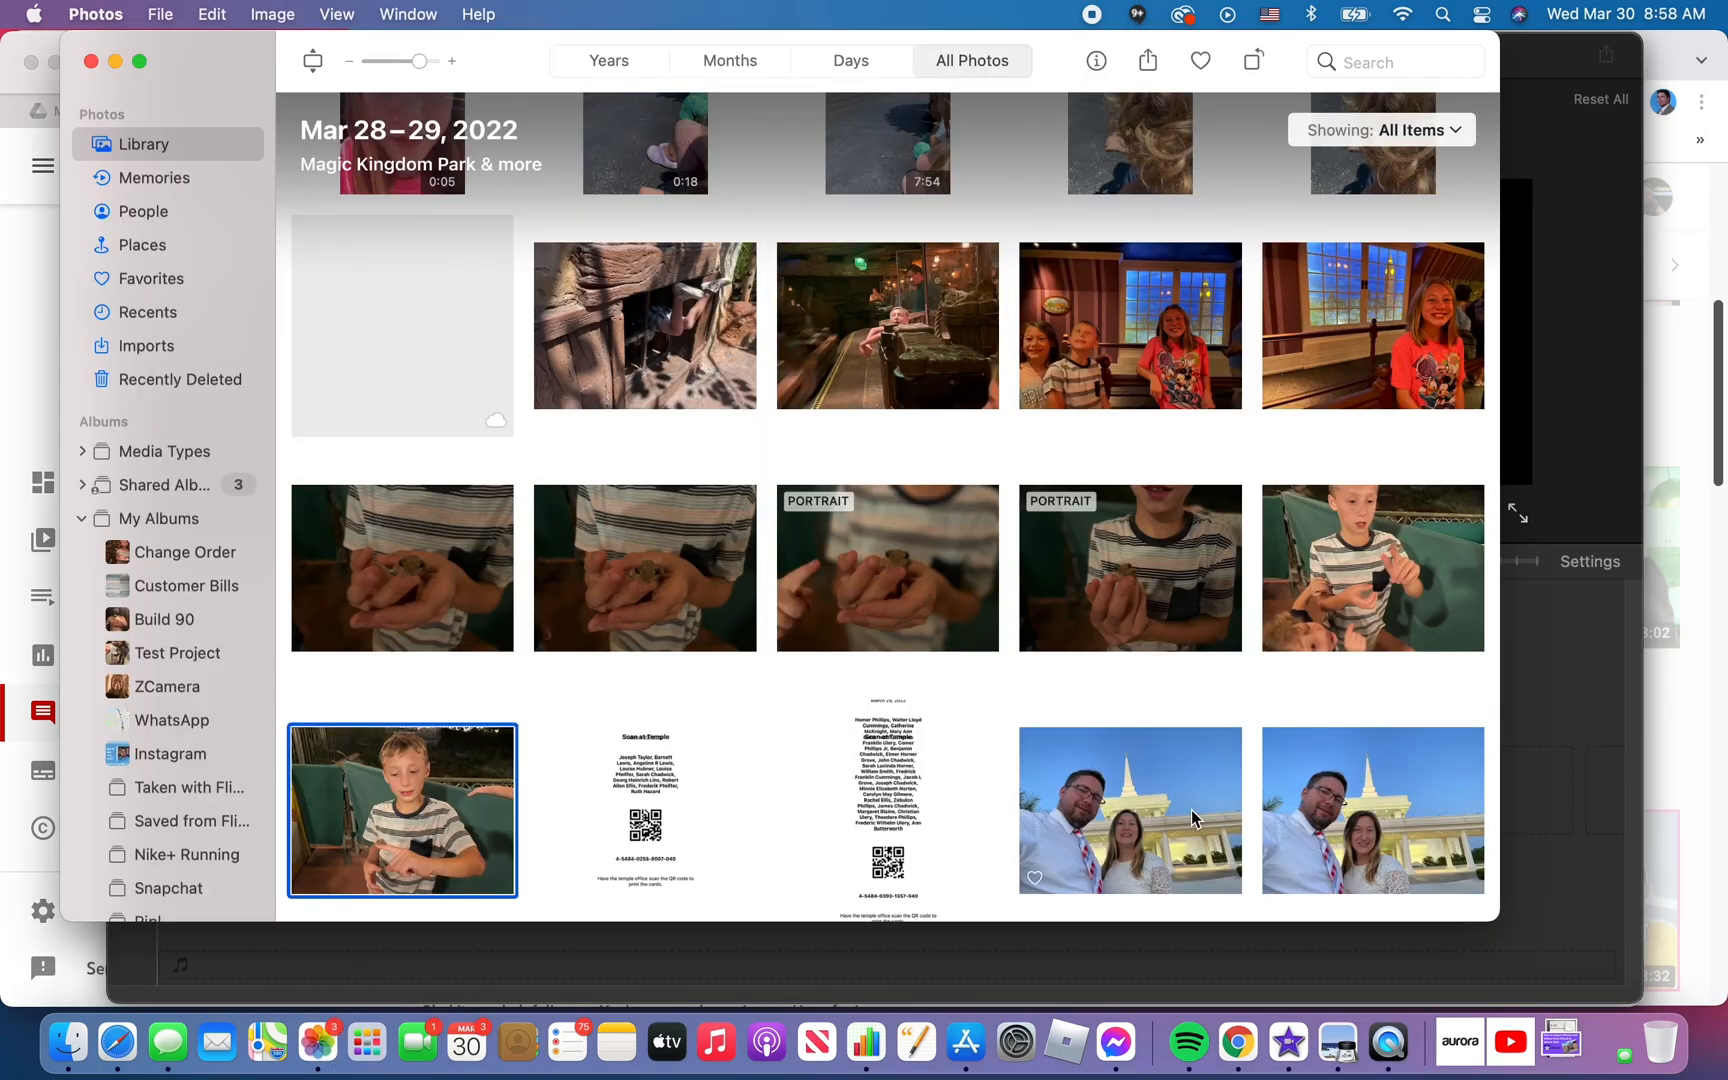
click(1130, 808)
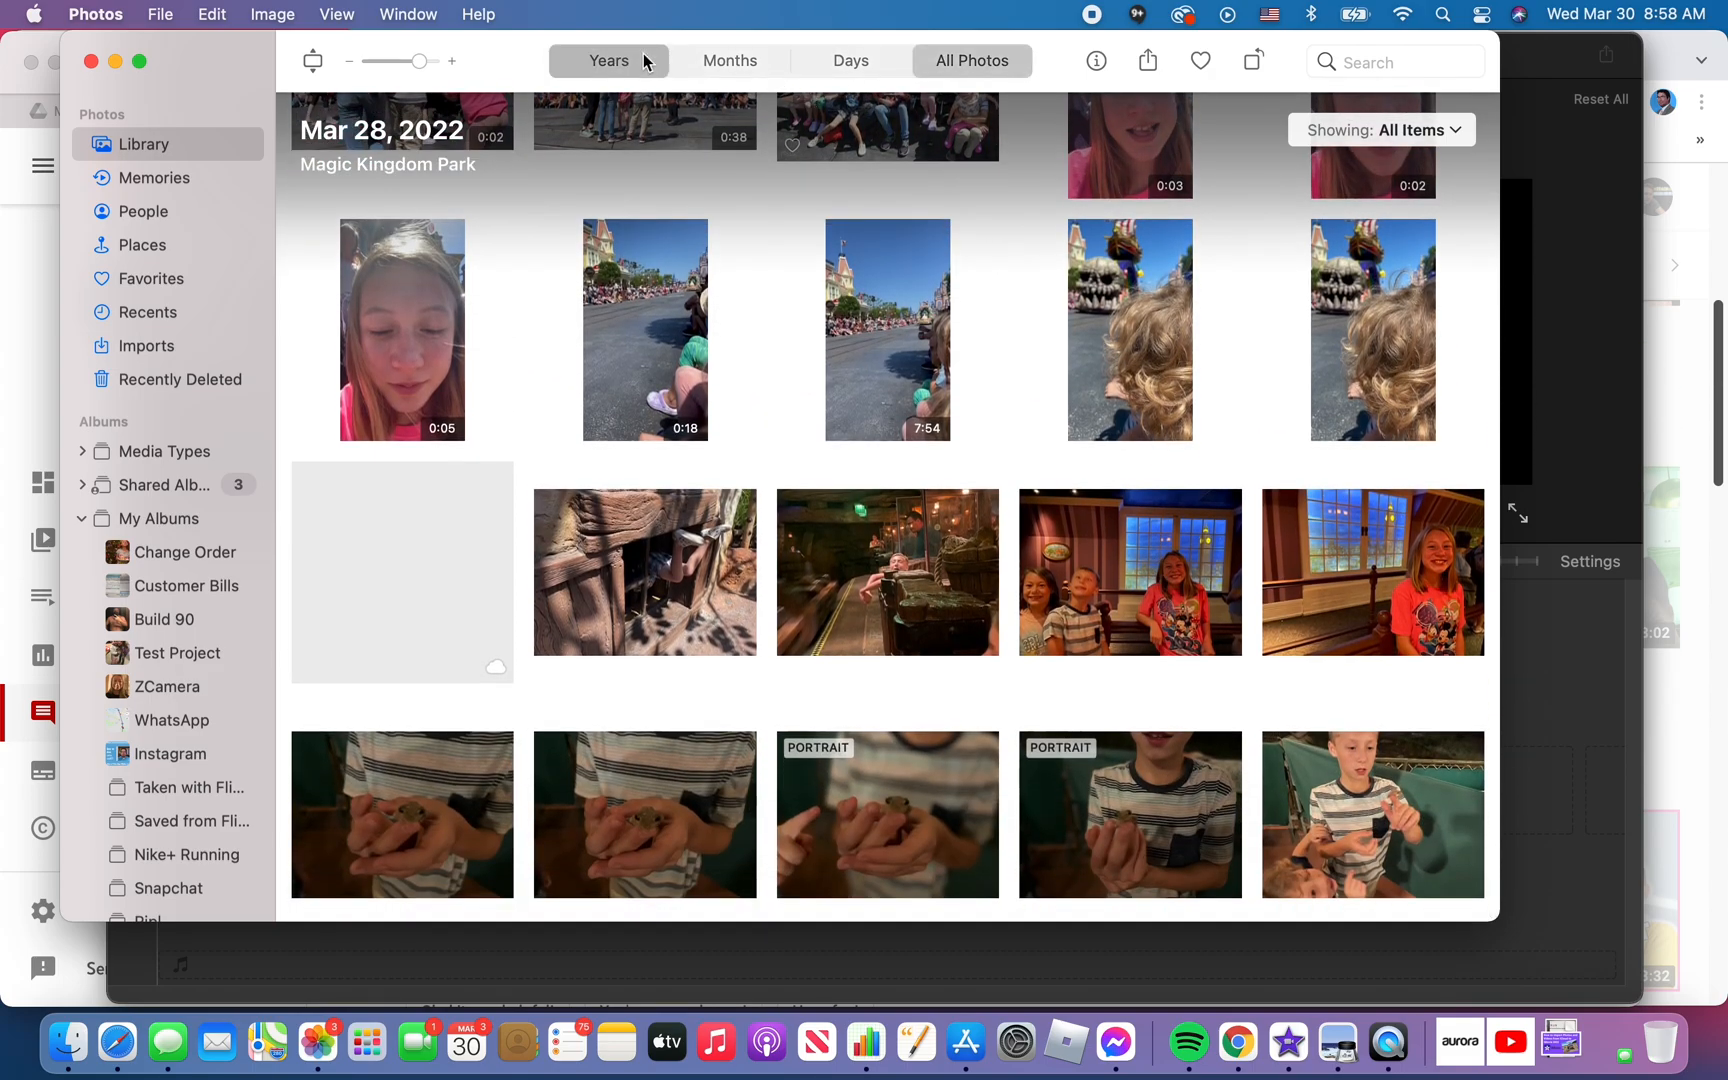
click(608, 60)
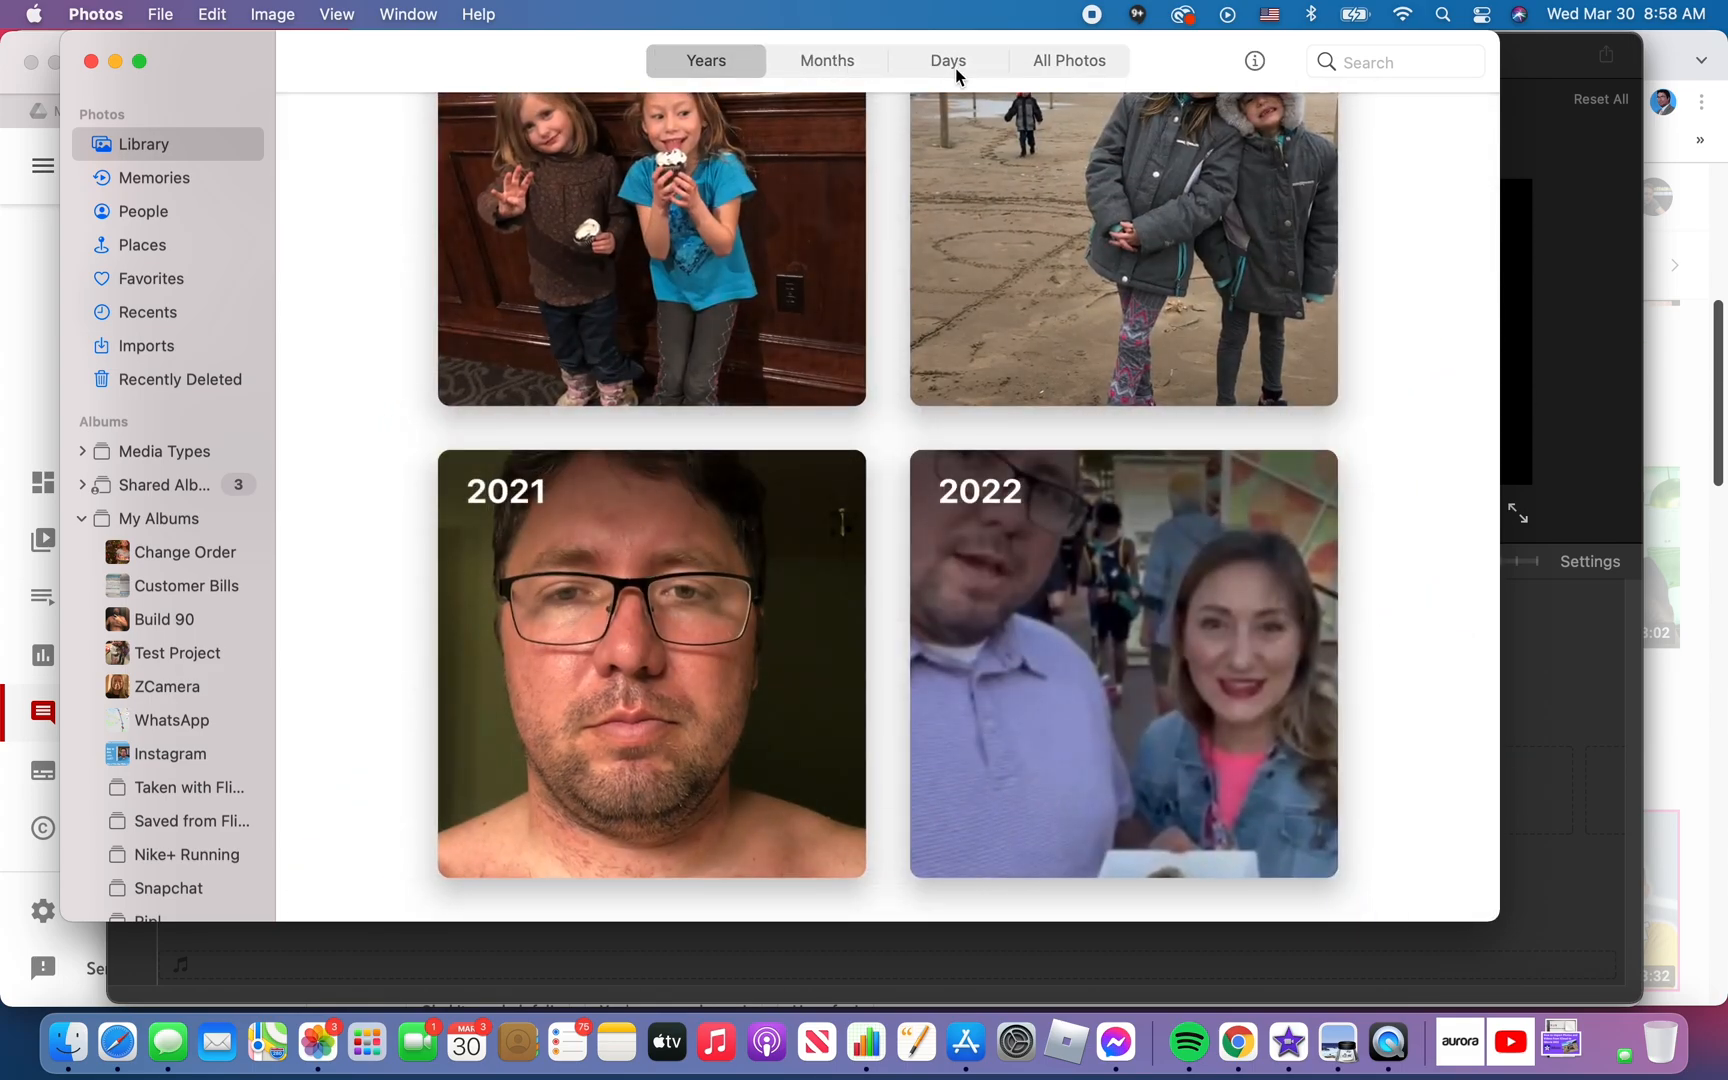
click(1068, 62)
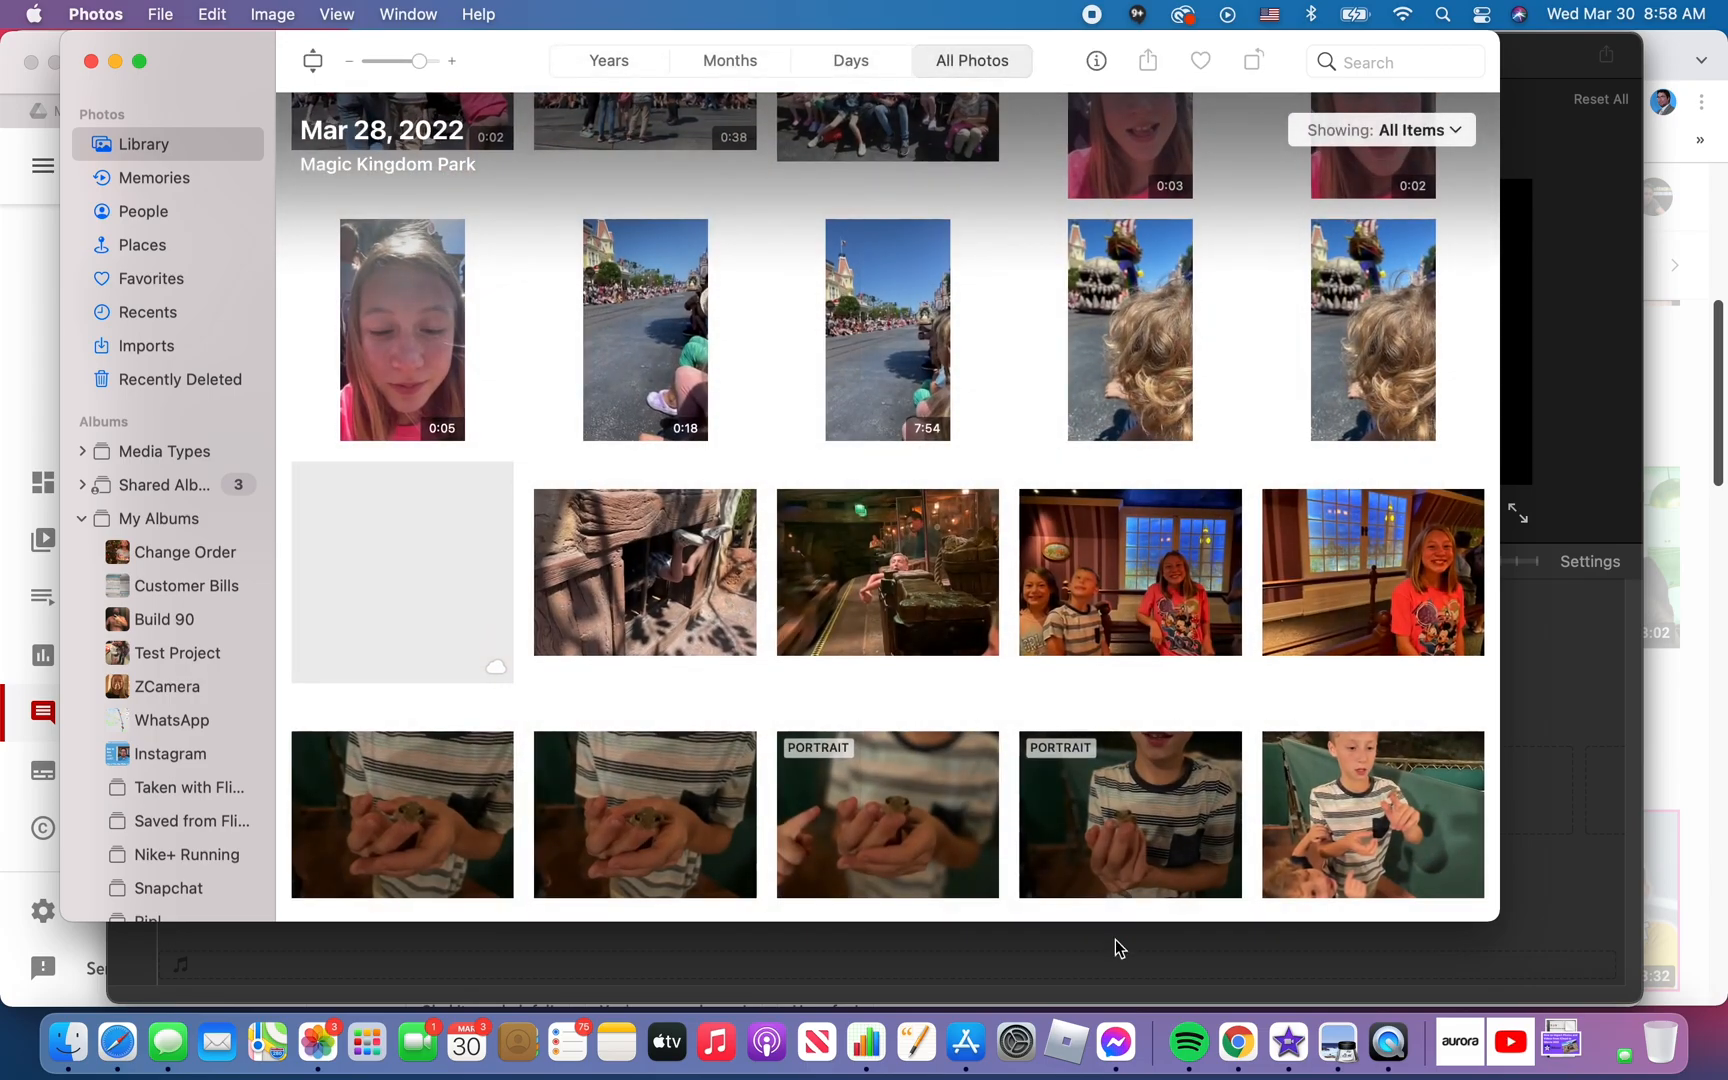
scroll(down, 3)
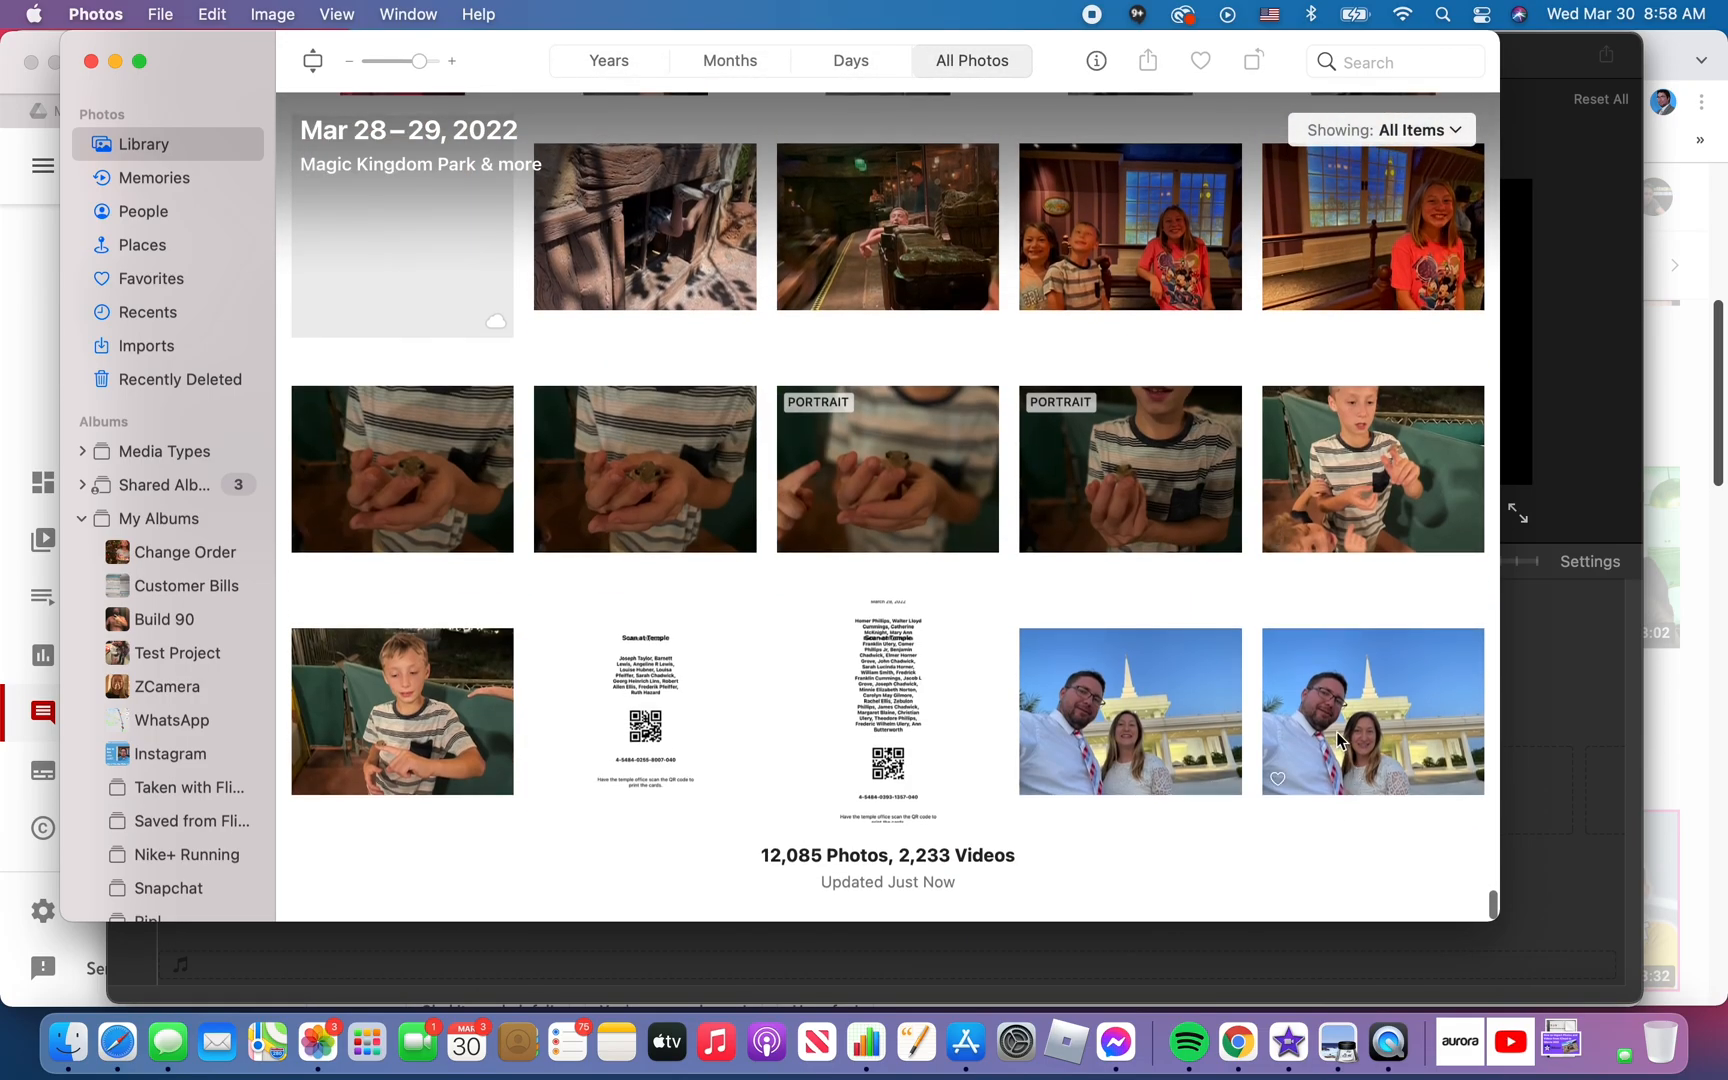
- Command-select the temple selfie, boy at the table, restaurant group, 0:38 parade video and street group shots
click(1372, 712)
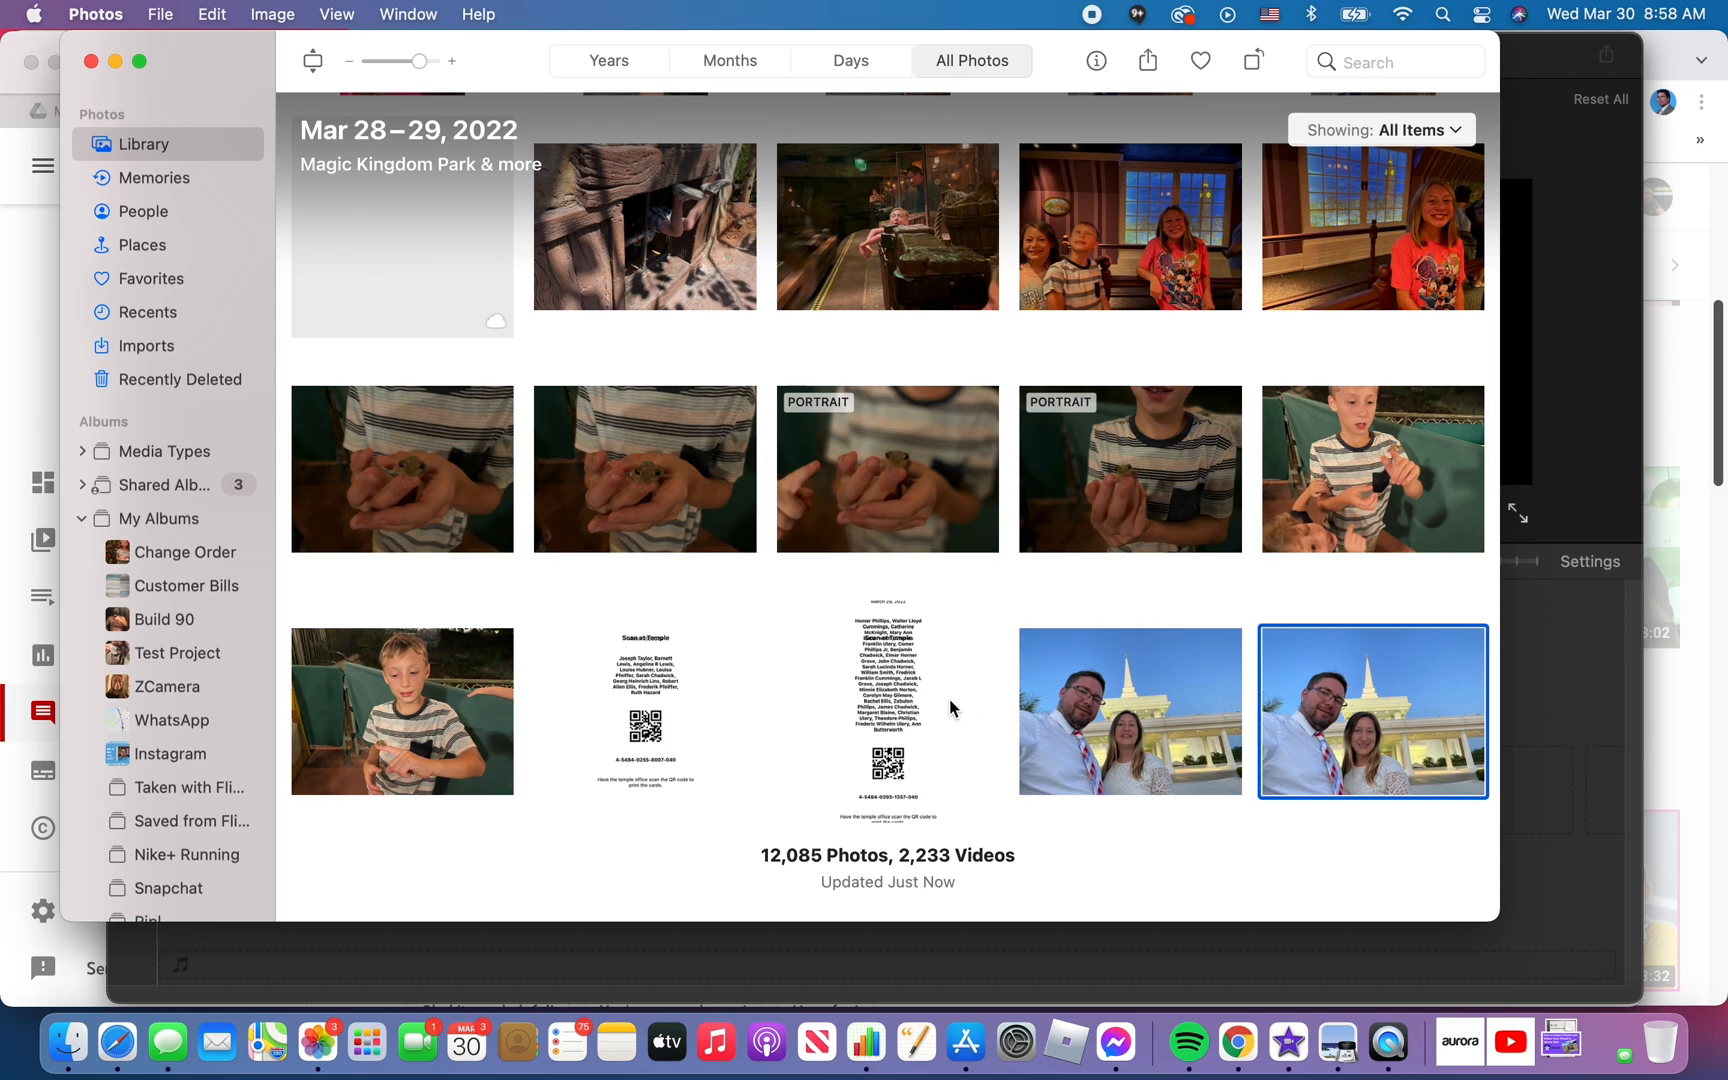
click(404, 712)
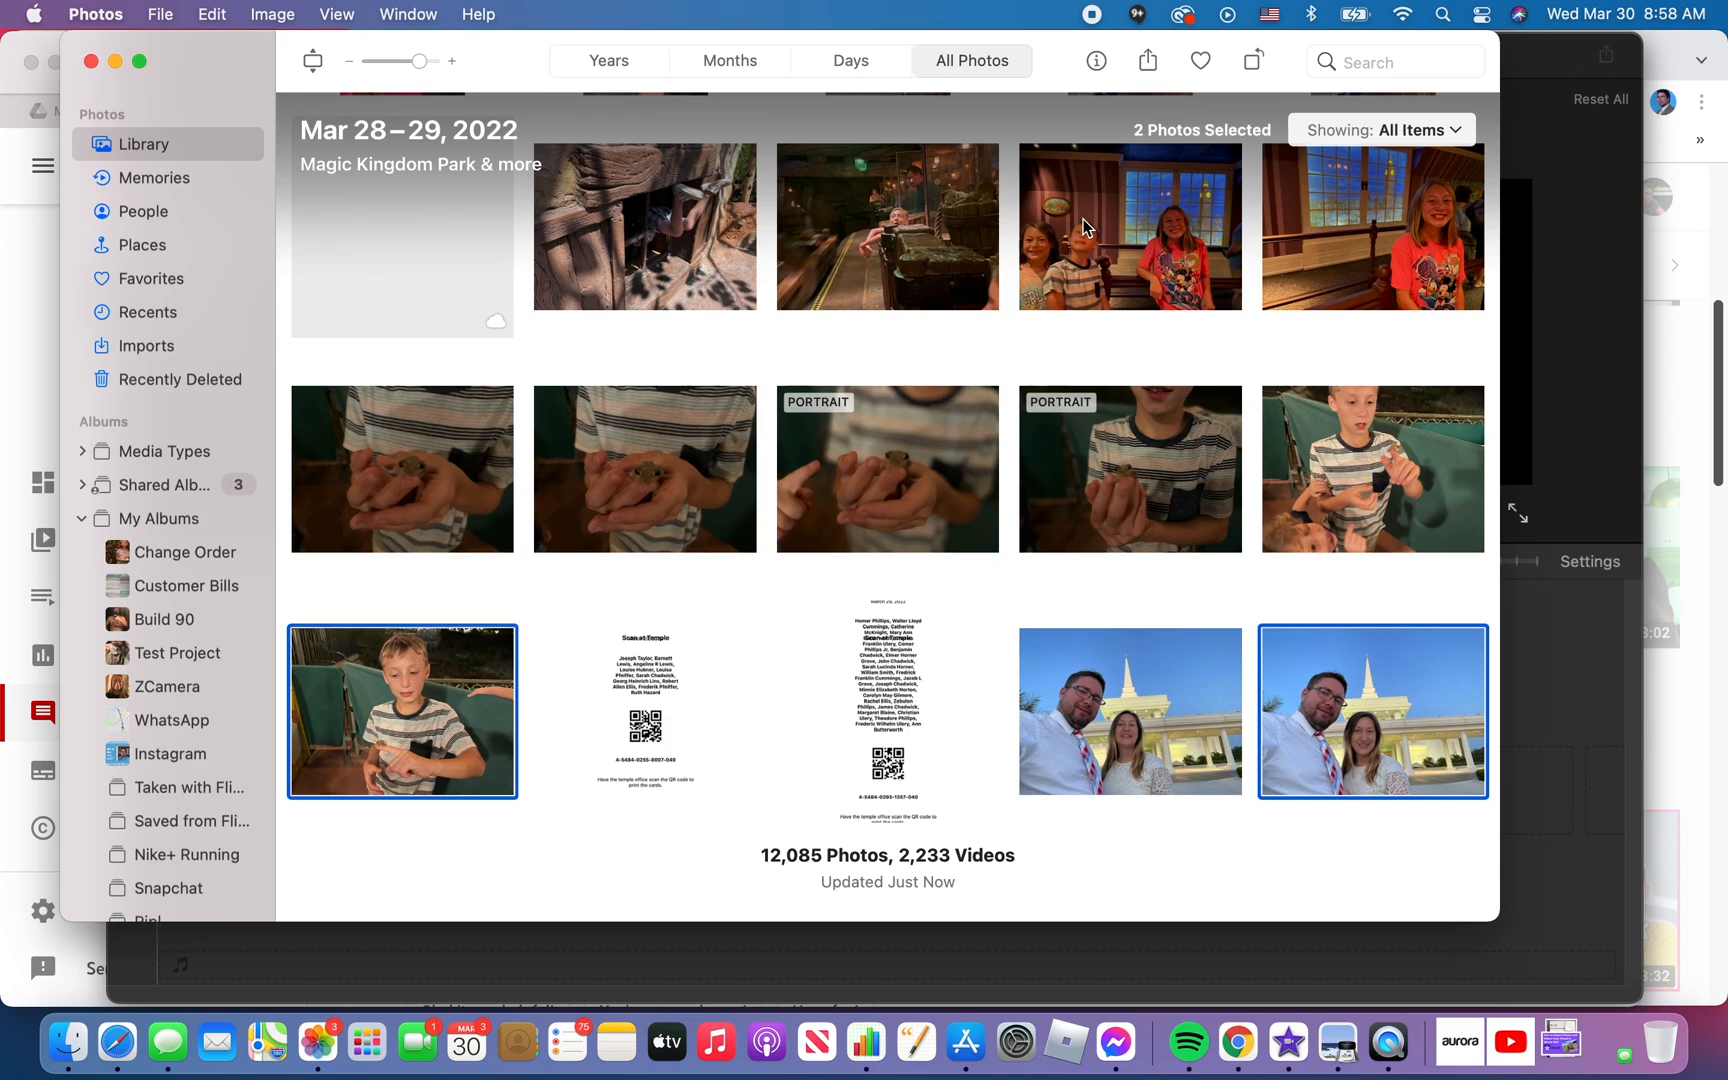
click(1128, 228)
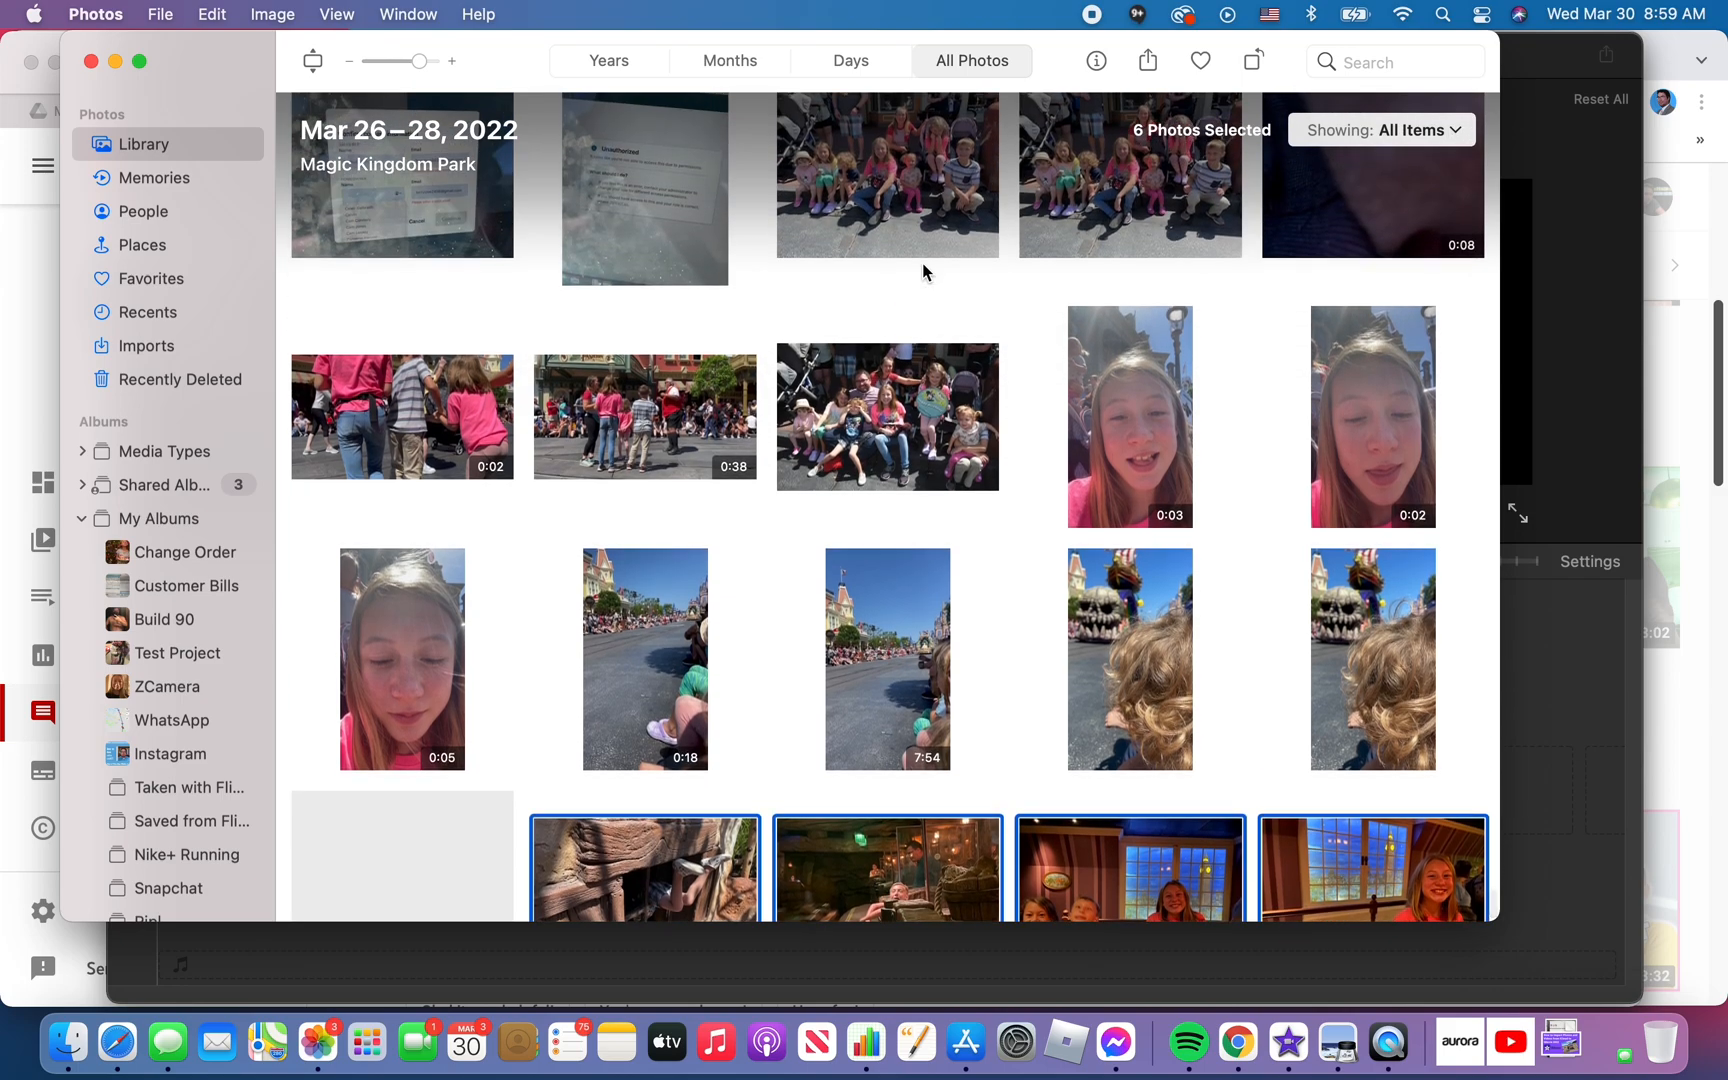
click(644, 416)
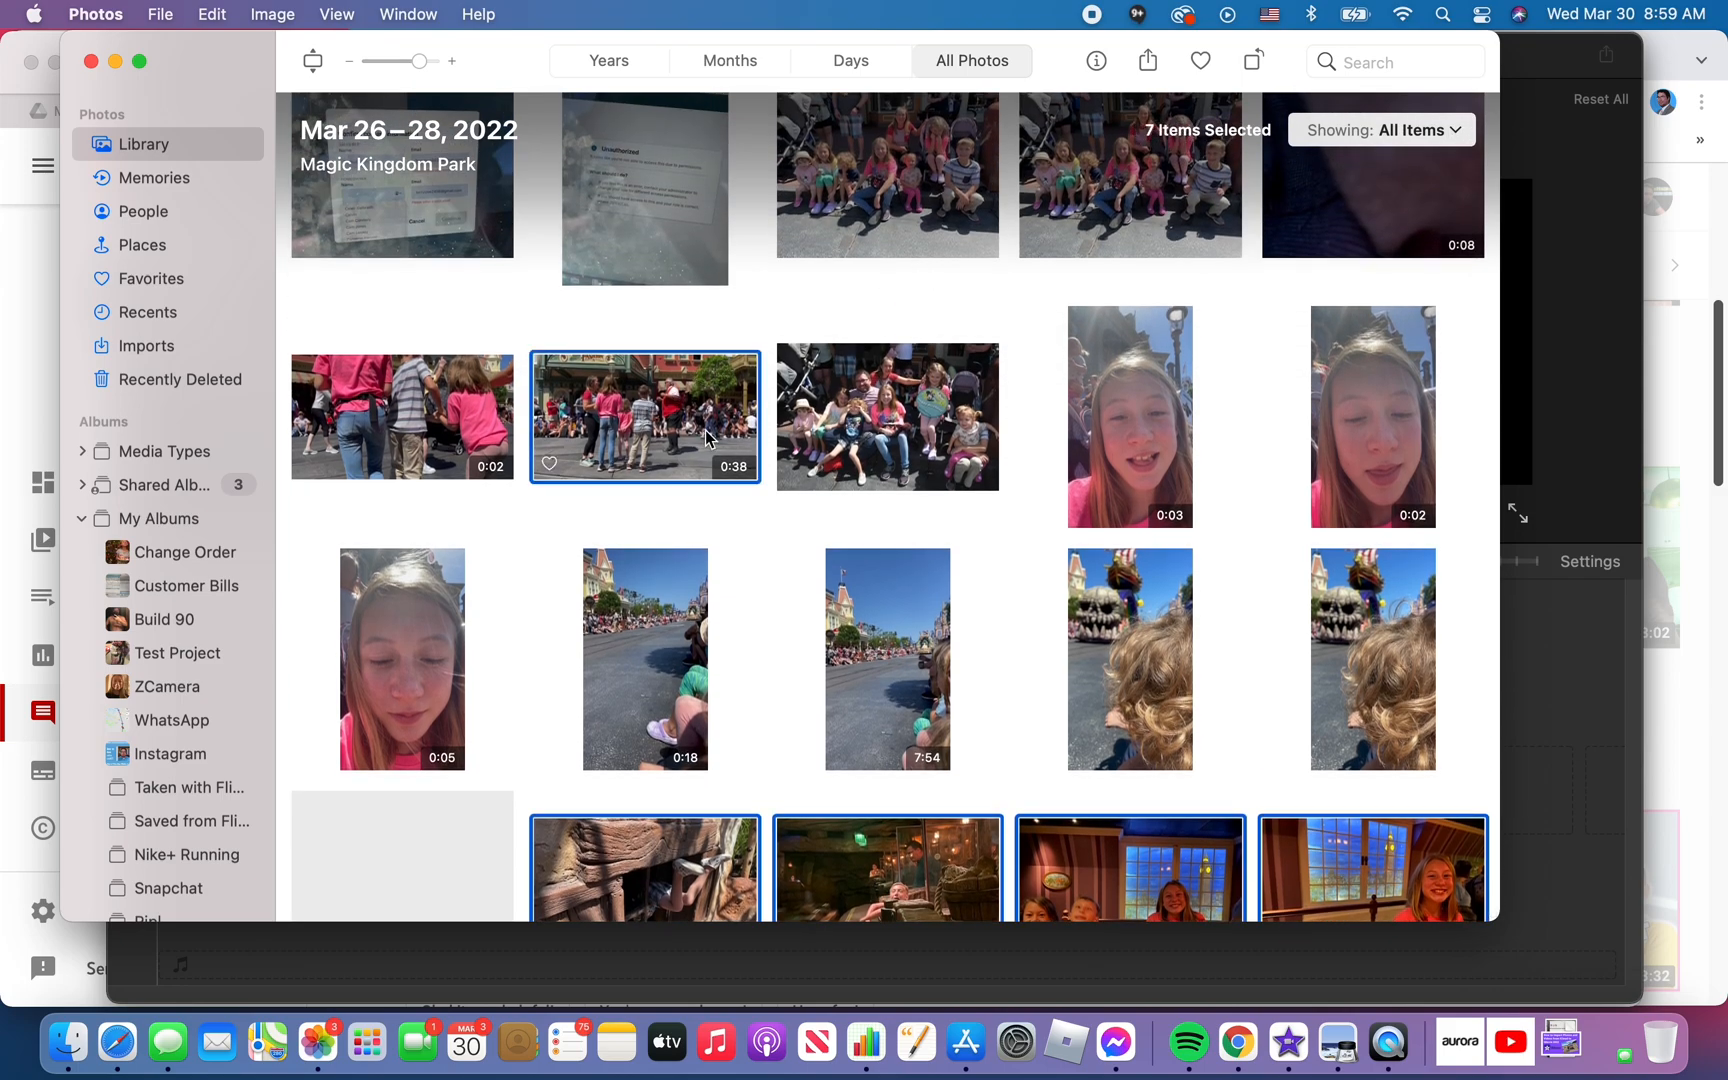
click(888, 416)
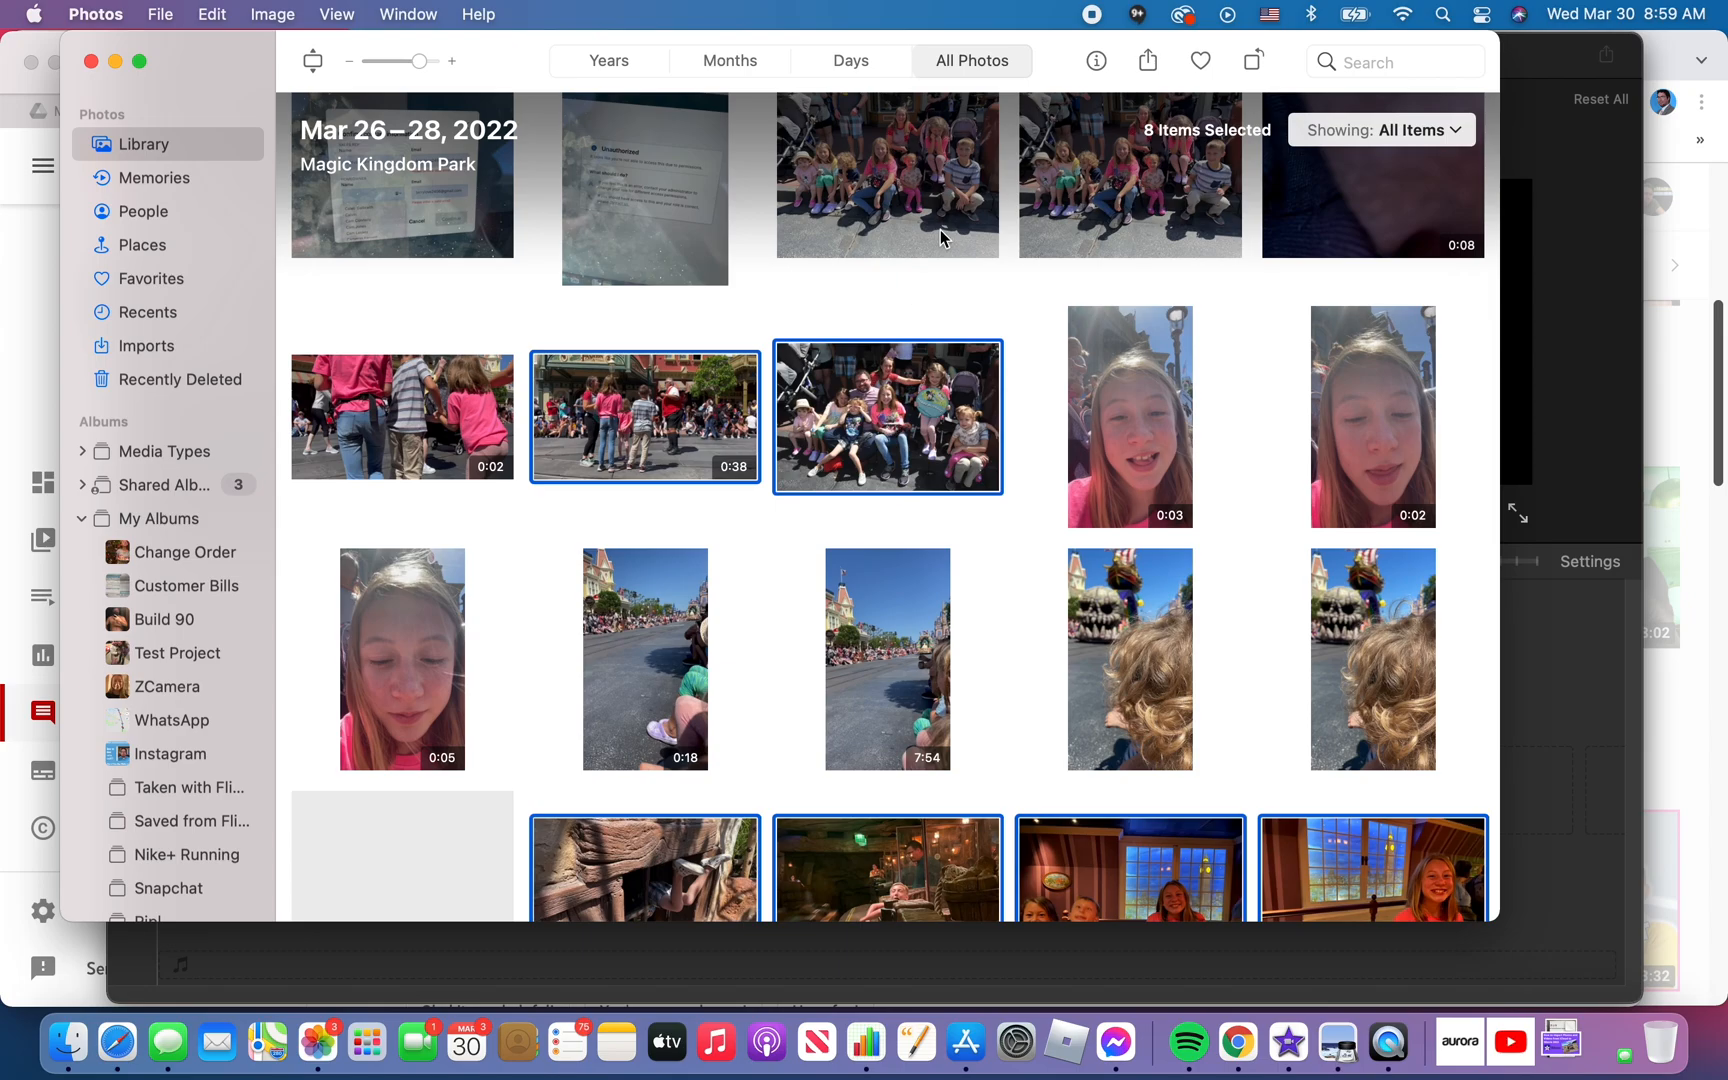
scroll(down, 3)
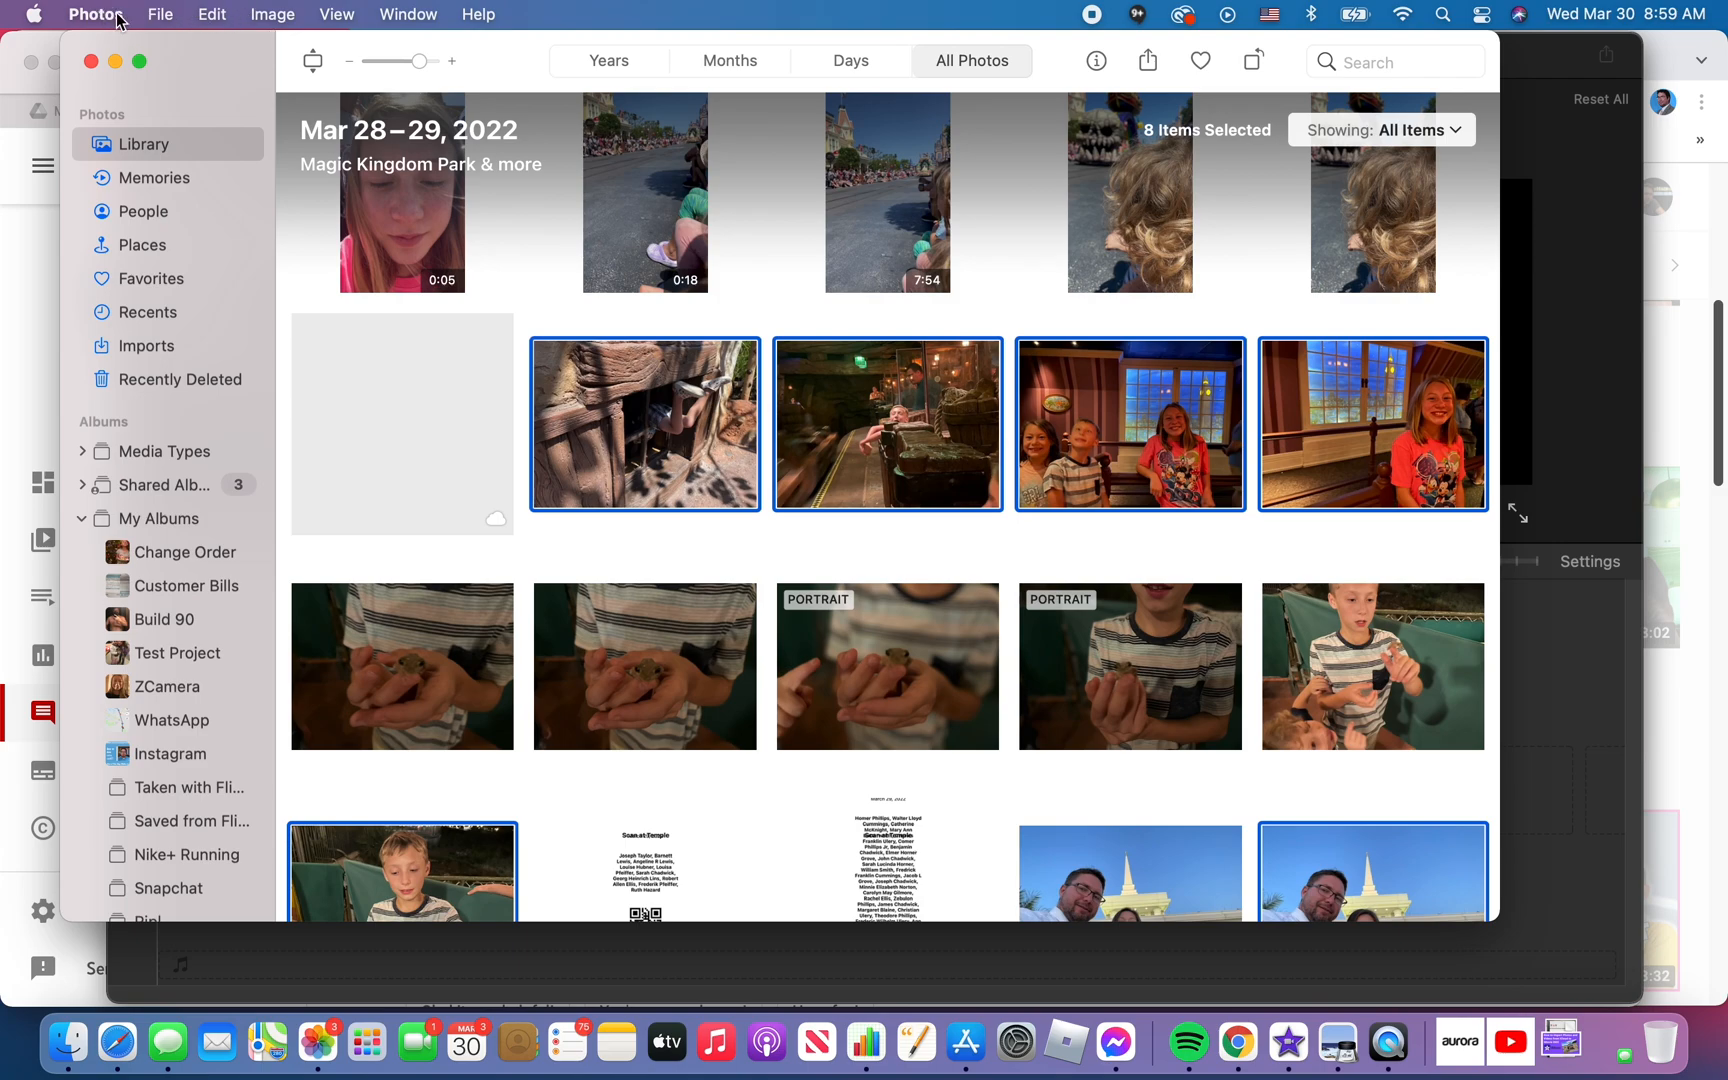
- Start File > Export of the 8 selected items and accept the JPEG settings
click(160, 16)
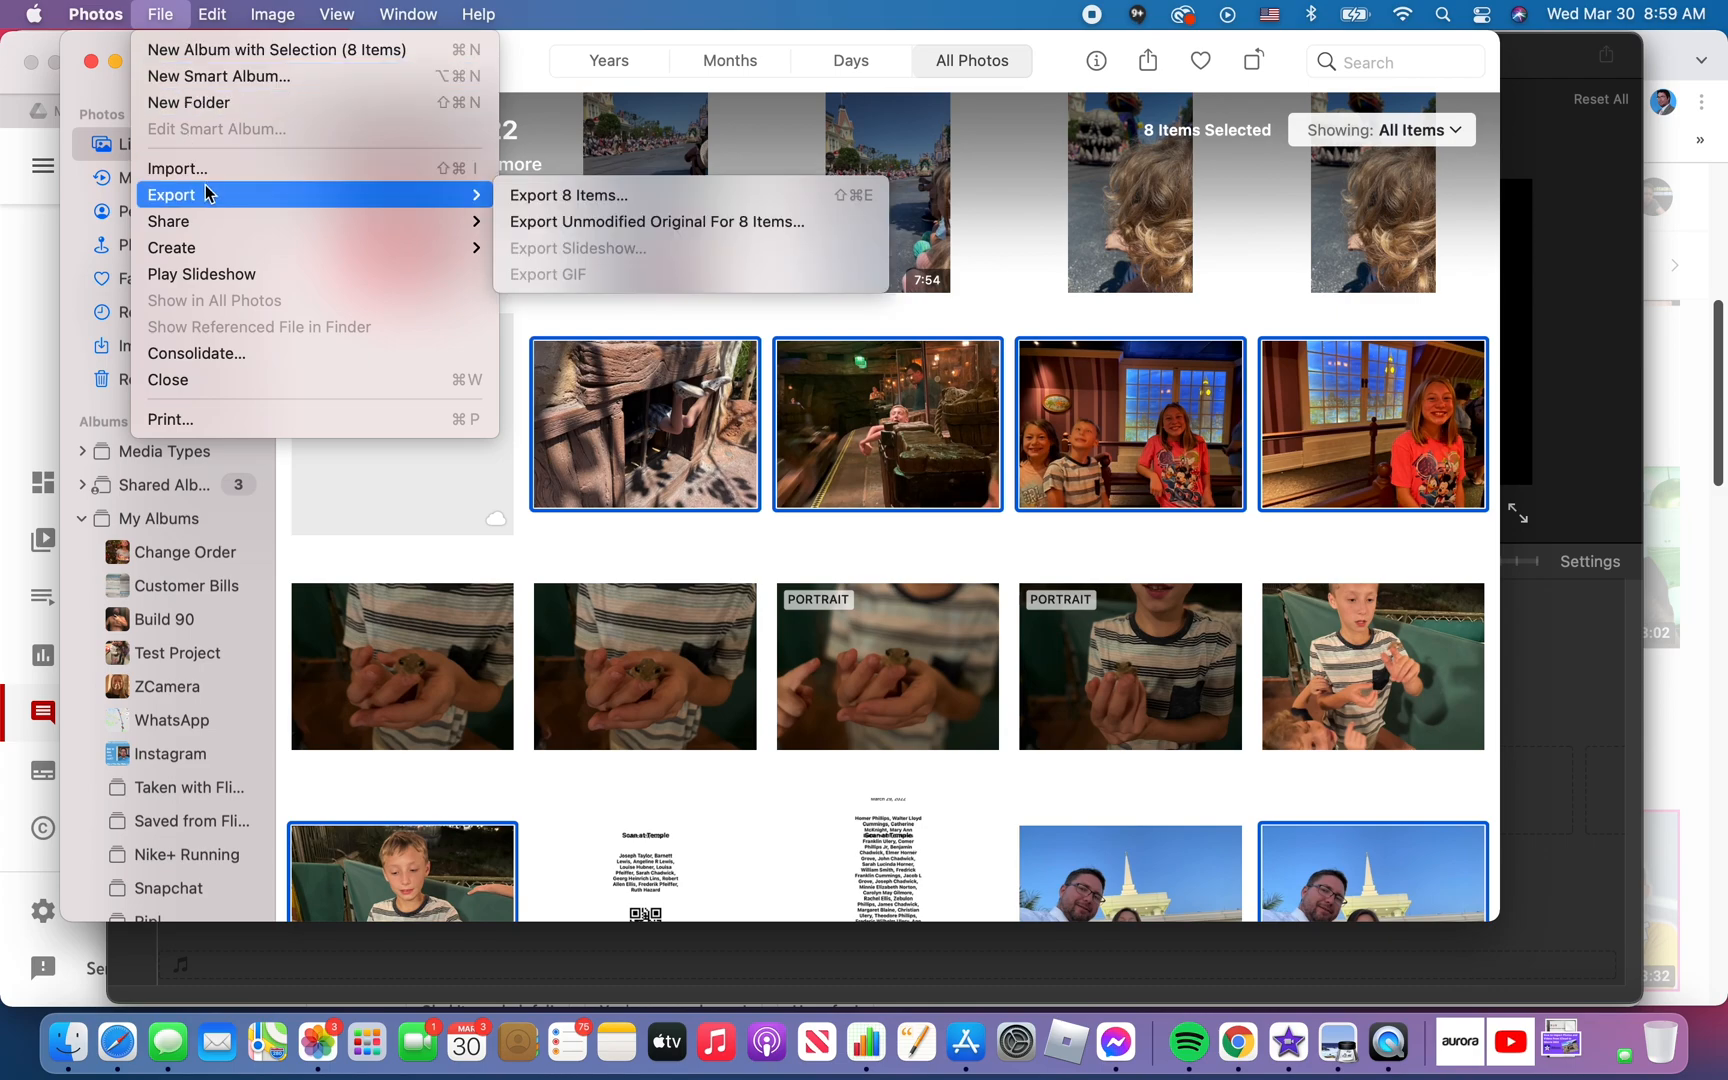
mouse_move(594, 204)
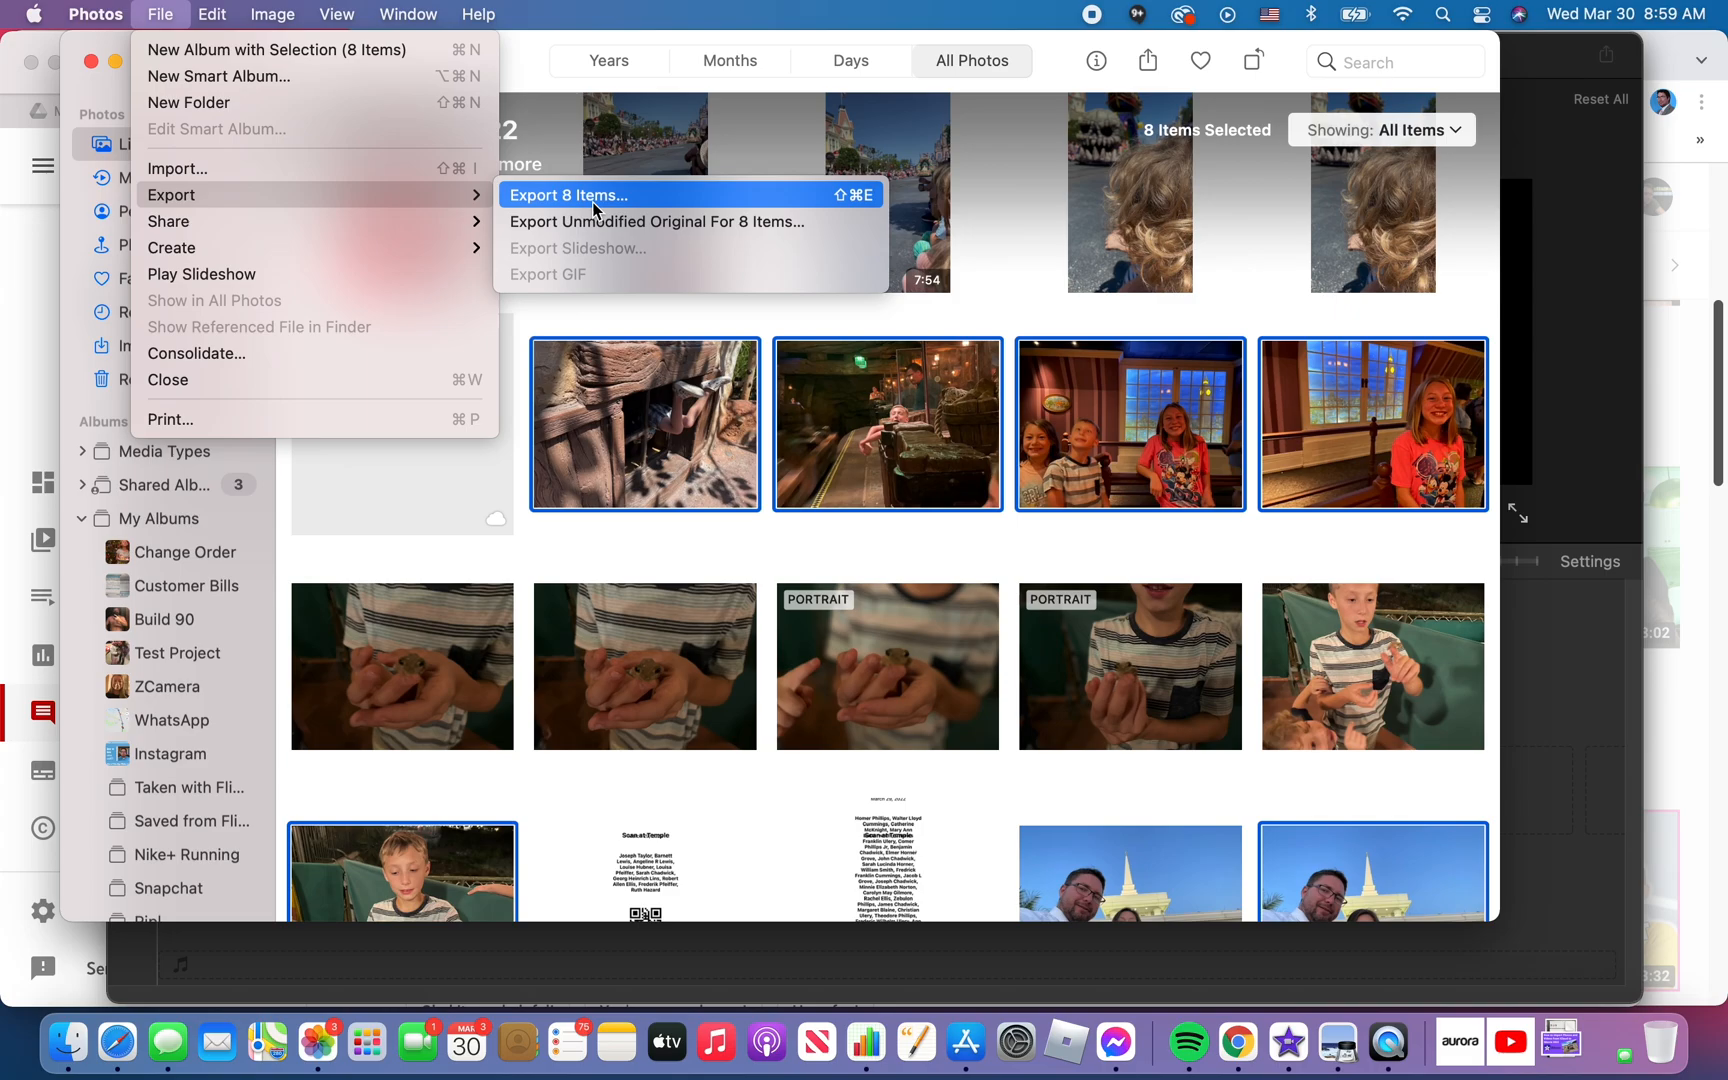
click(570, 196)
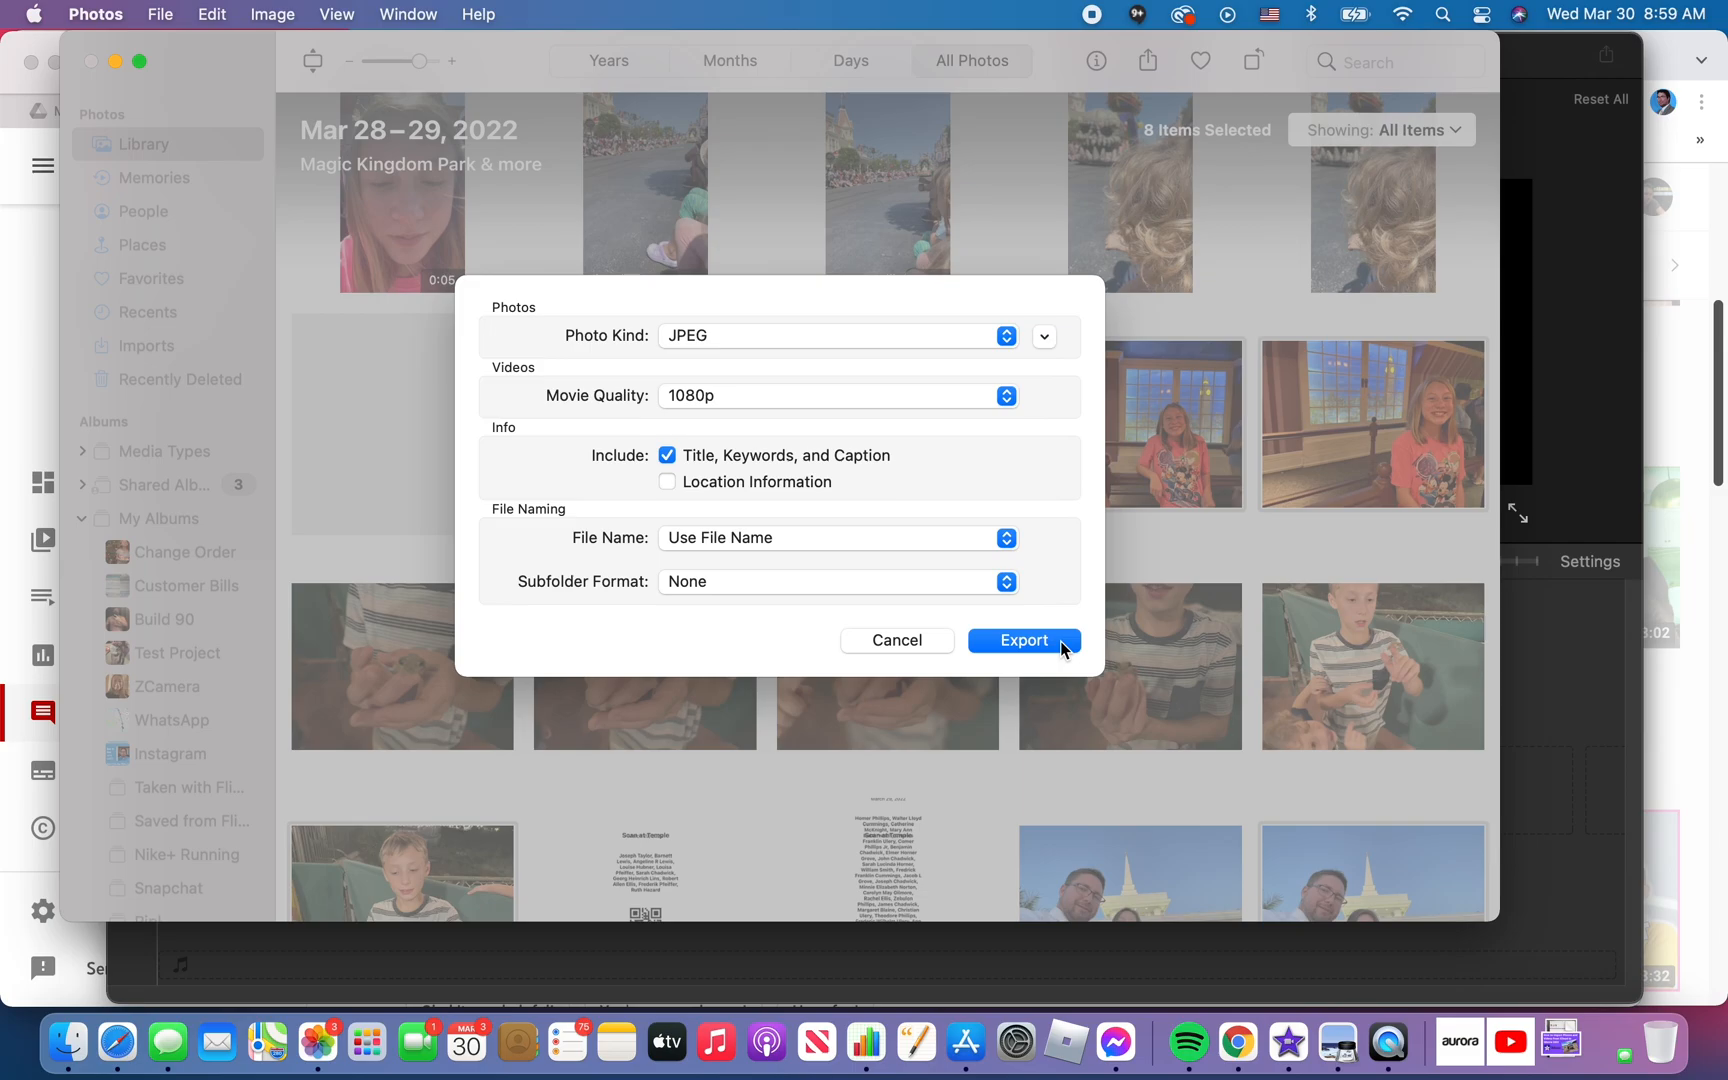
click(1024, 640)
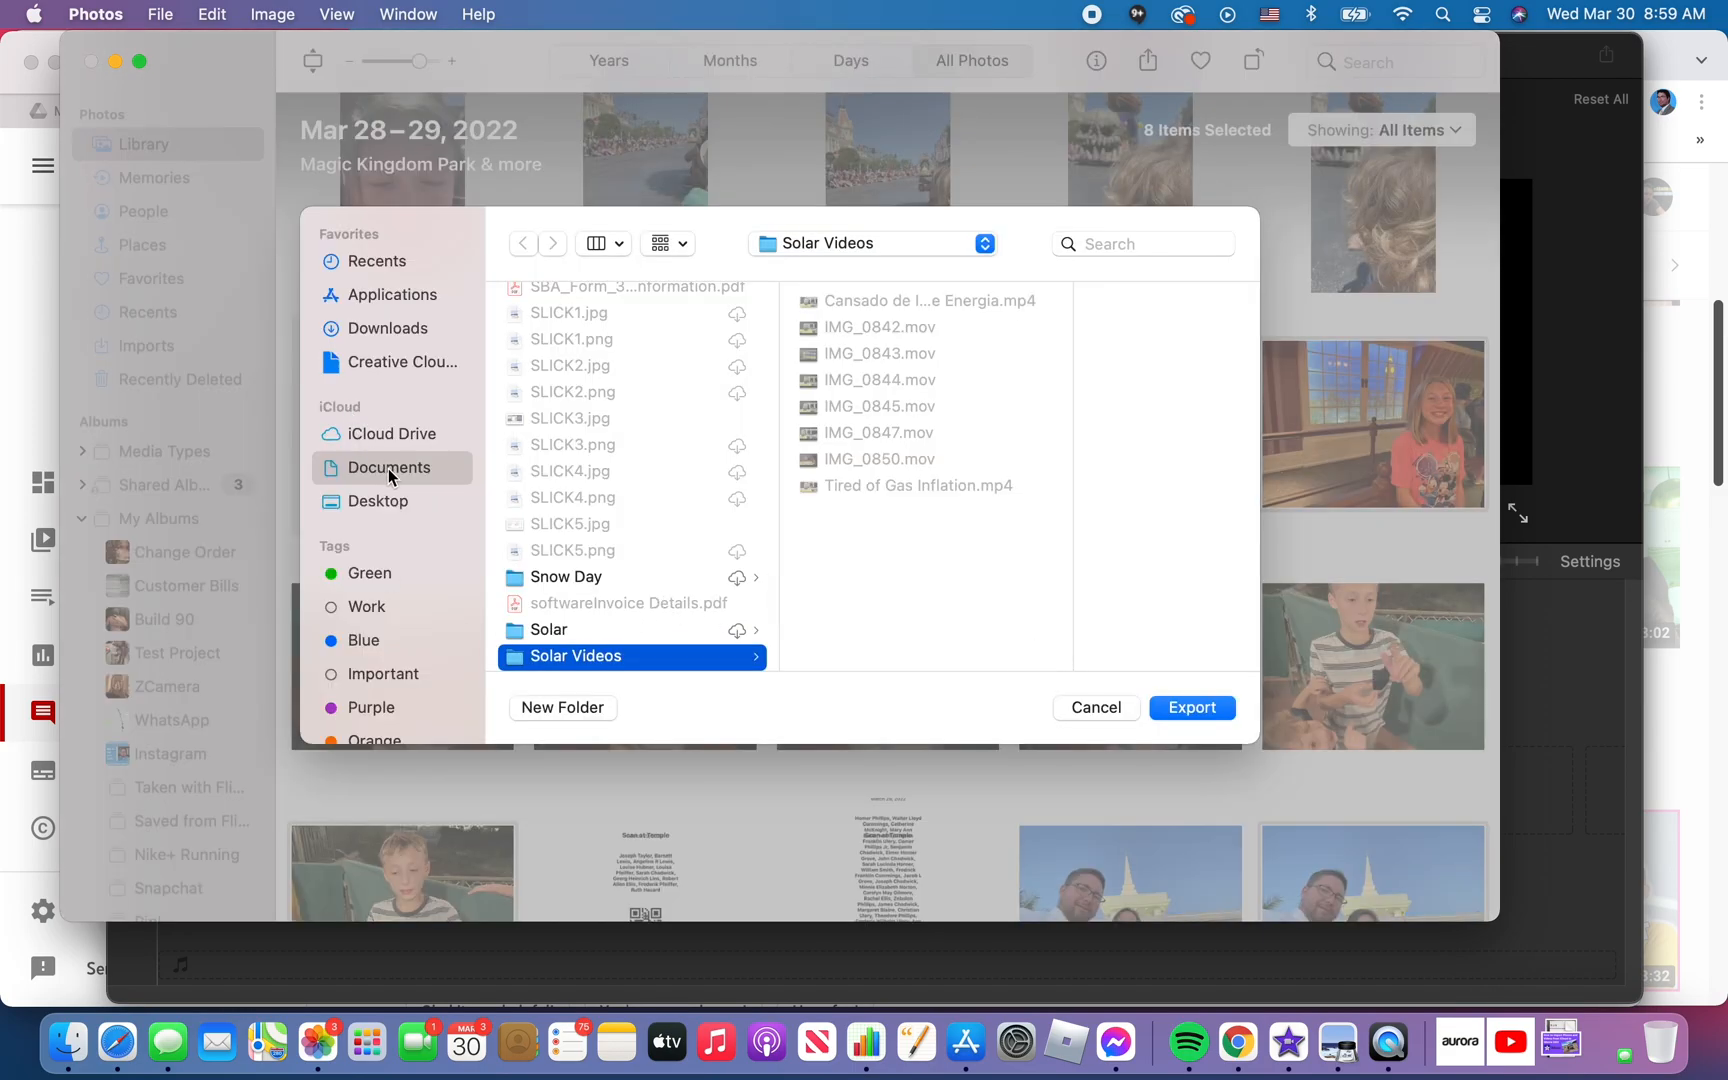
- Create a New Project folder inside Documents and export the items into it
click(388, 468)
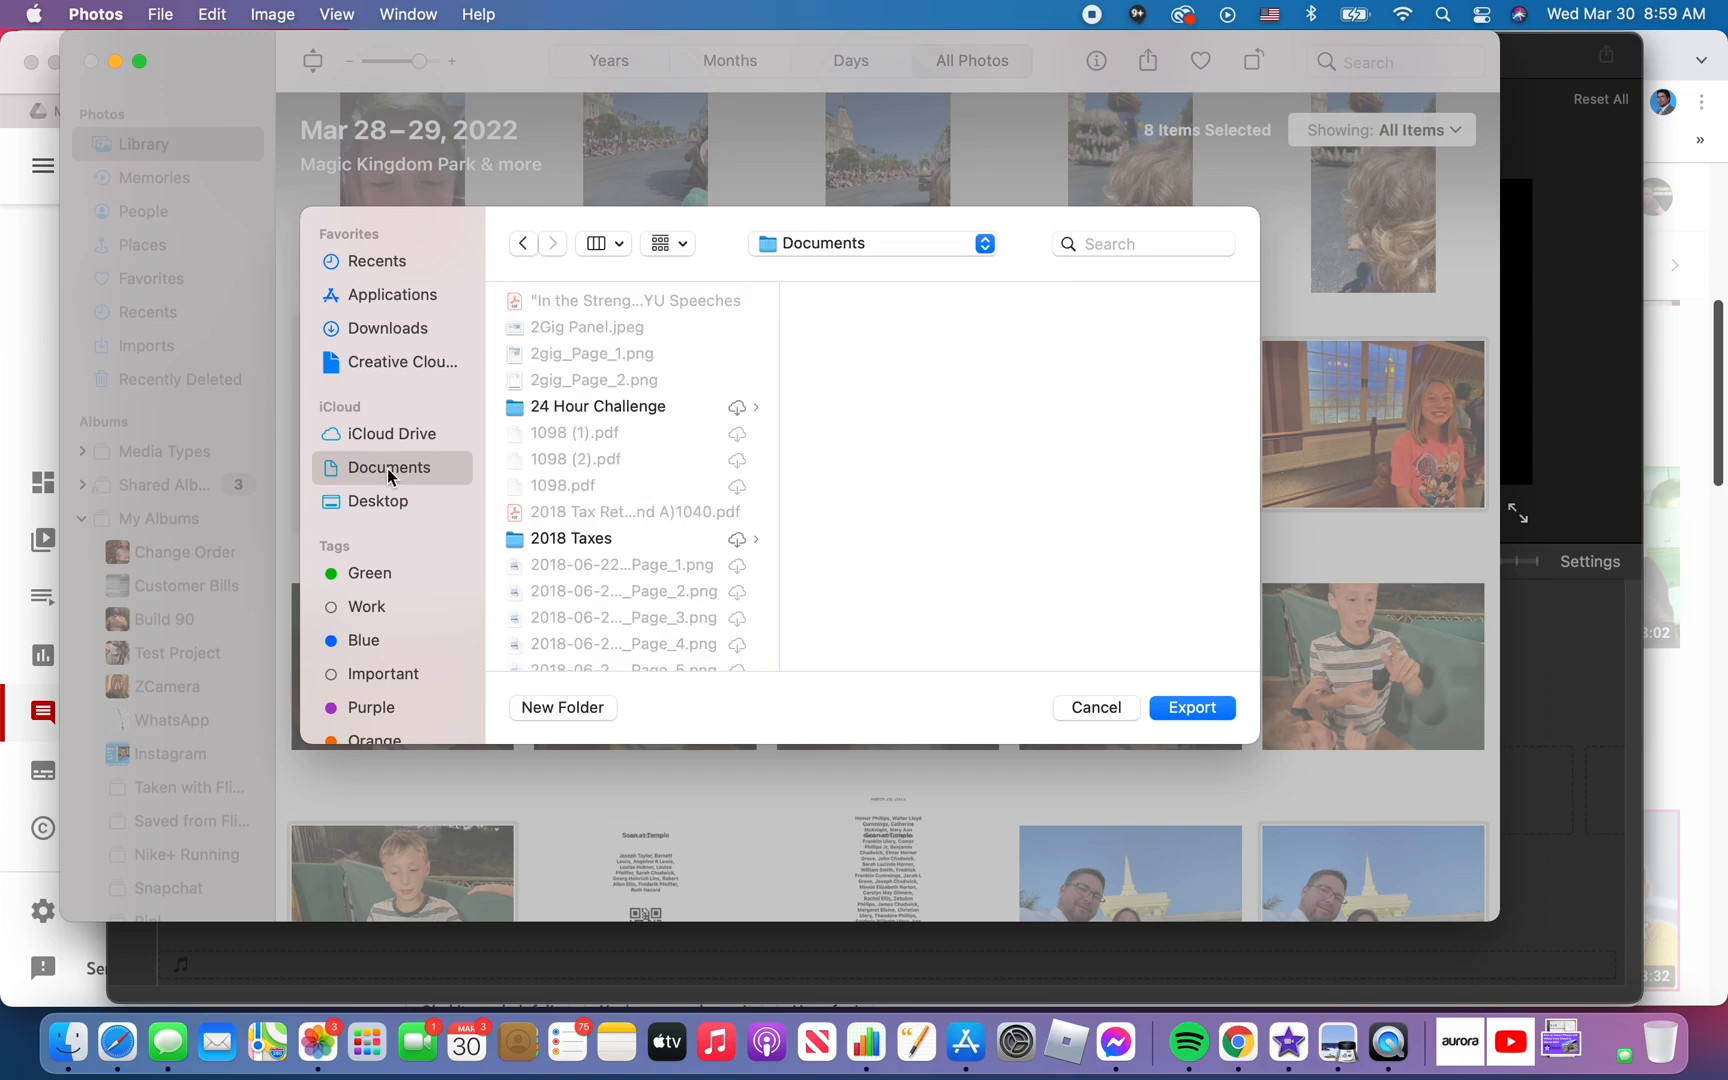
mouse_move(568, 714)
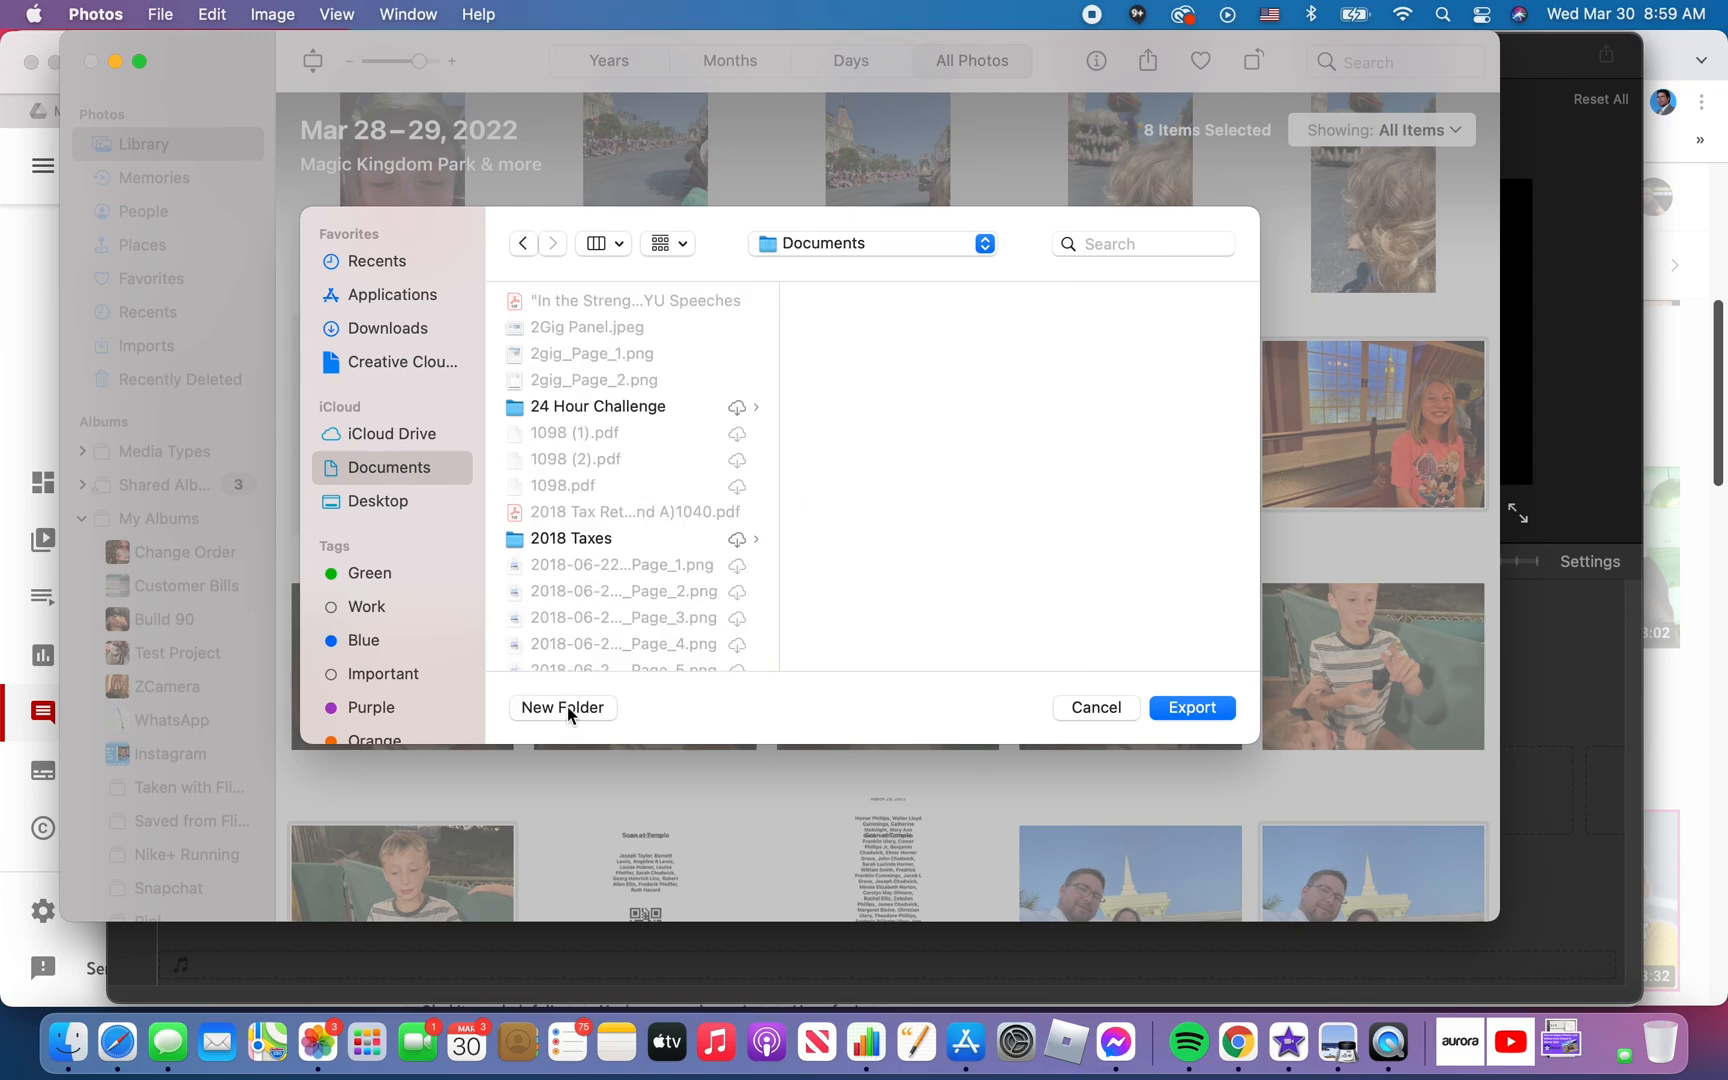
click(562, 708)
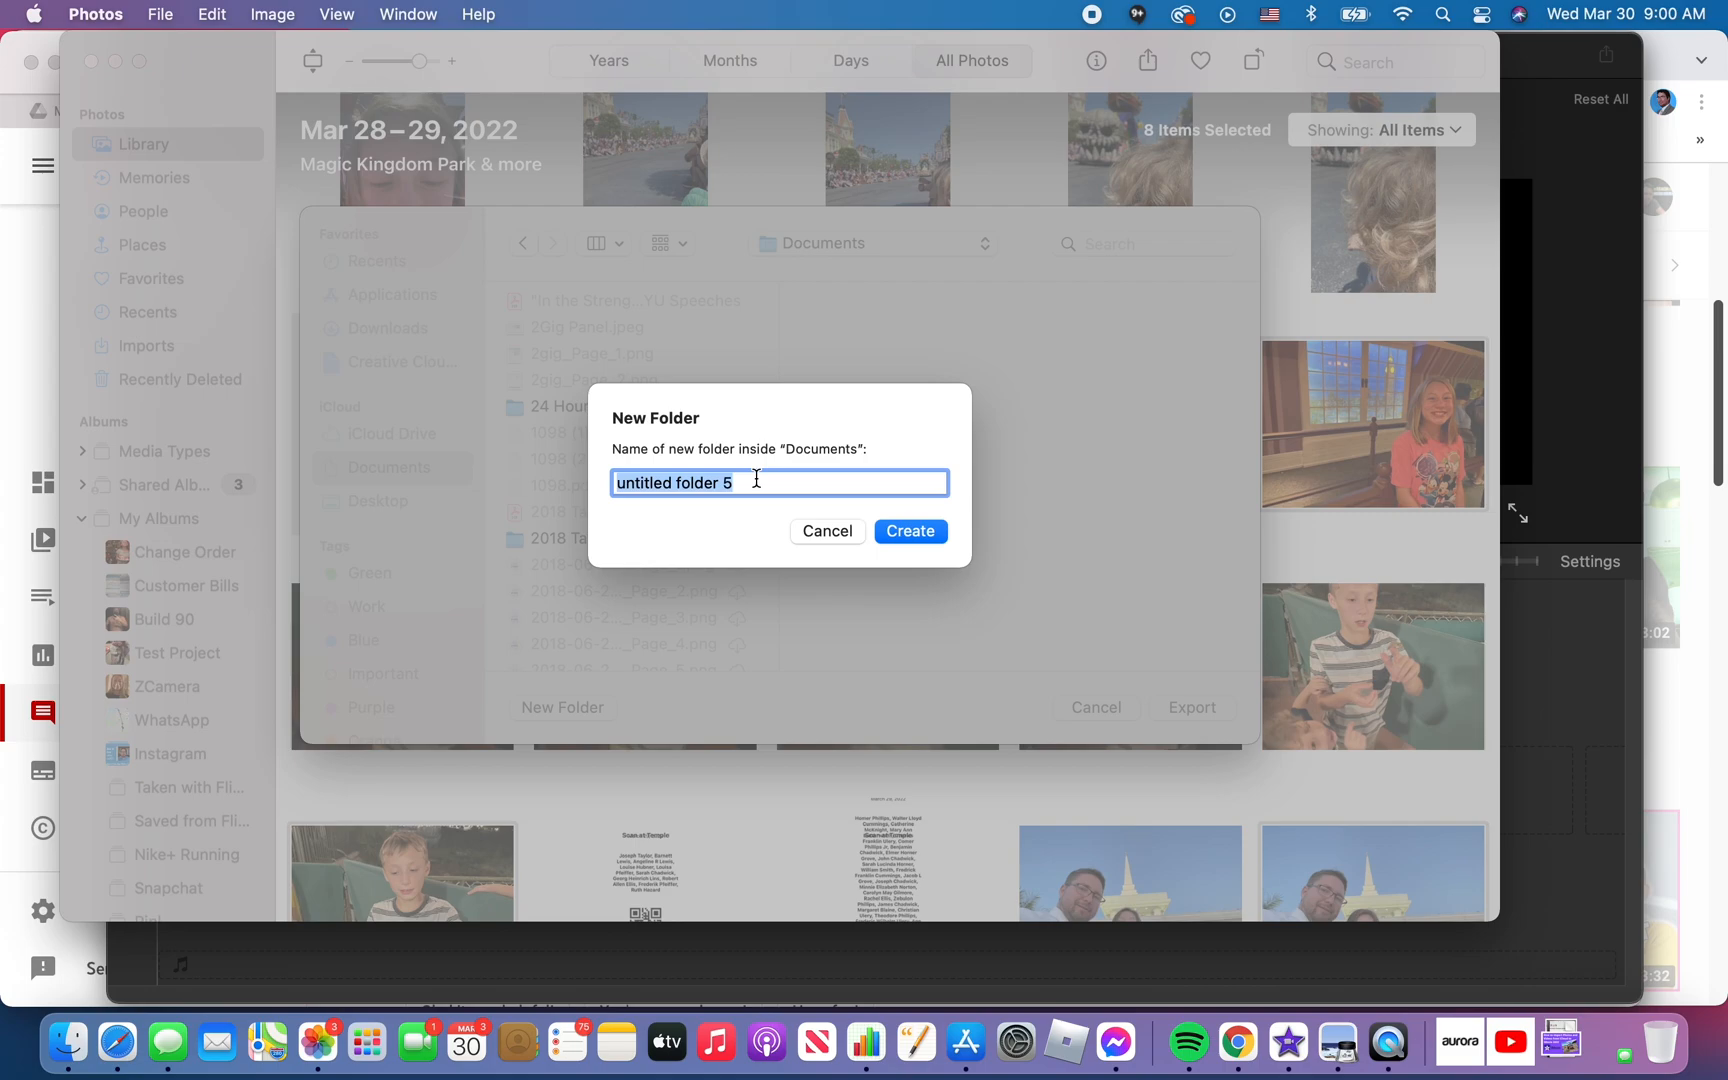
text(New Pr)
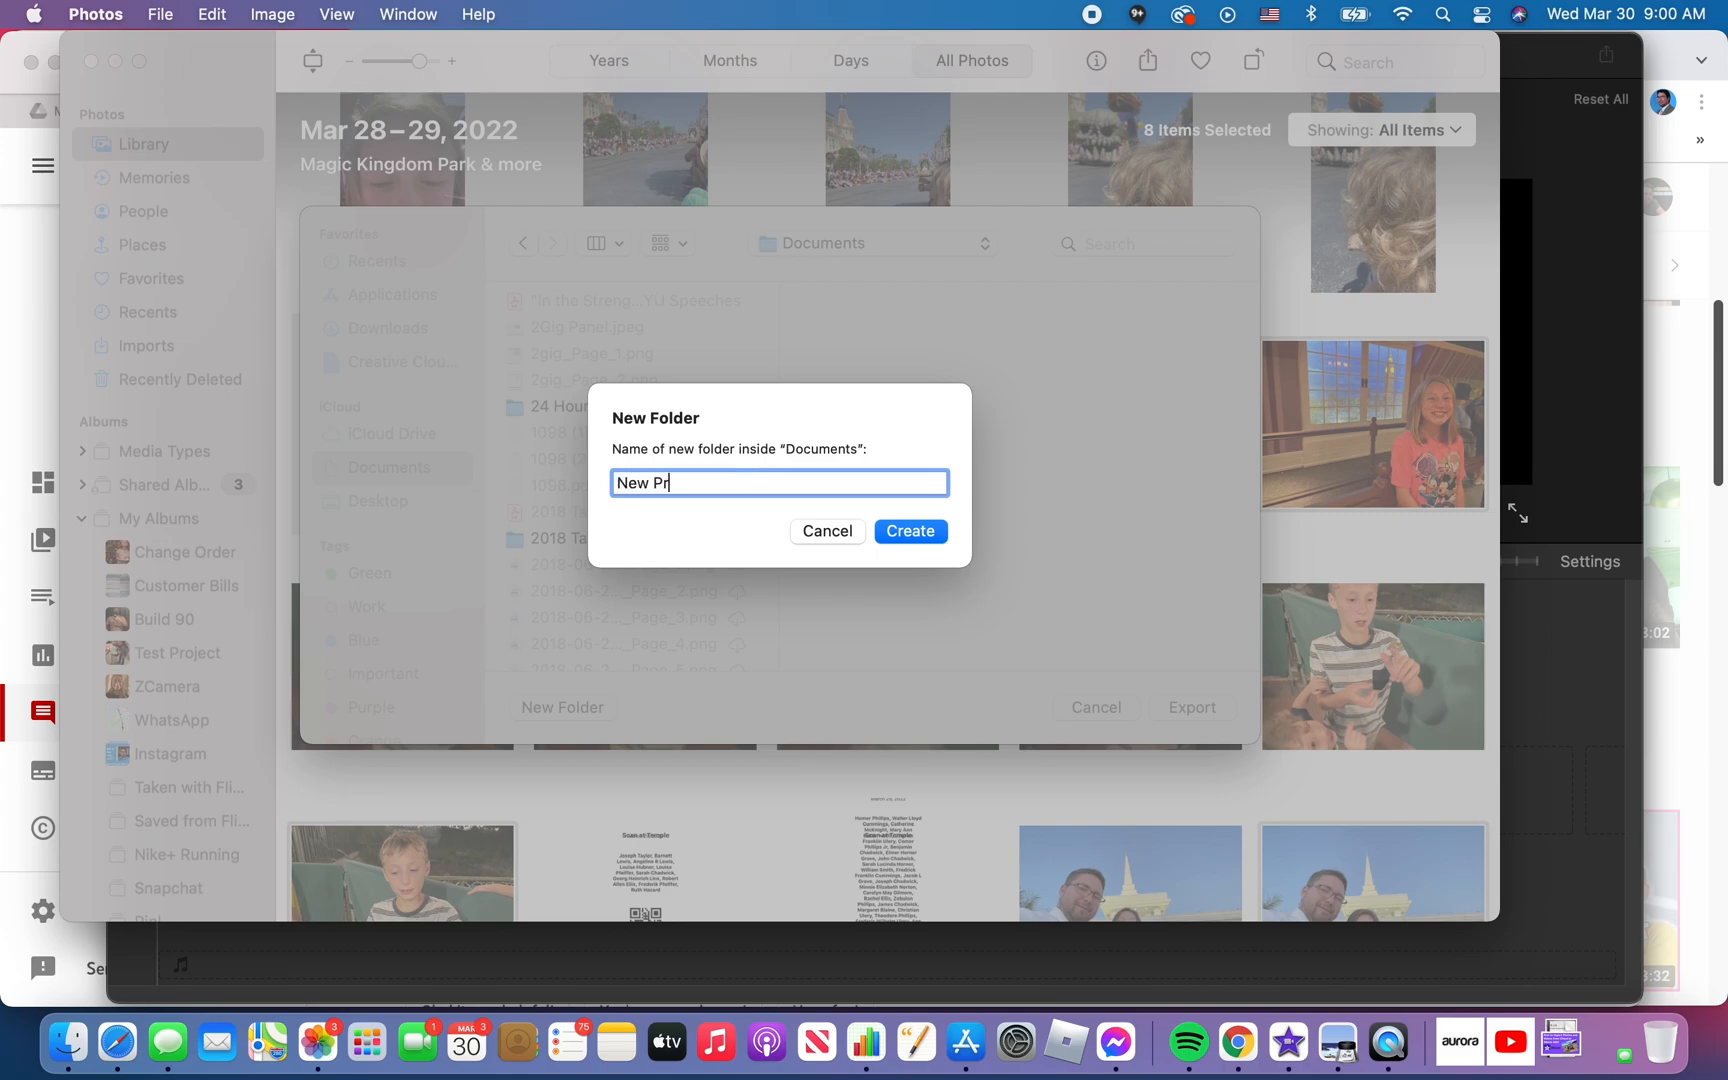
text(oject)
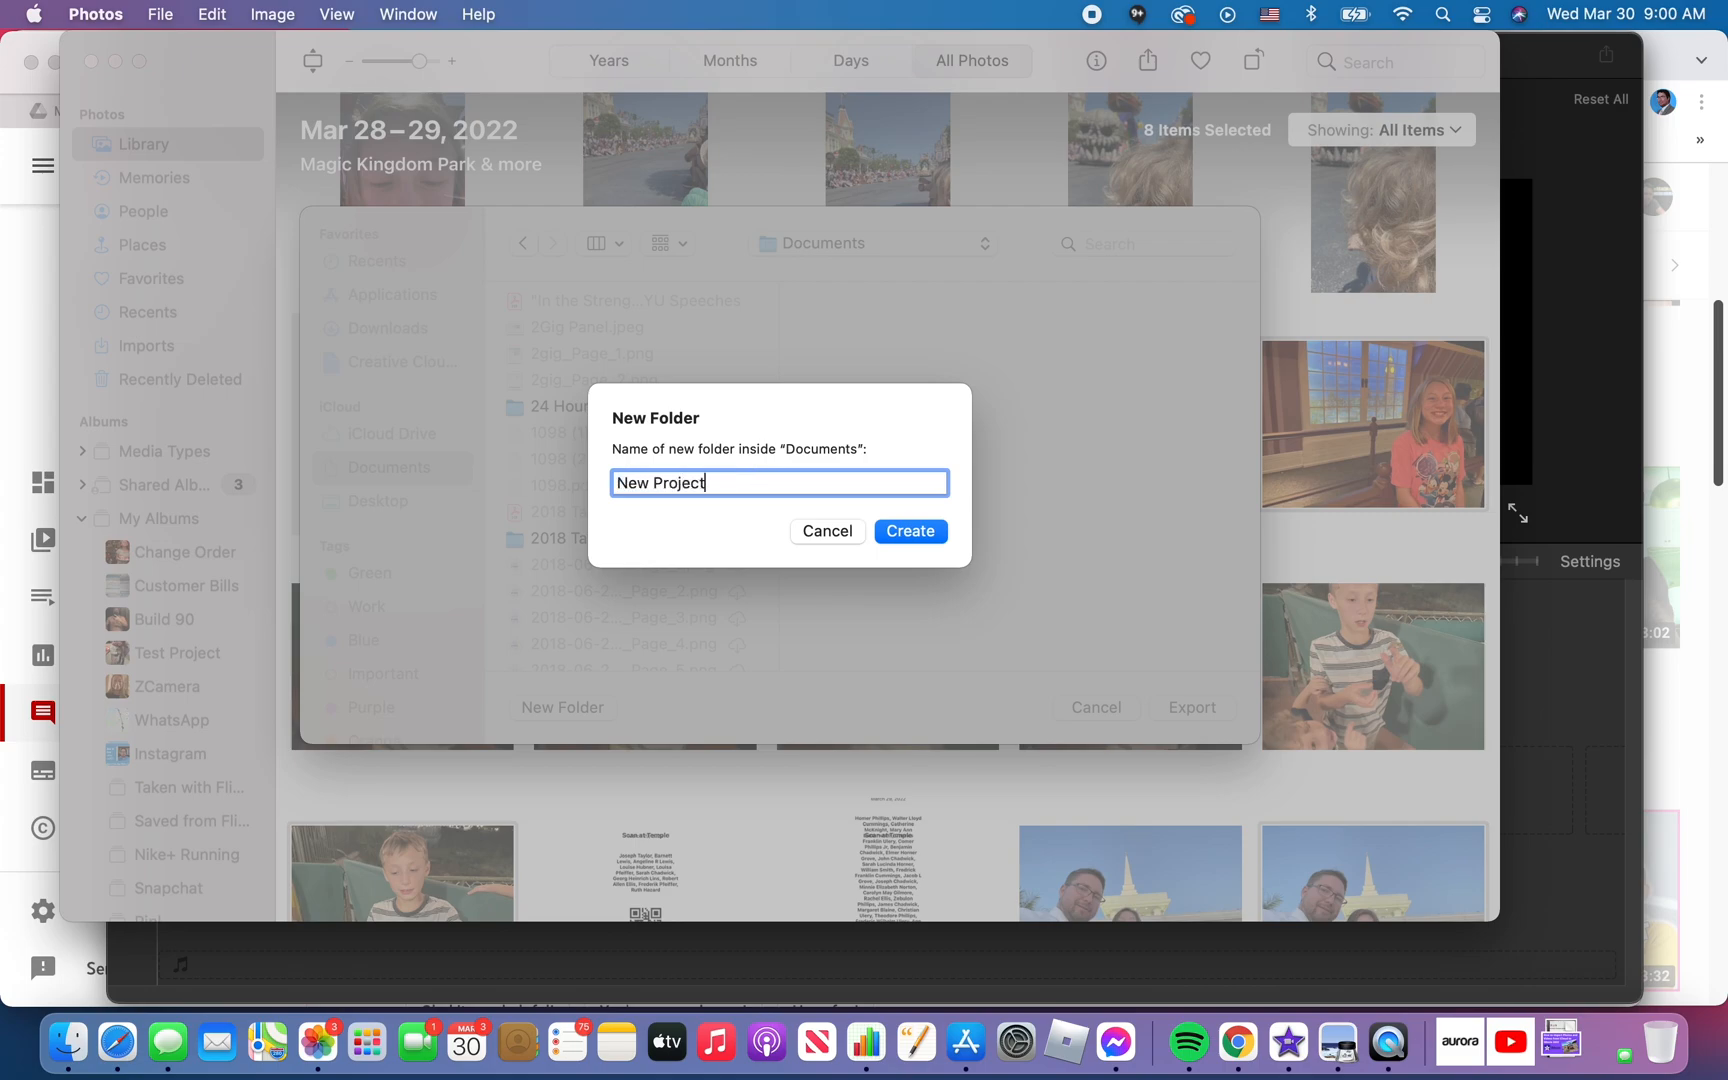
click(910, 532)
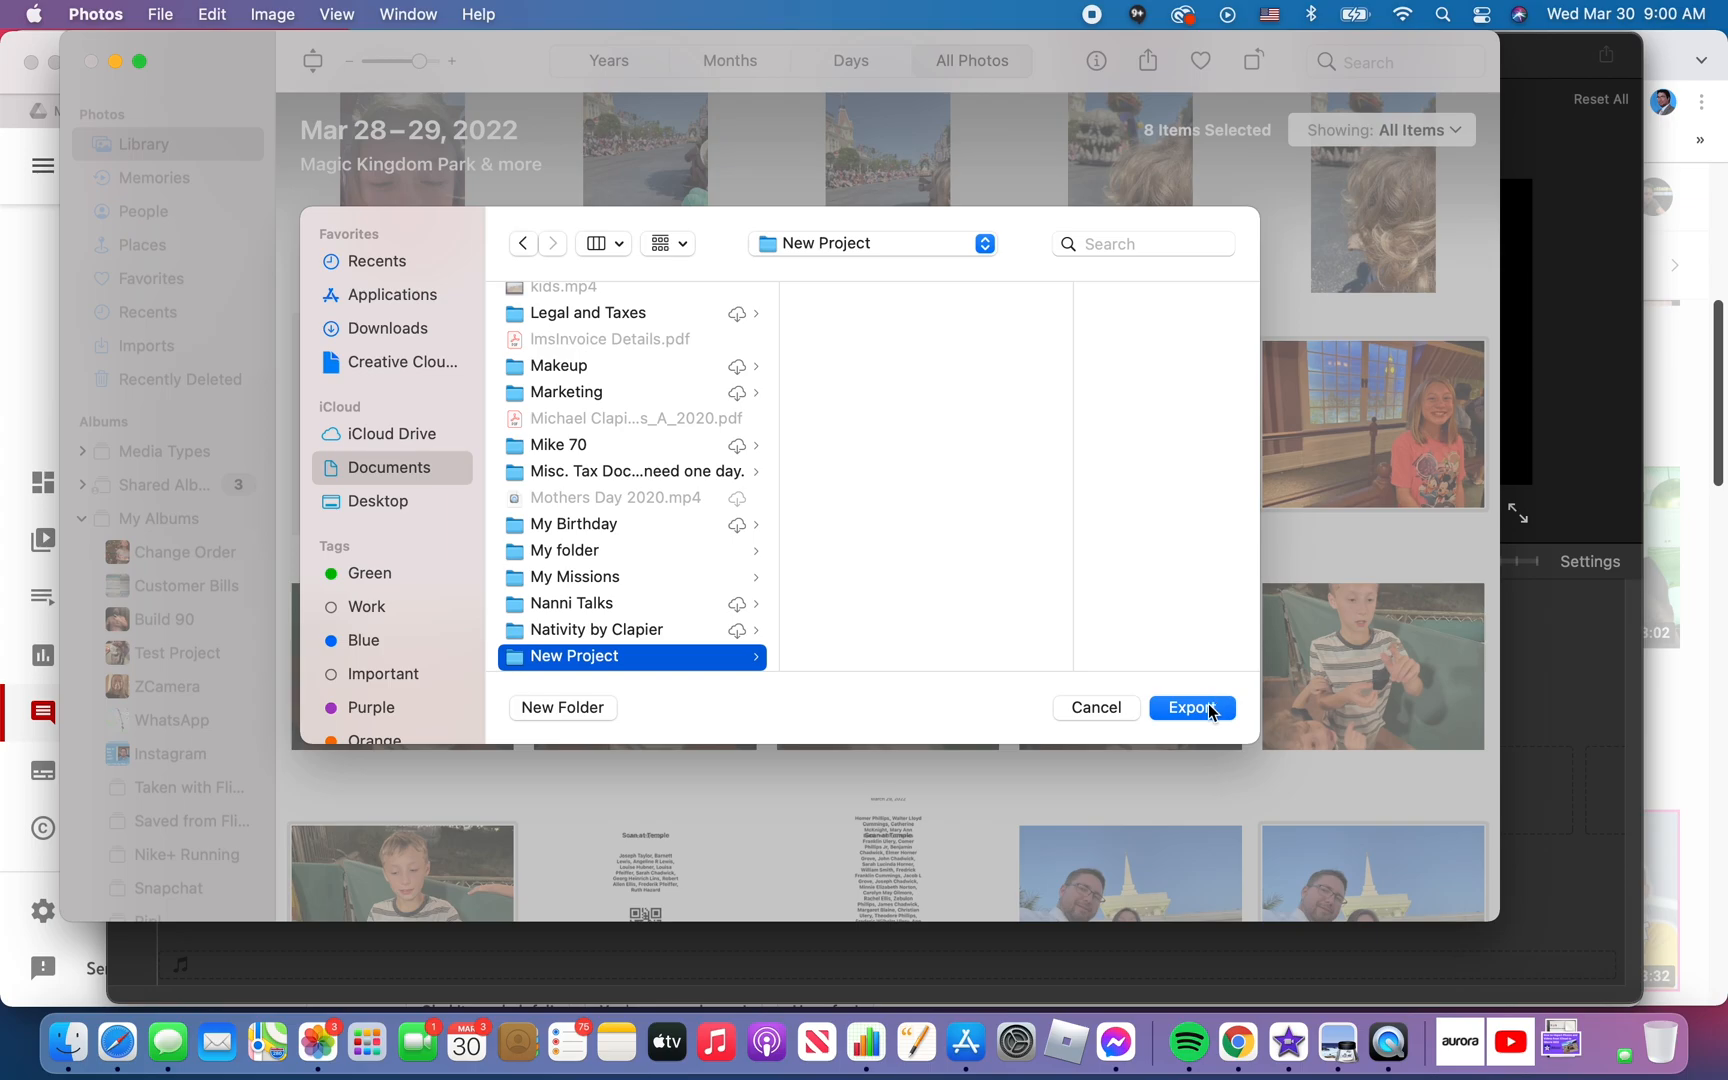
click(1190, 708)
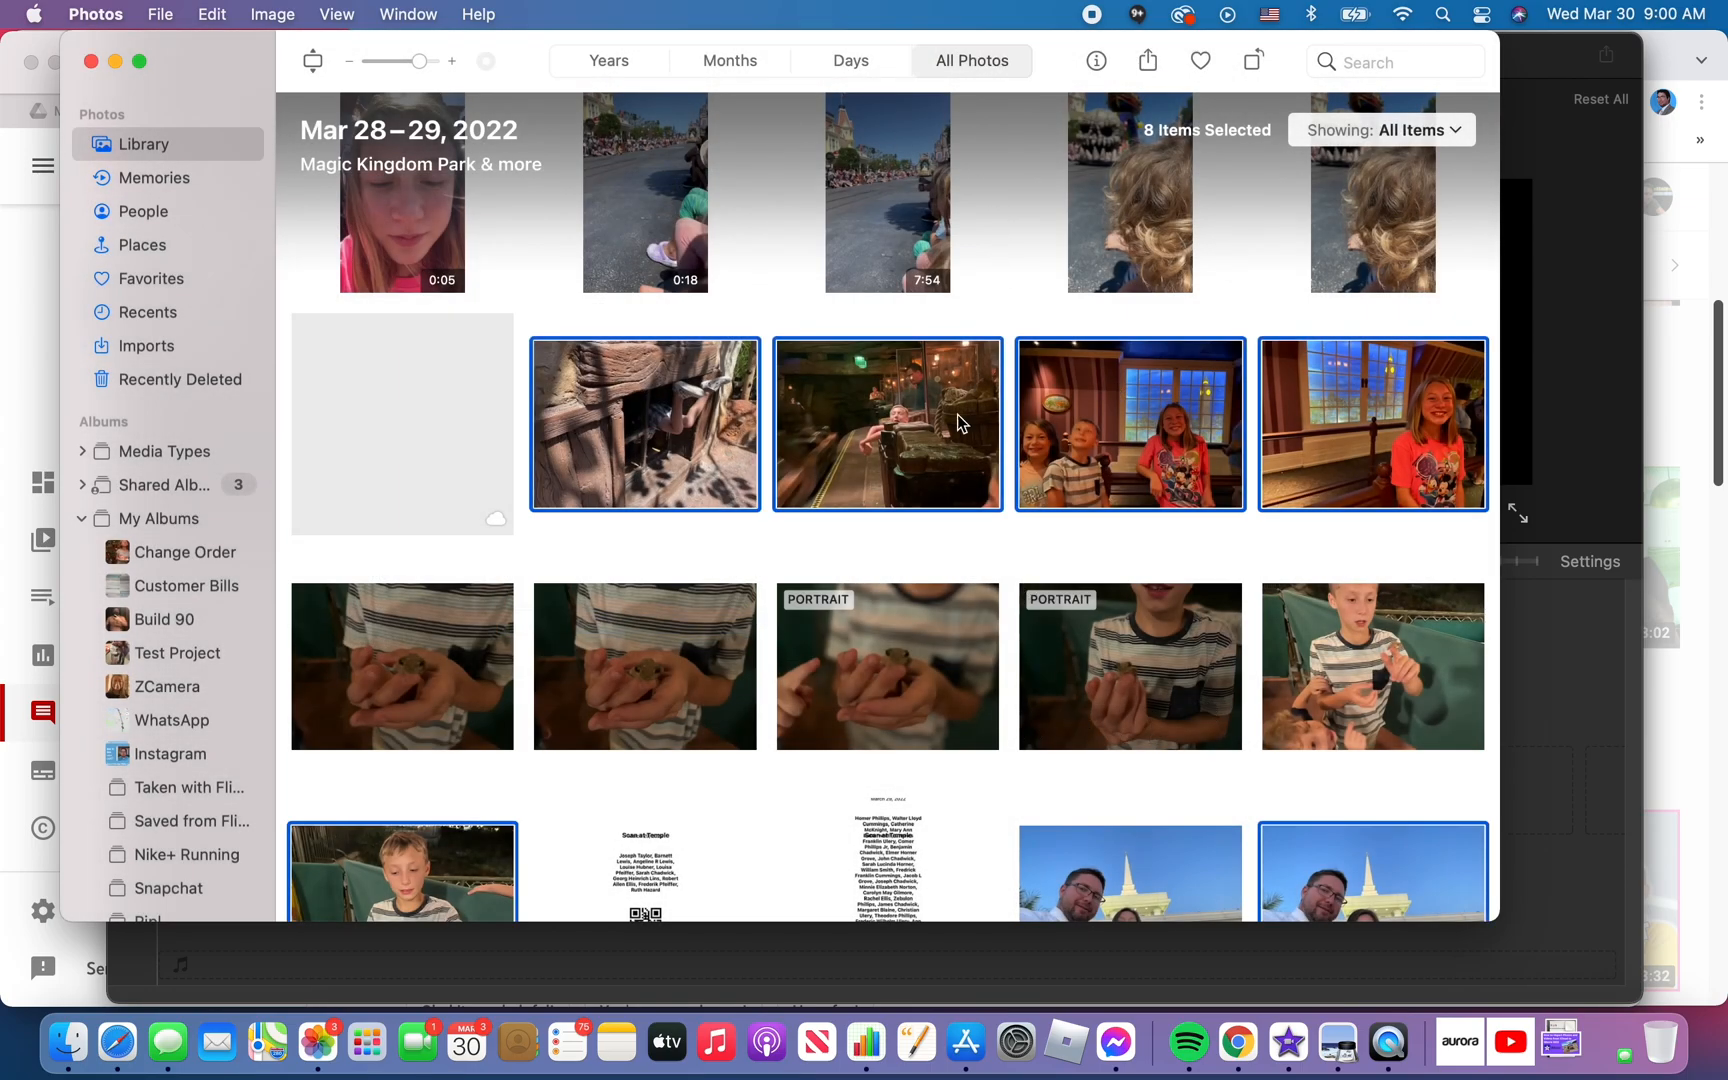
mouse_move(906, 564)
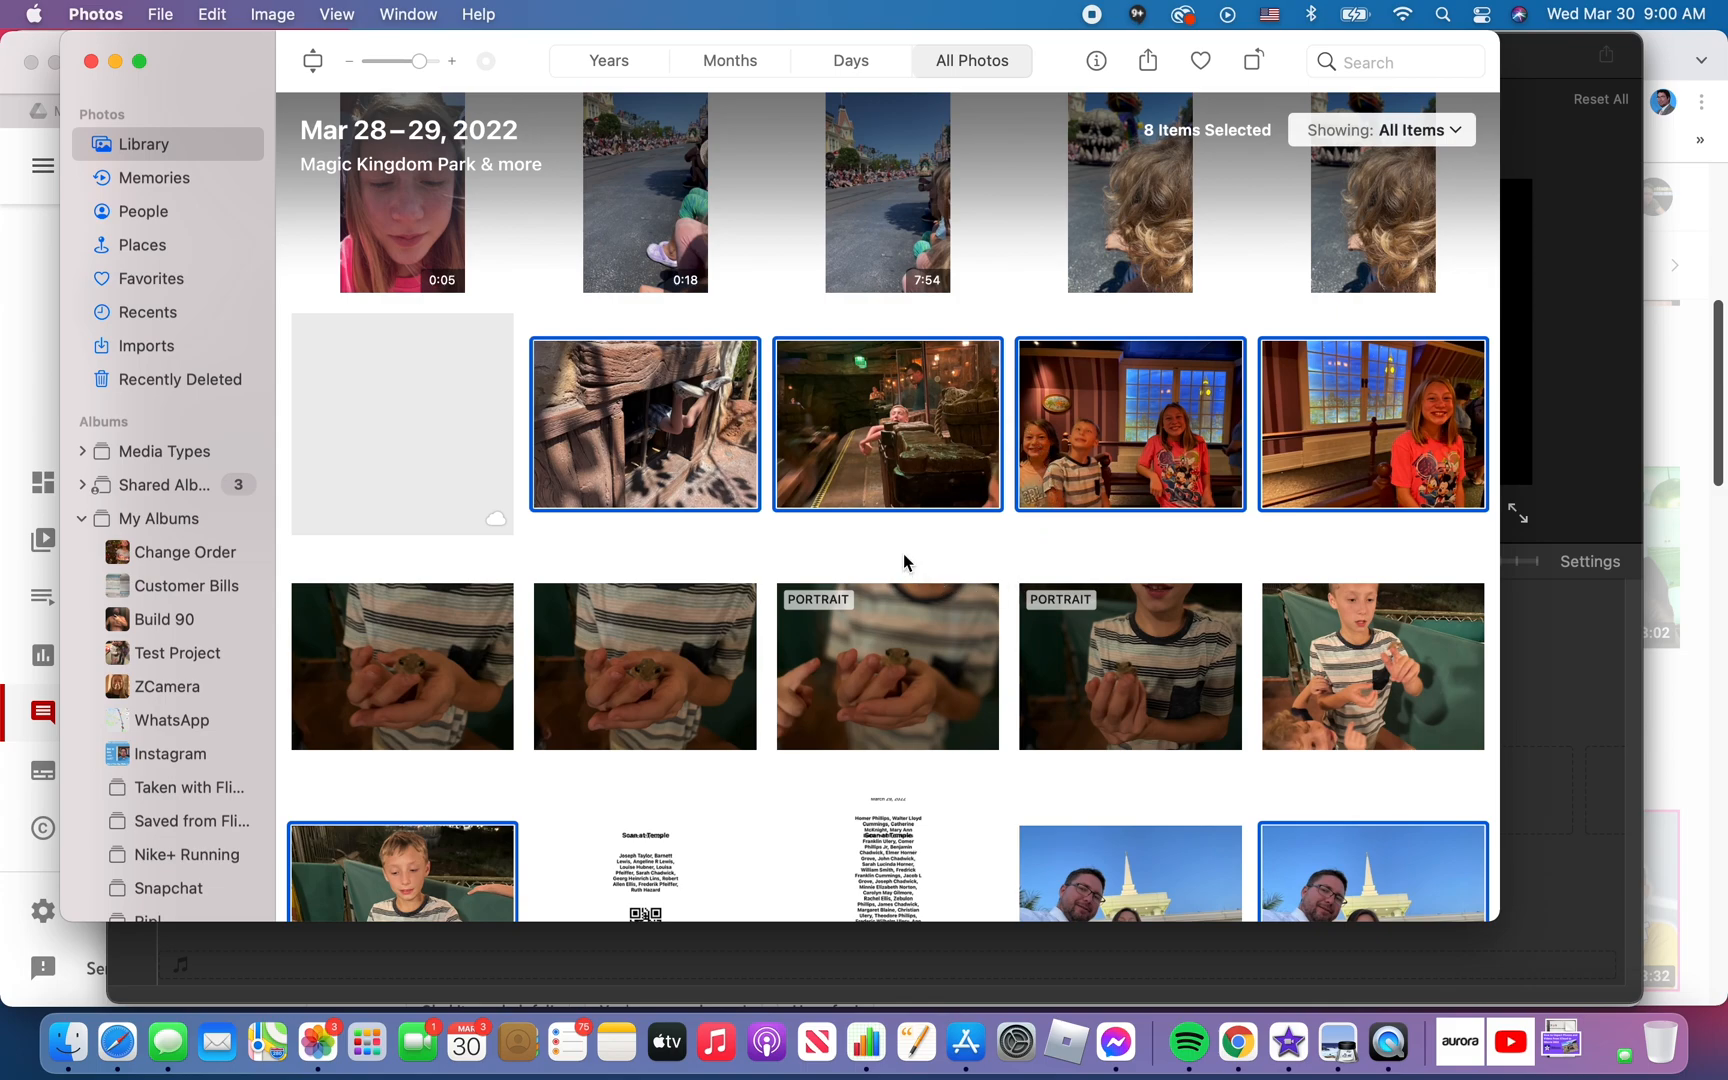
mouse_move(1010, 602)
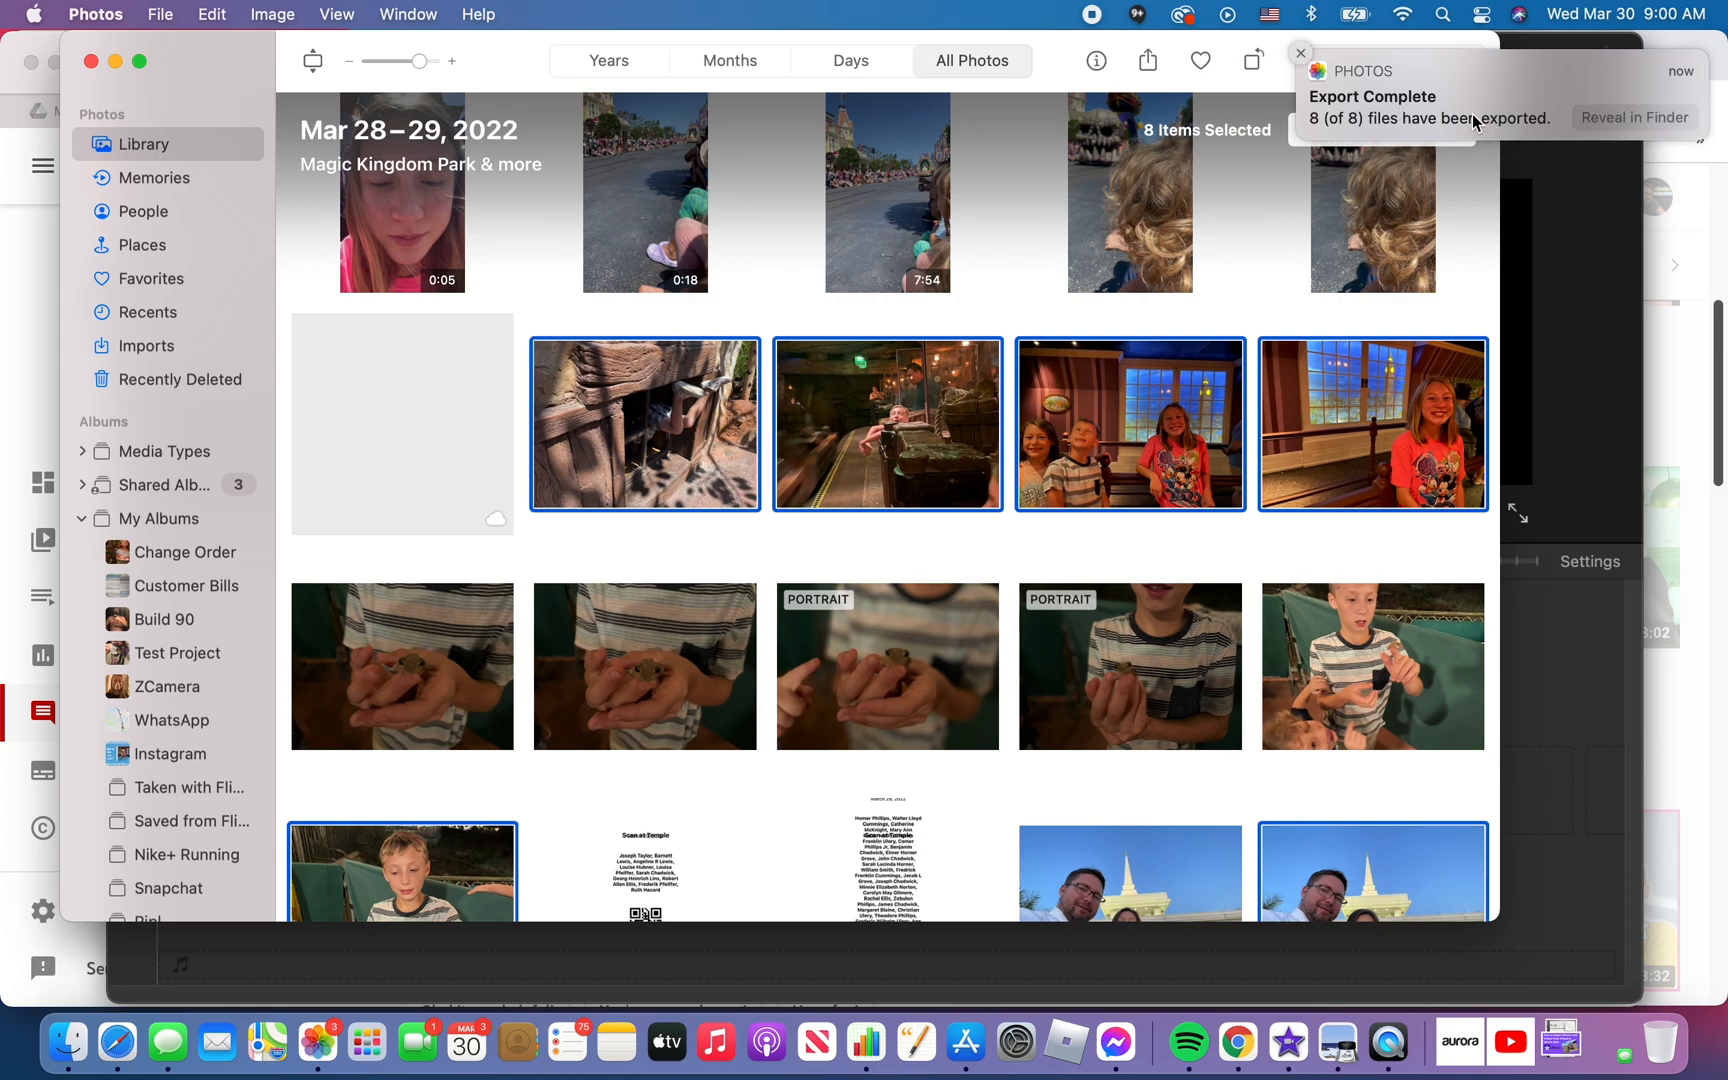
- Acknowledge the Export Complete notification for all 8 of 8 files
click(68, 1042)
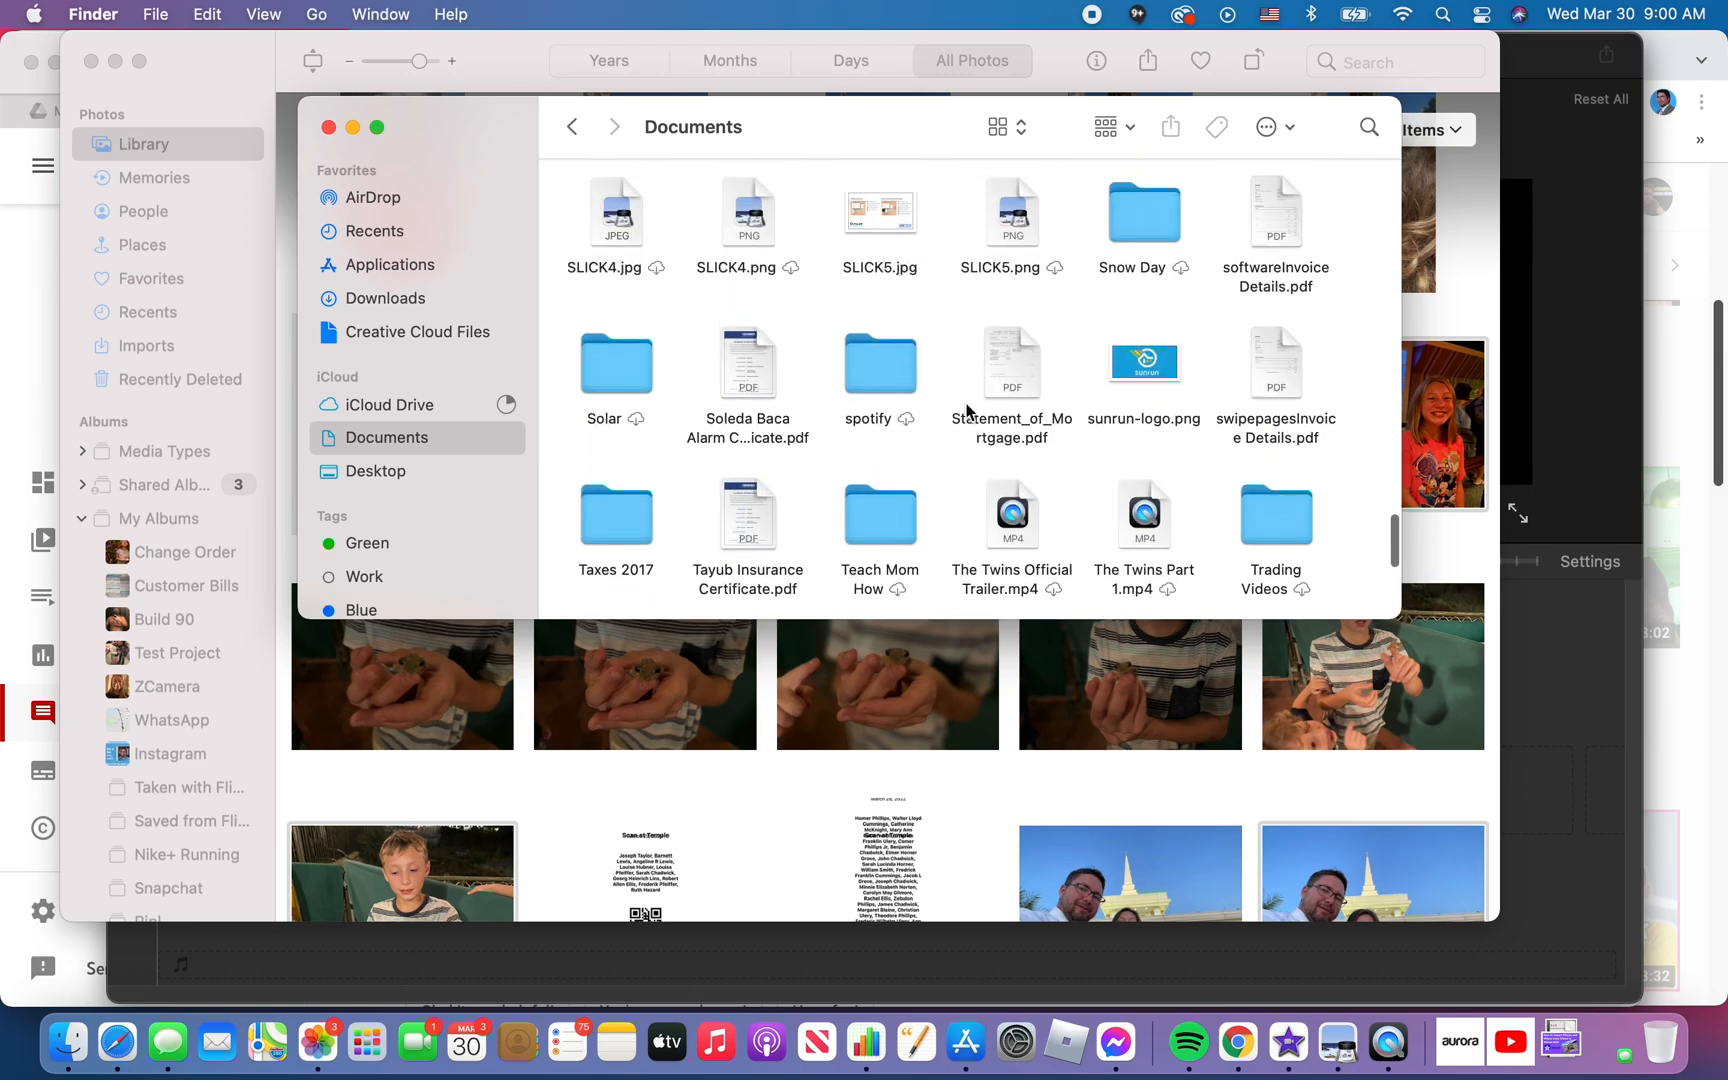
- Switch Documents to list view, scroll to the New Project folder and open it
scroll(down, 3)
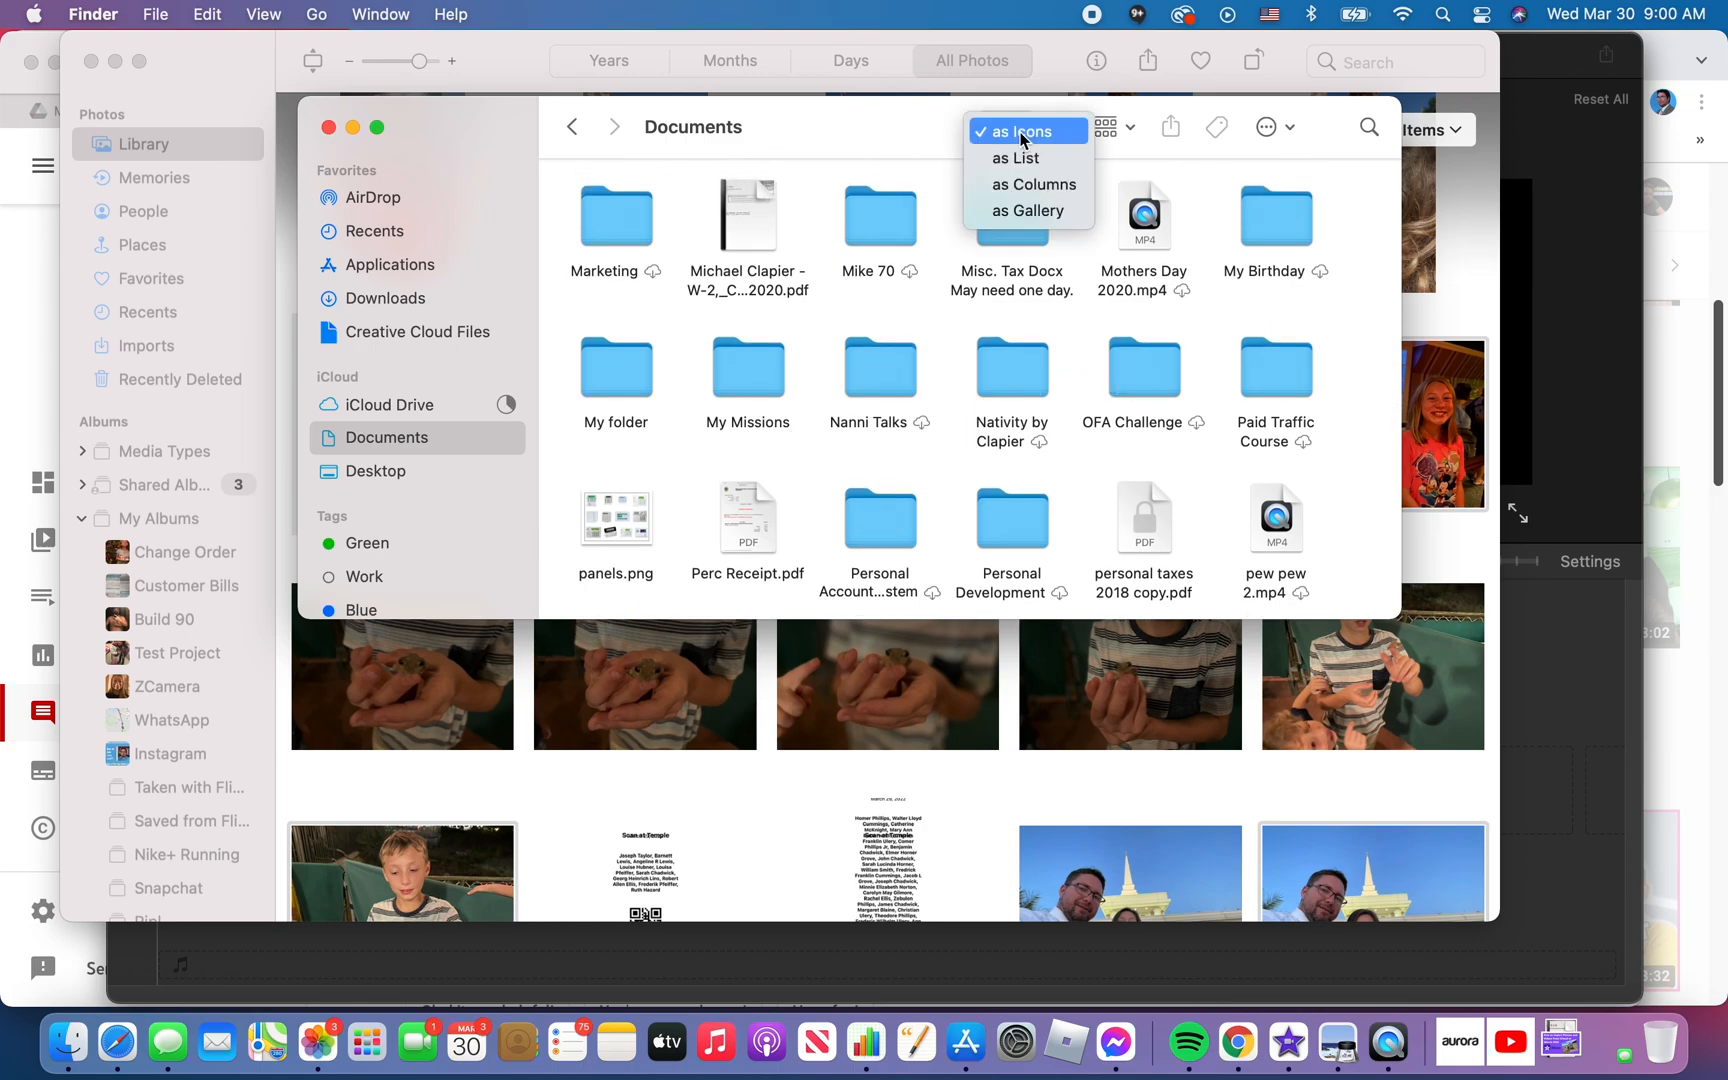
click(1016, 158)
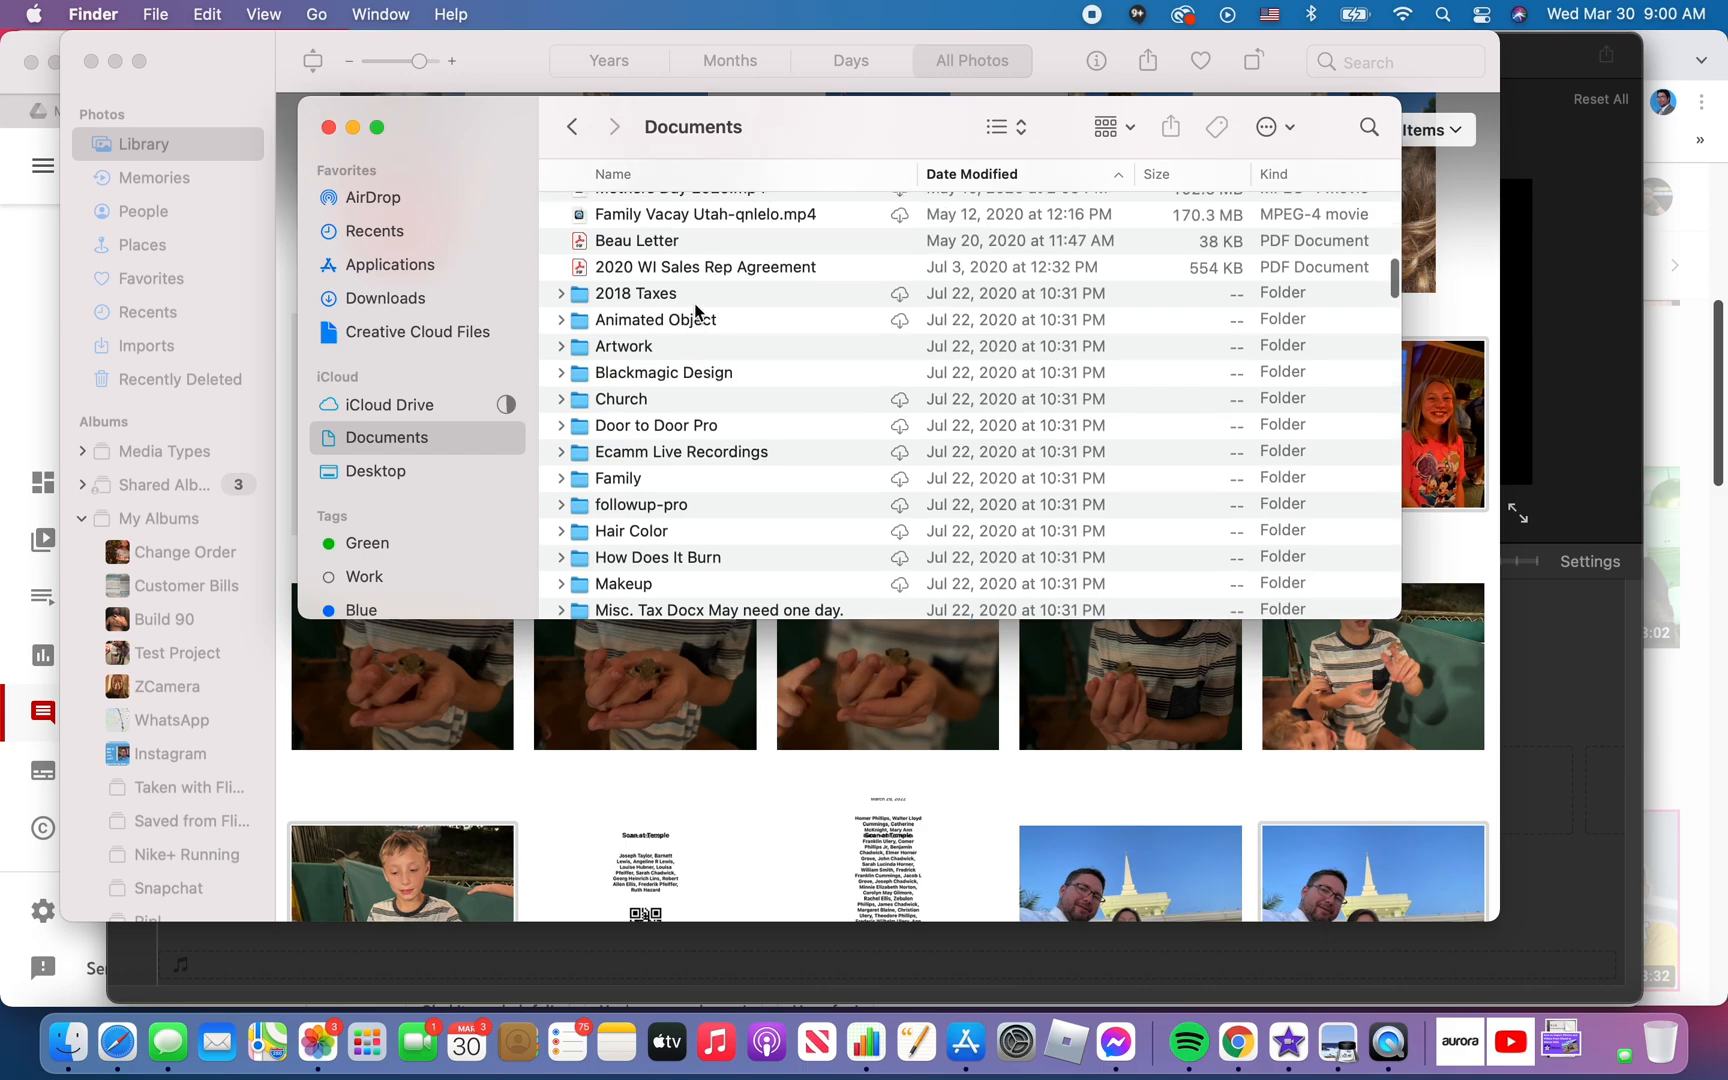
click(614, 174)
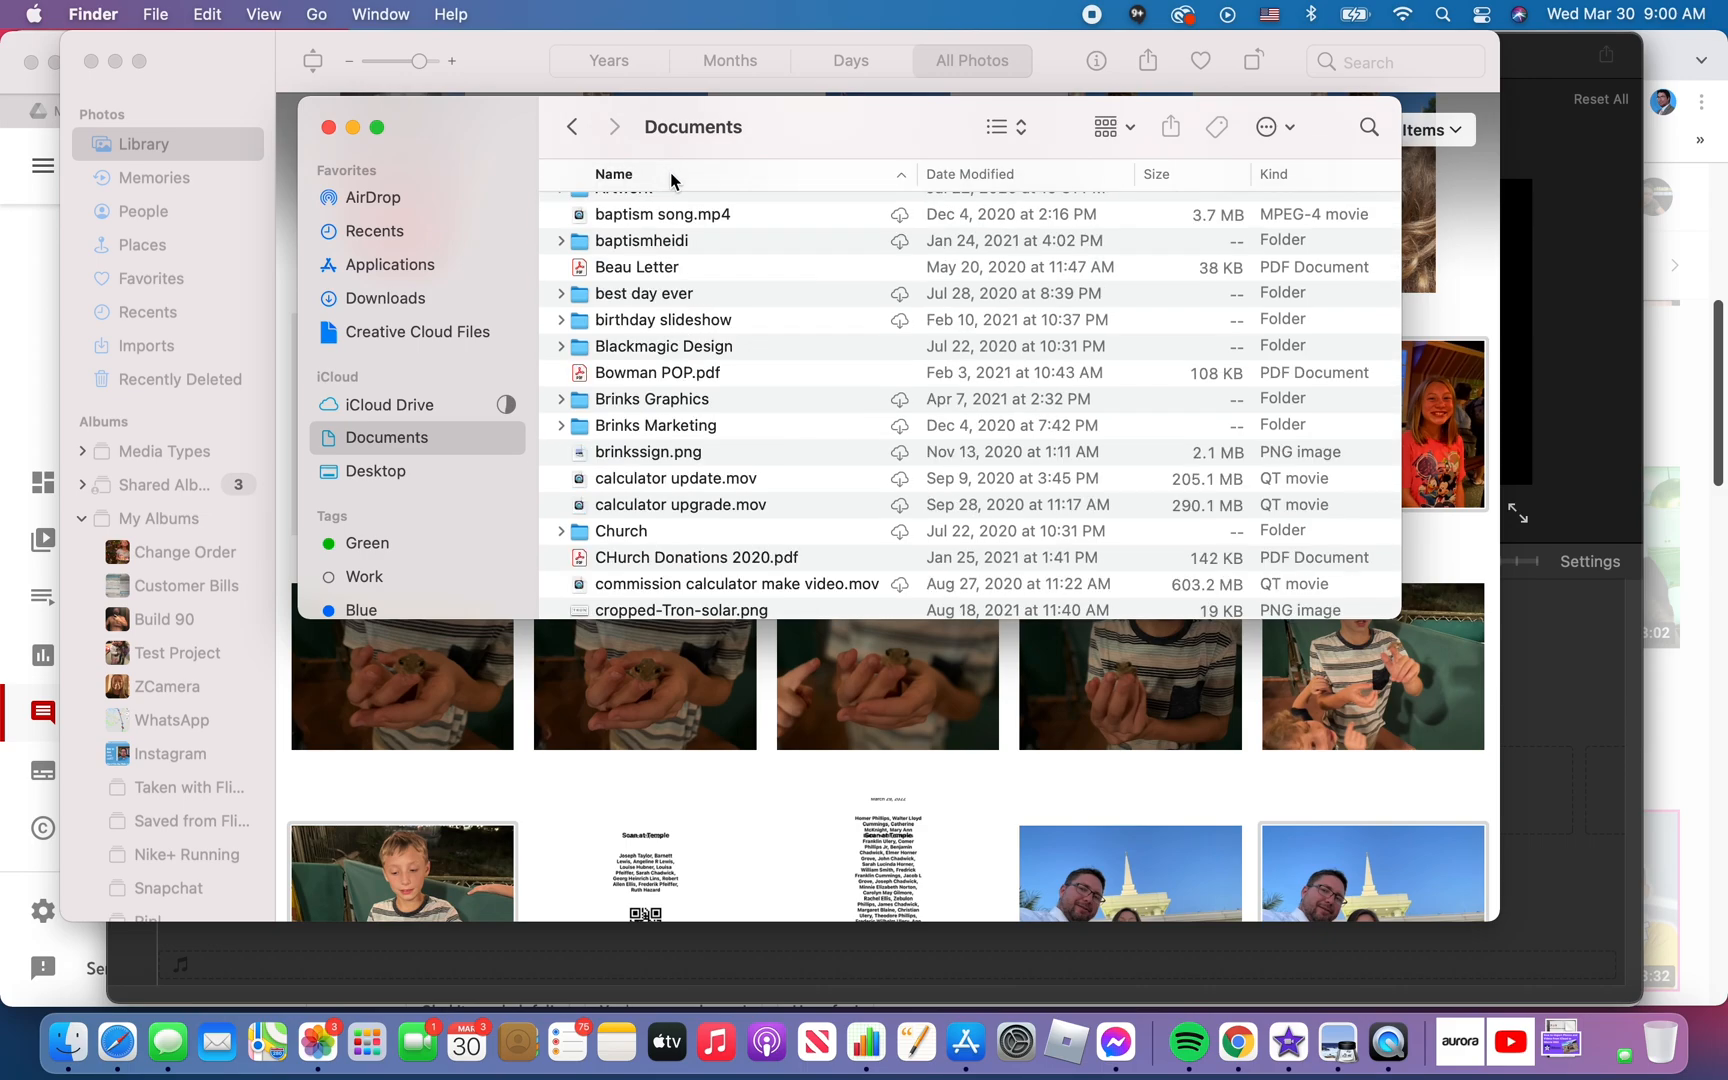
scroll(up, 3)
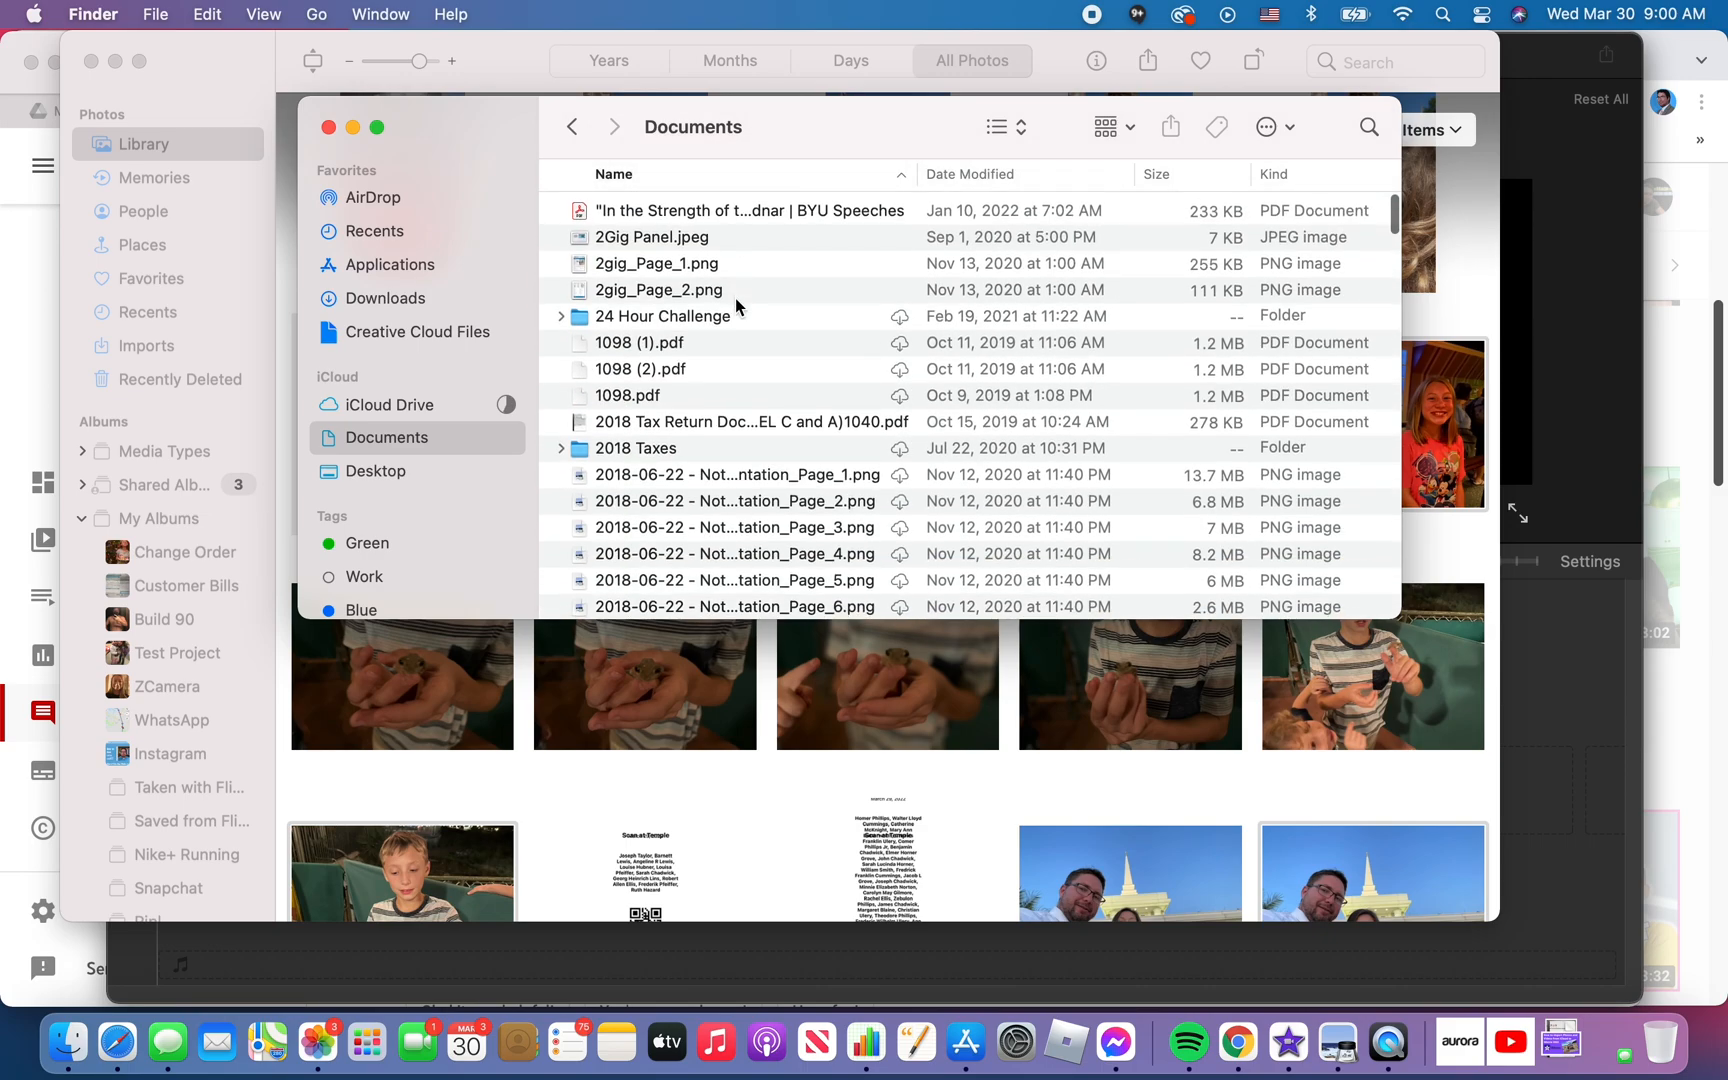
scroll(down, 3)
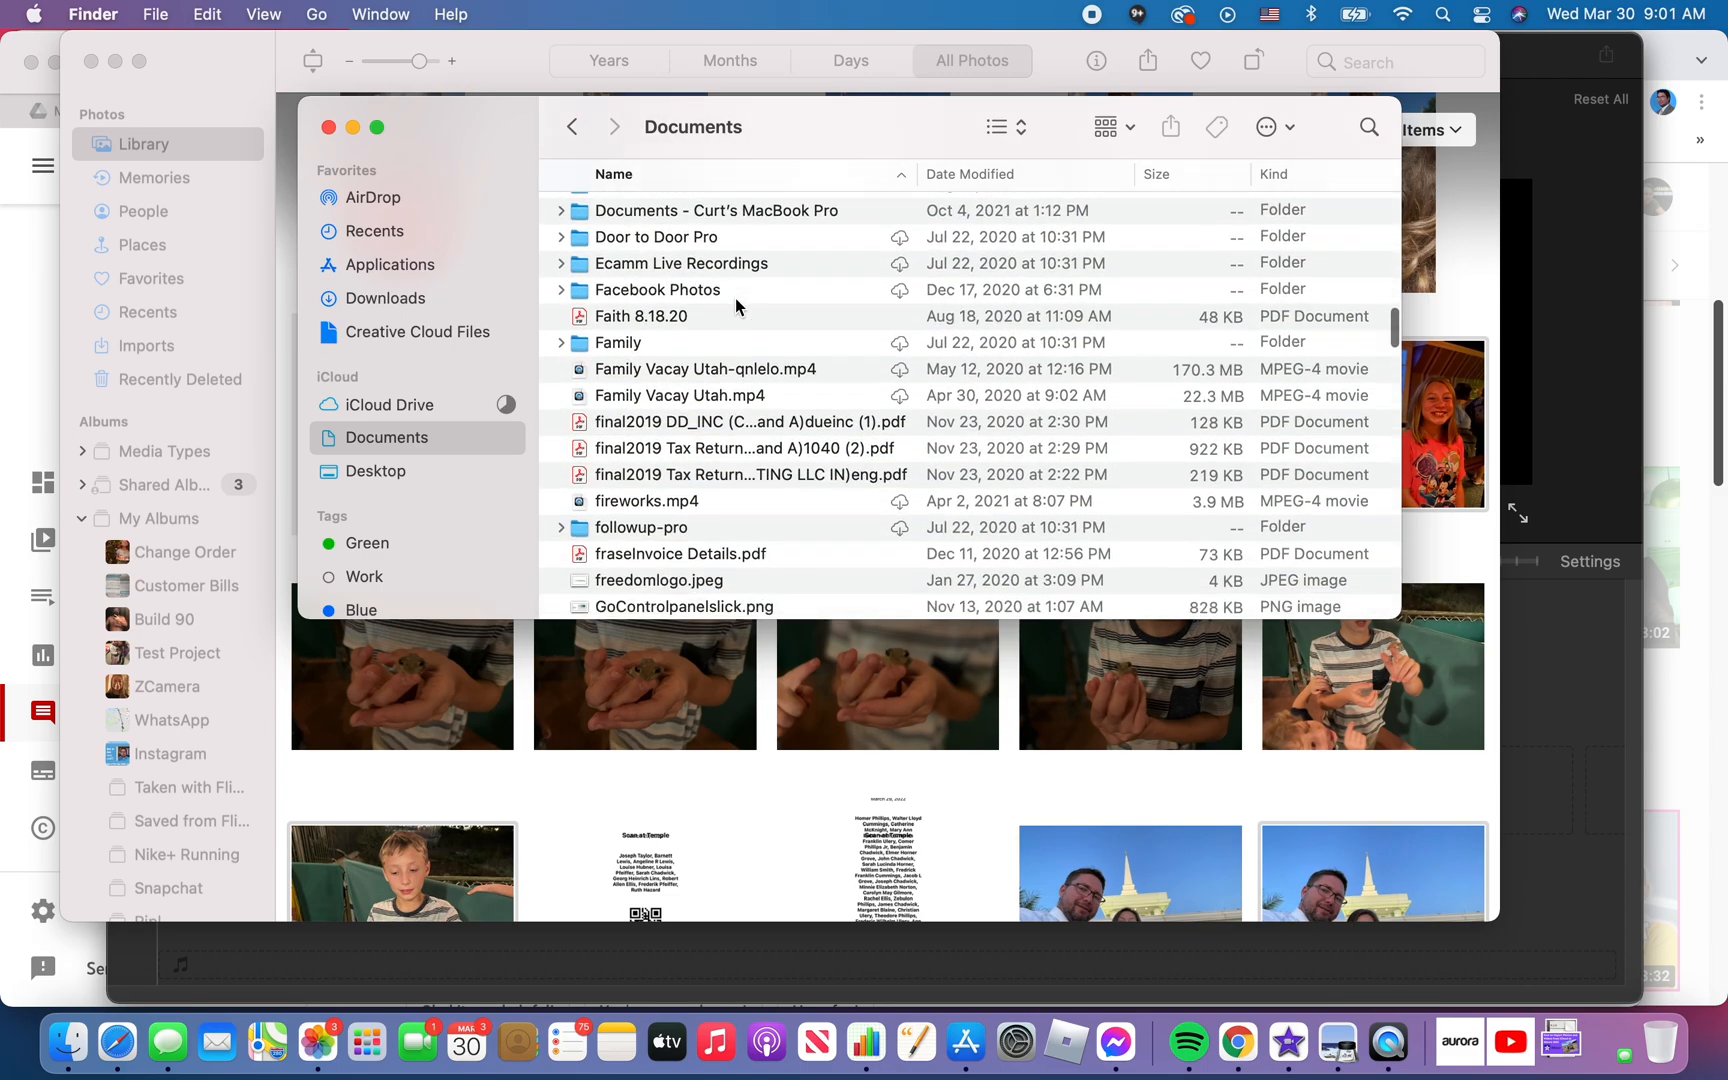
scroll(down, 3)
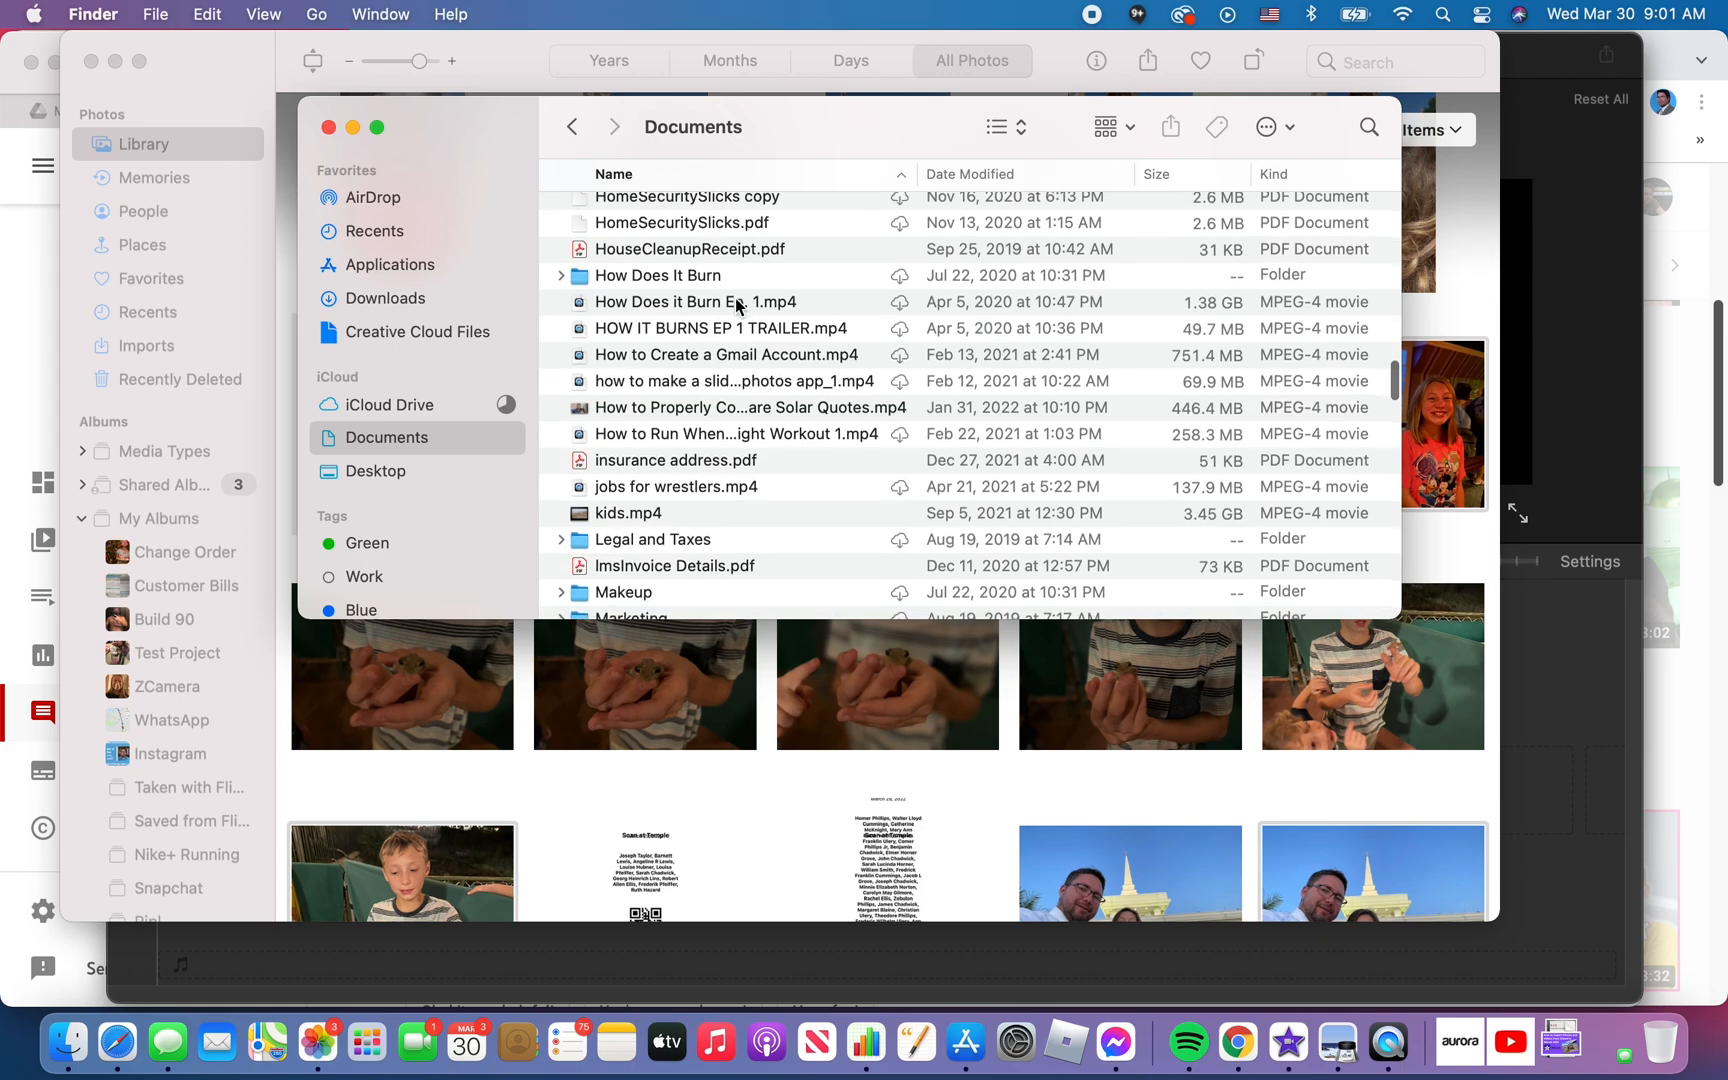
scroll(down, 3)
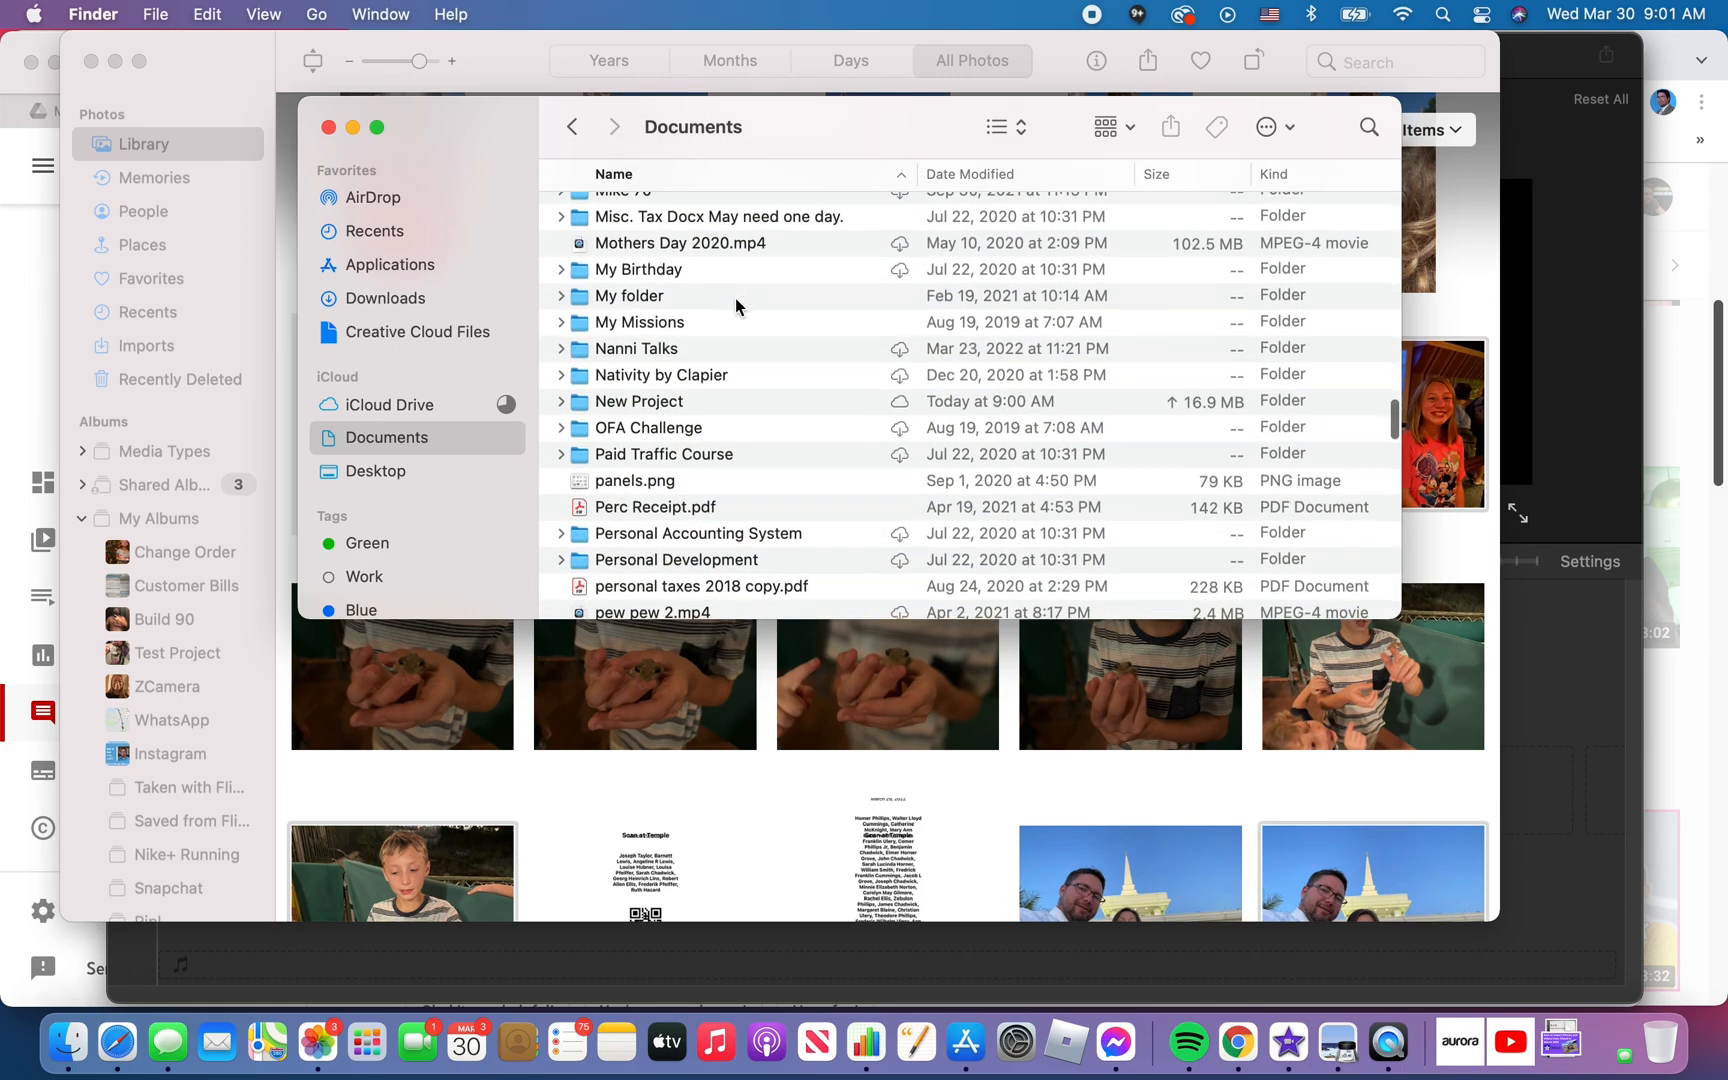
scroll(down, 3)
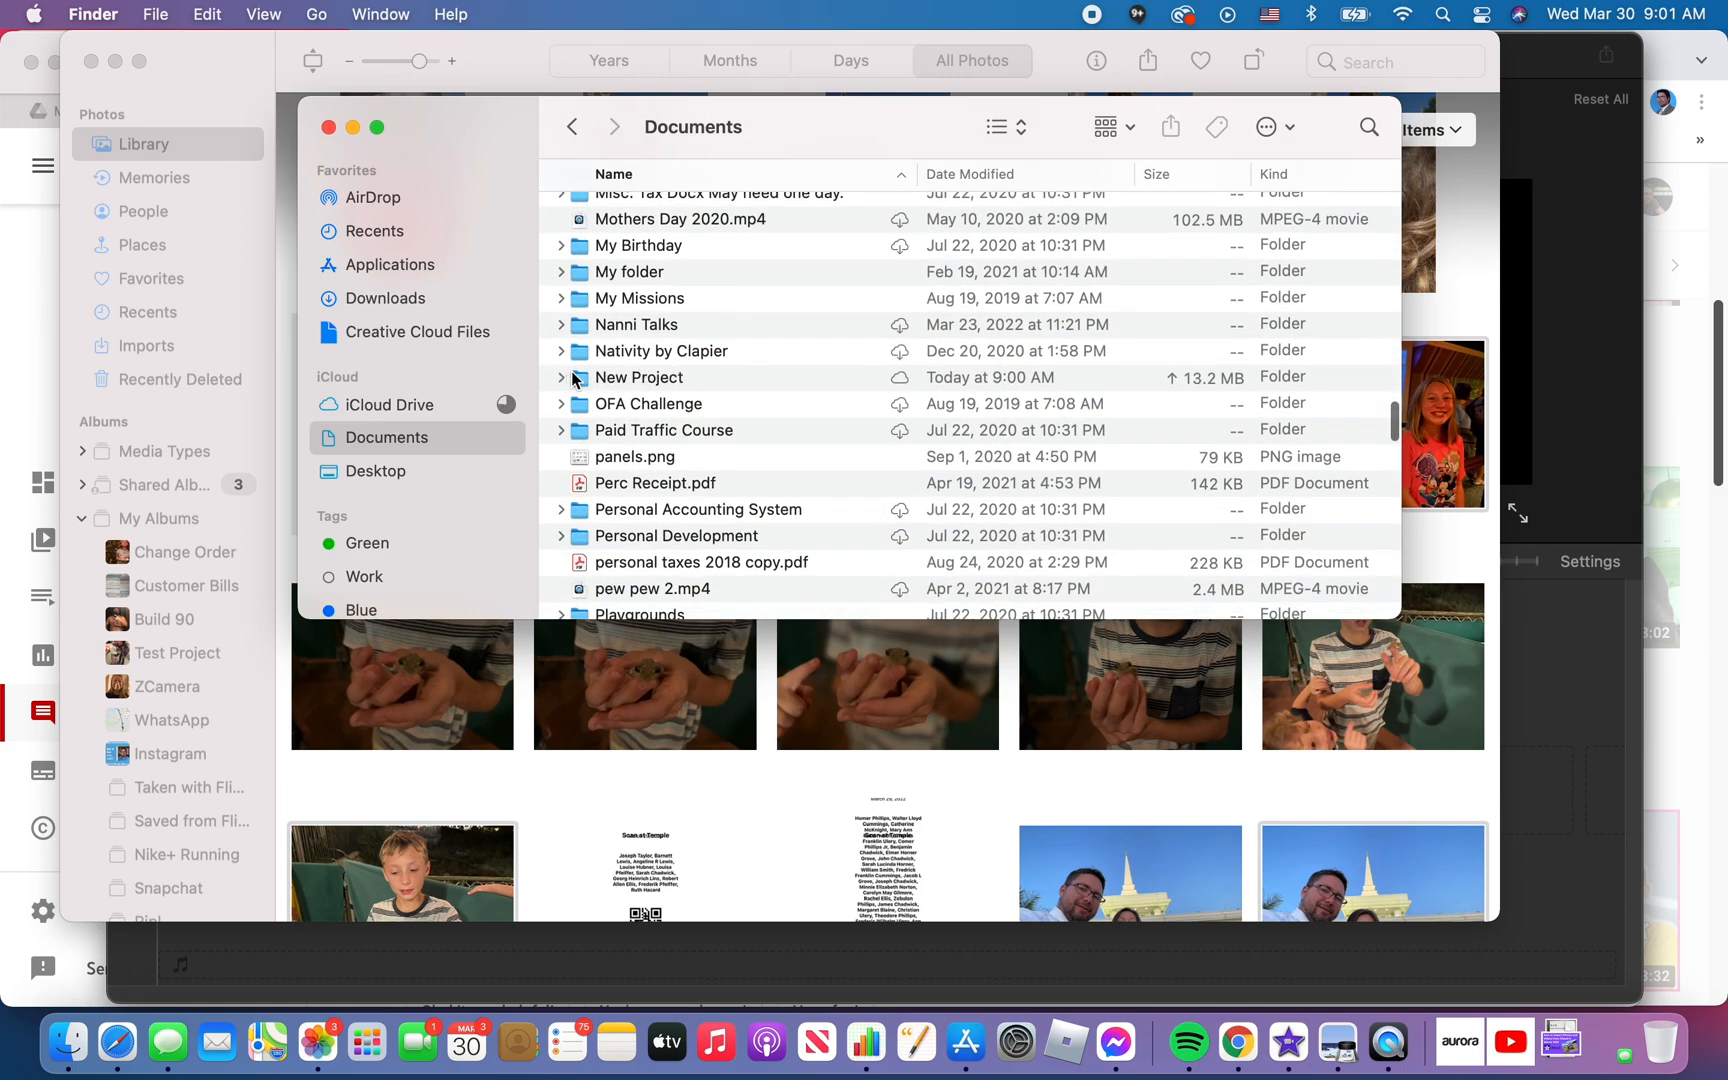
double_click(638, 376)
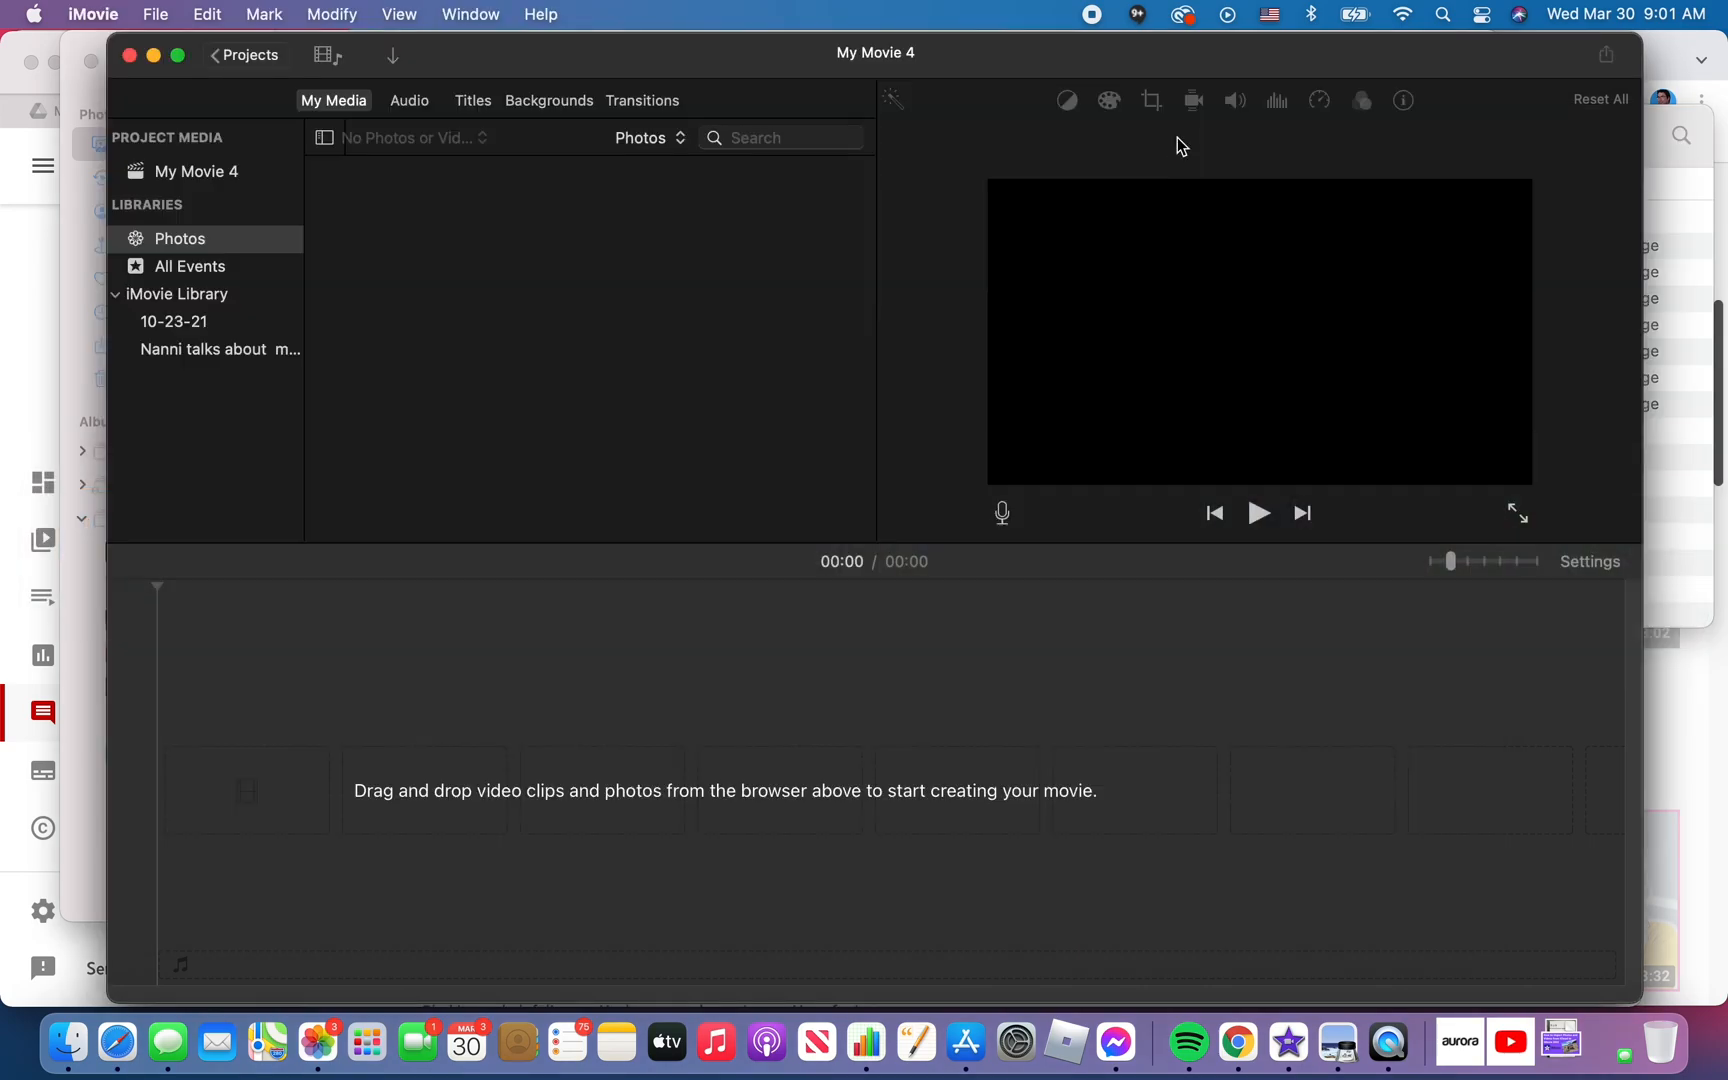
- Select the Nanni talks about magic kingdom event to show its clips
click(178, 350)
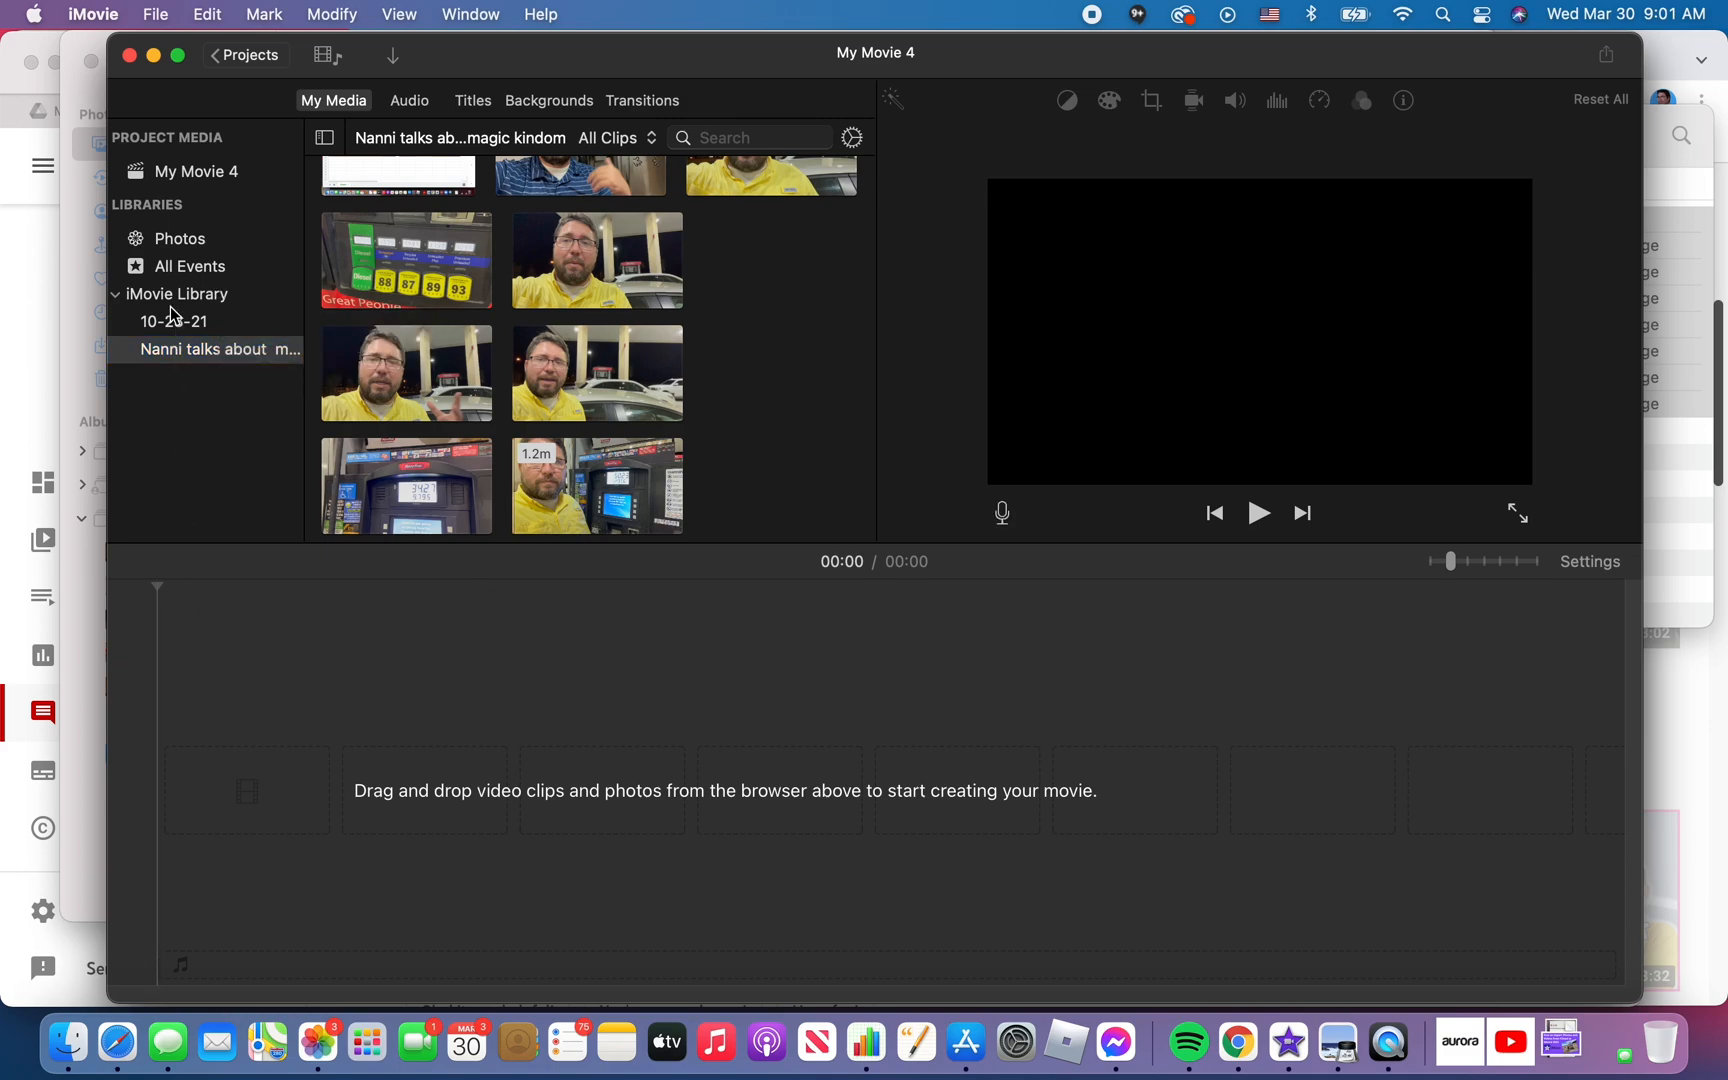
mouse_move(198, 300)
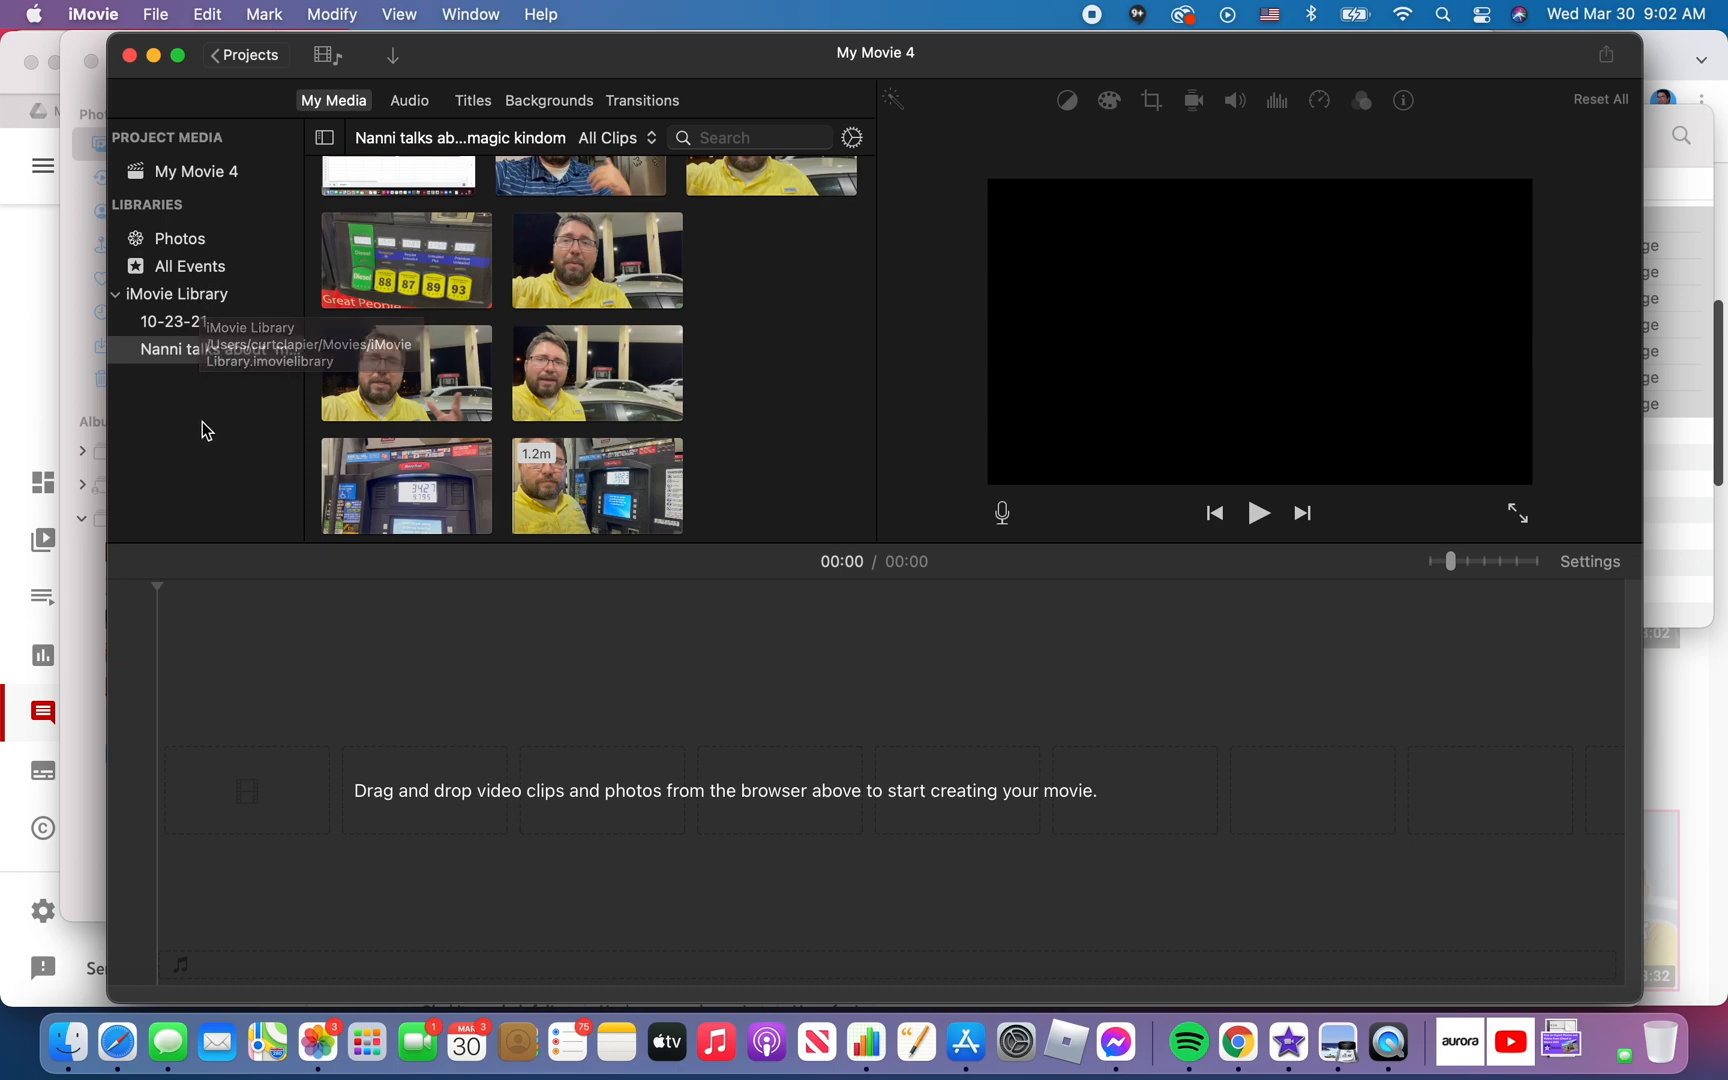
mouse_move(196, 448)
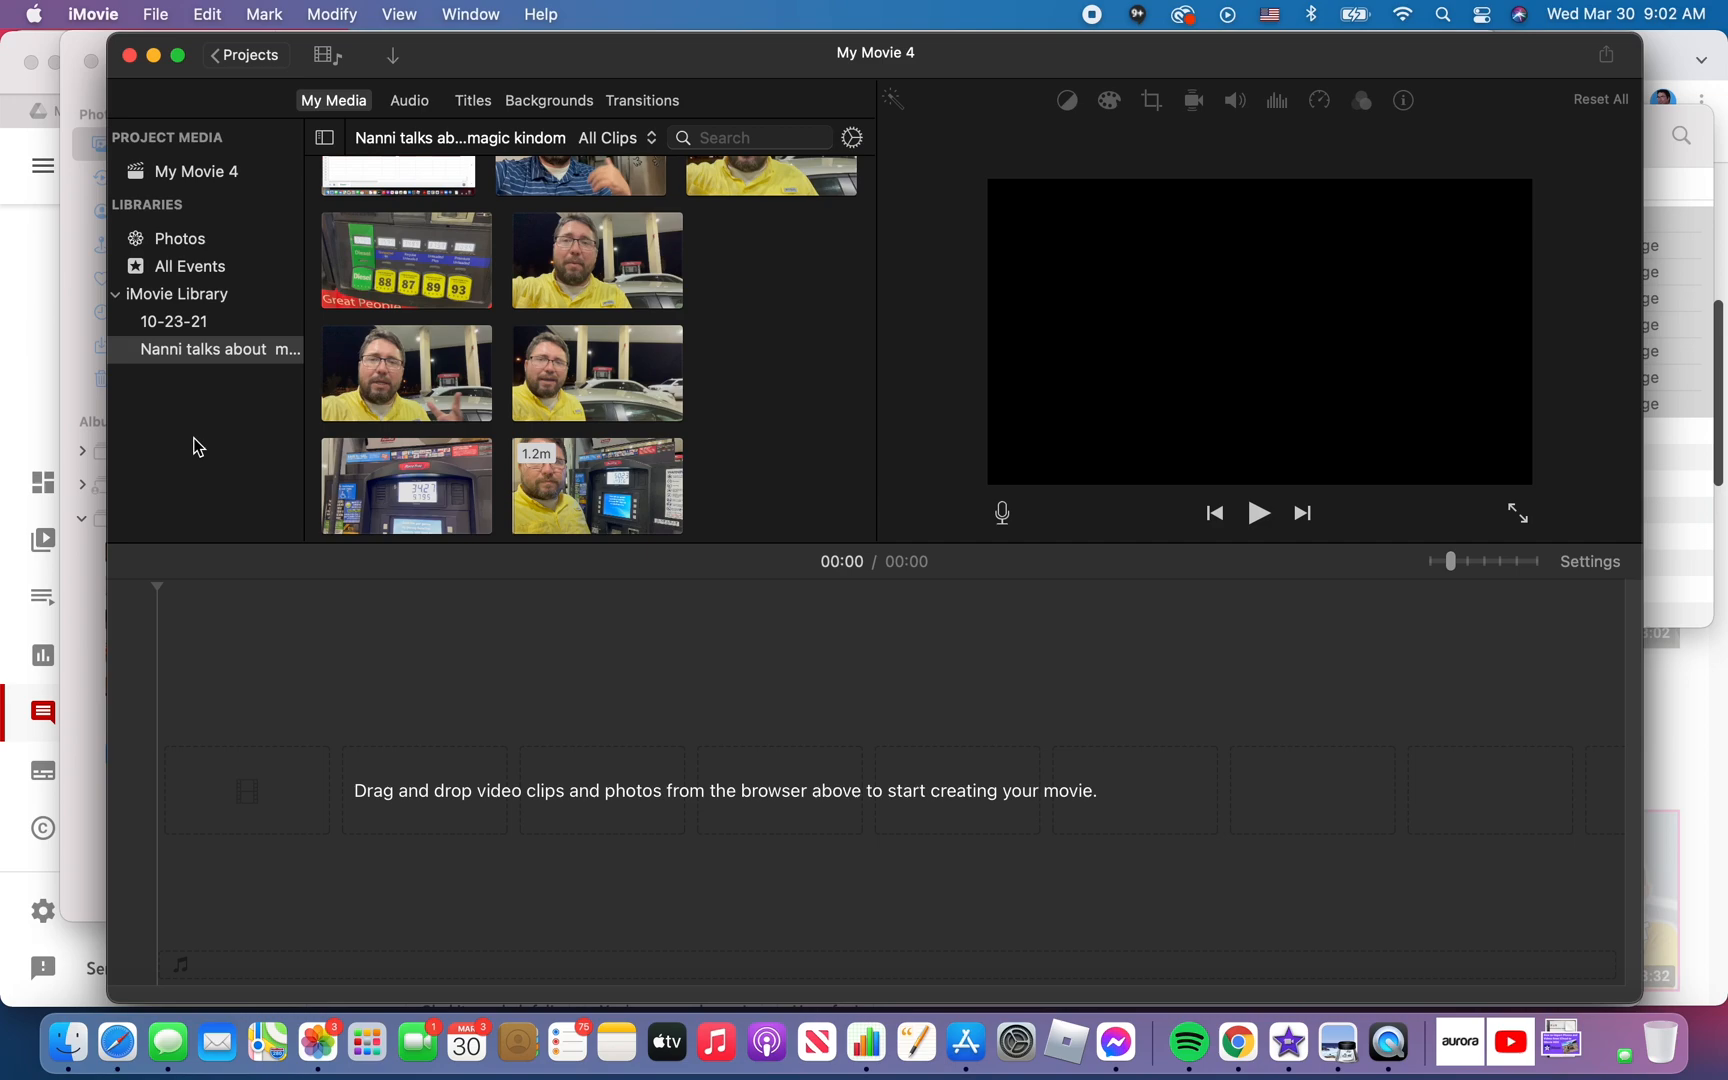
- Create a new library event named New Project and return to its empty browser
click(218, 350)
text(N)
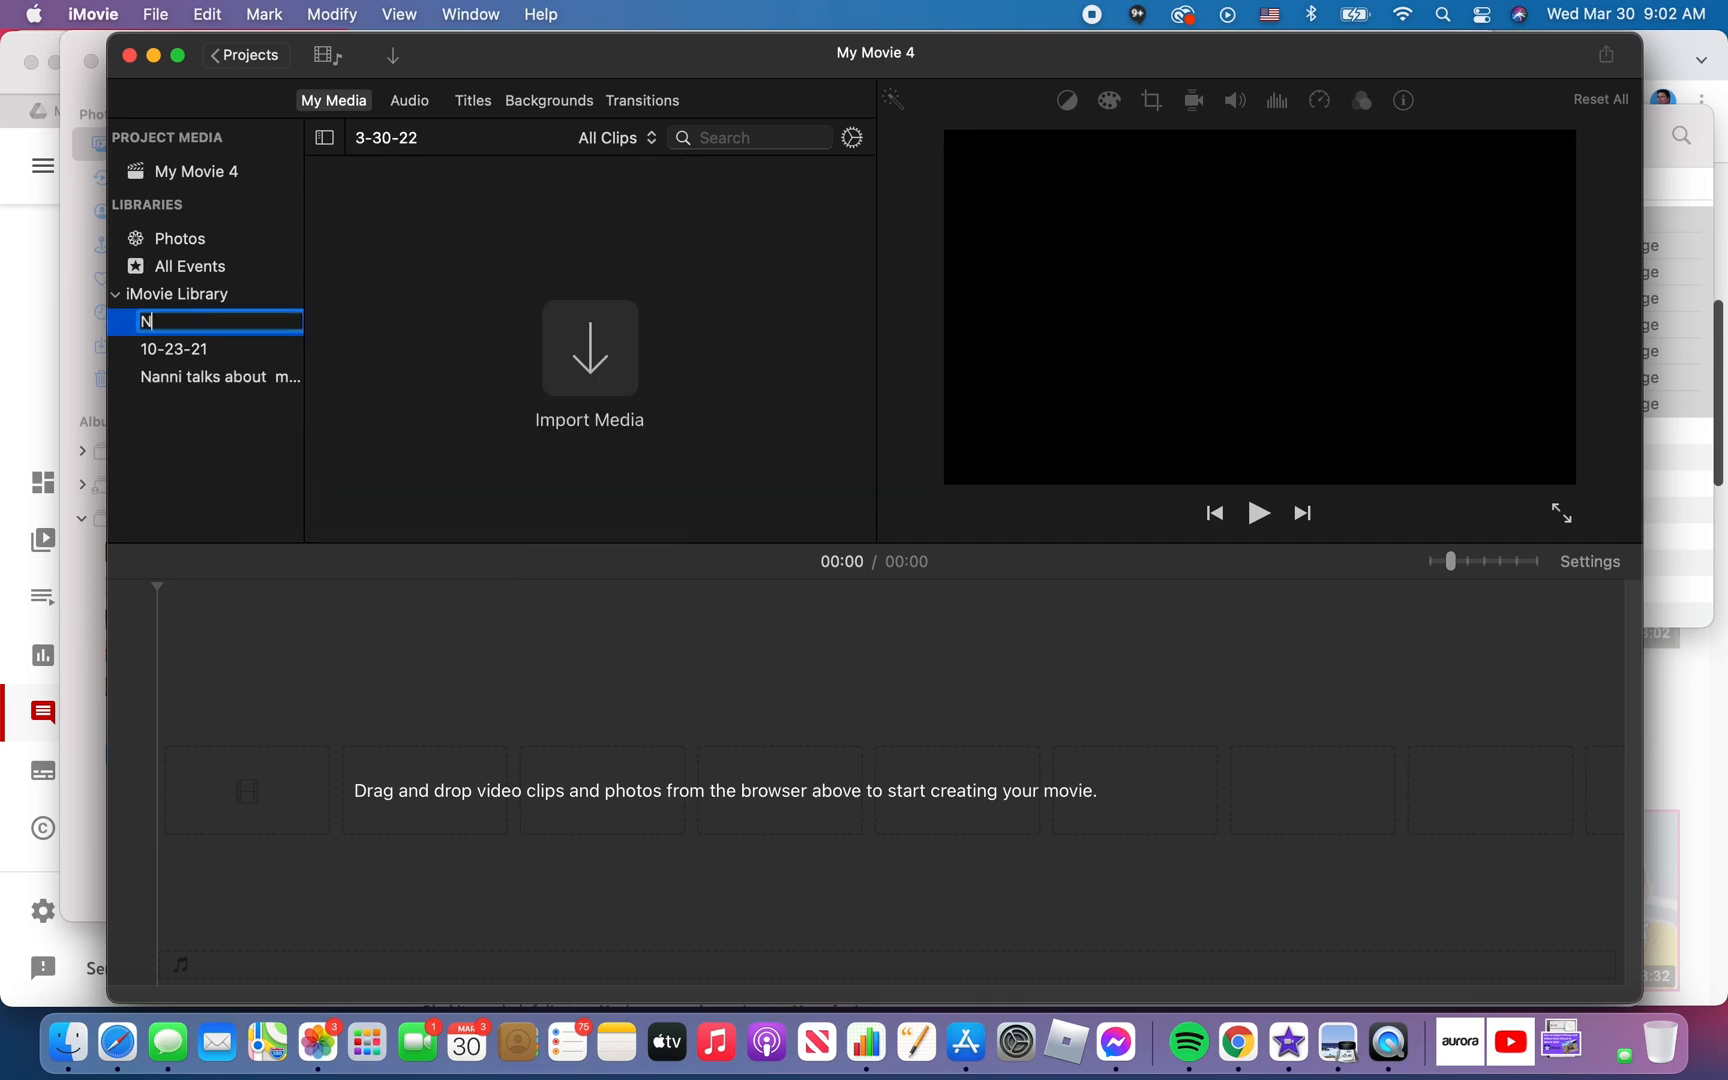
text(ew Pro)
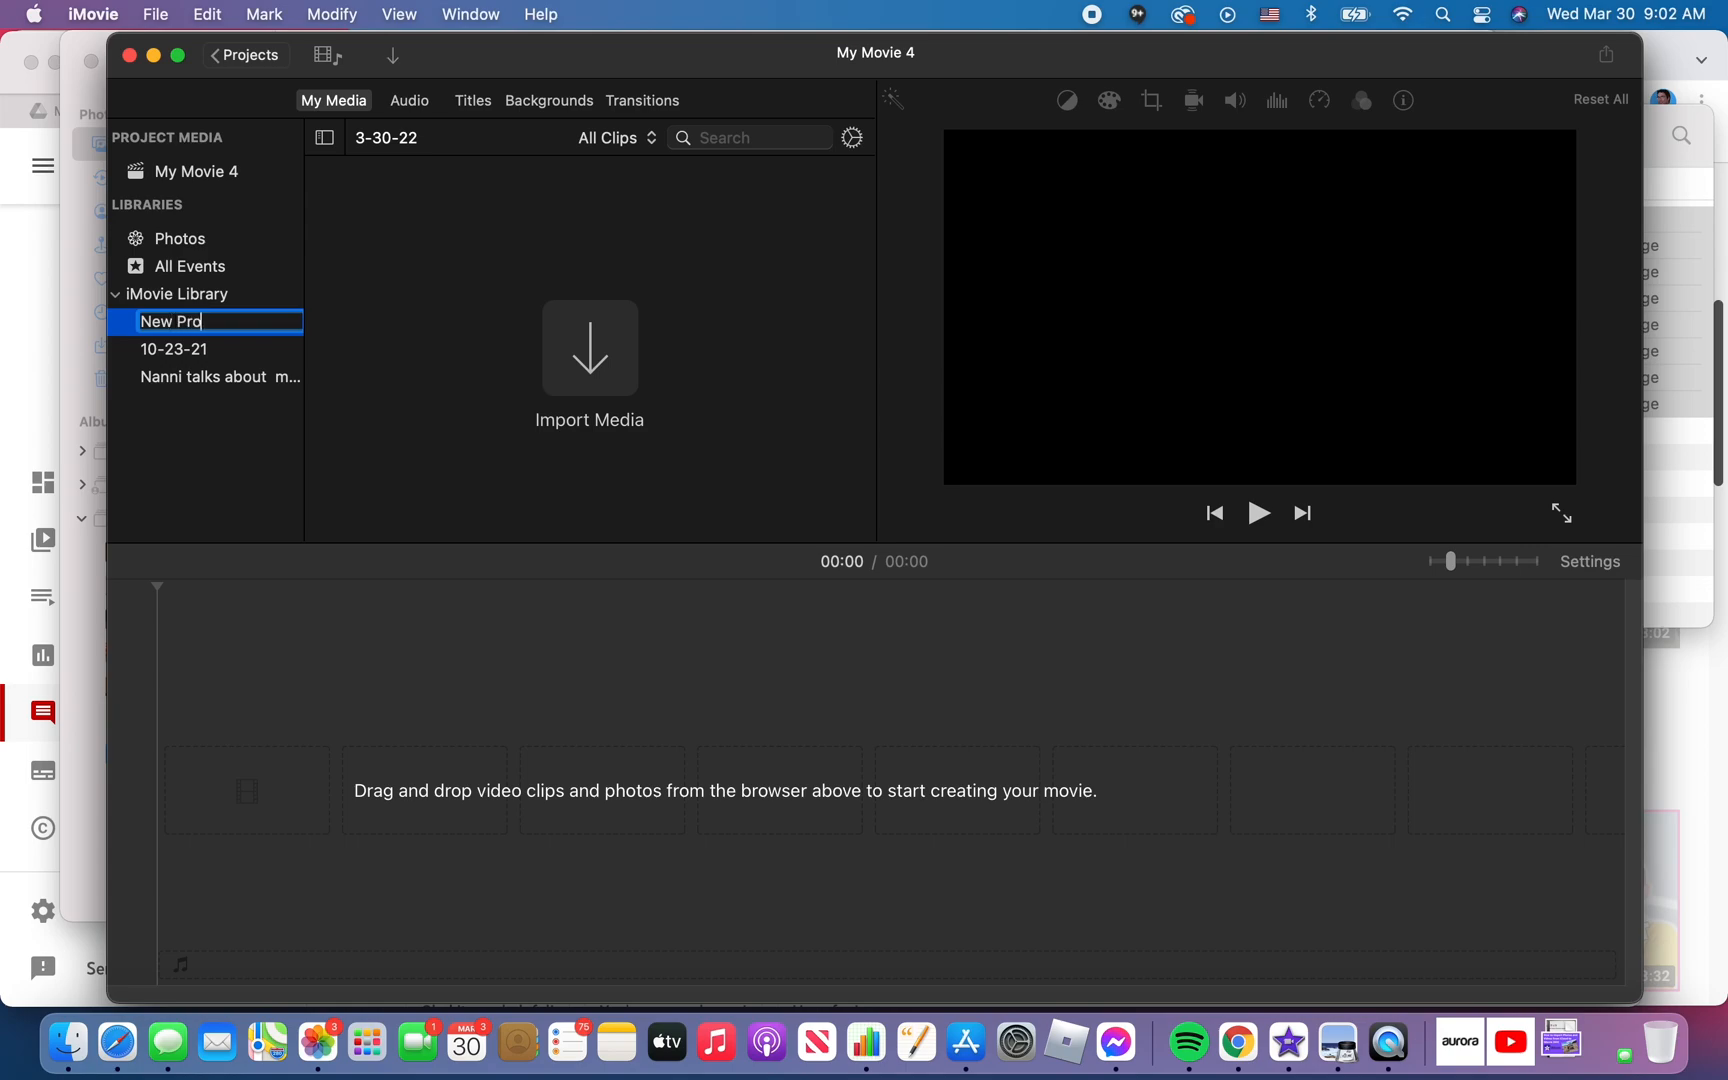
text(c)
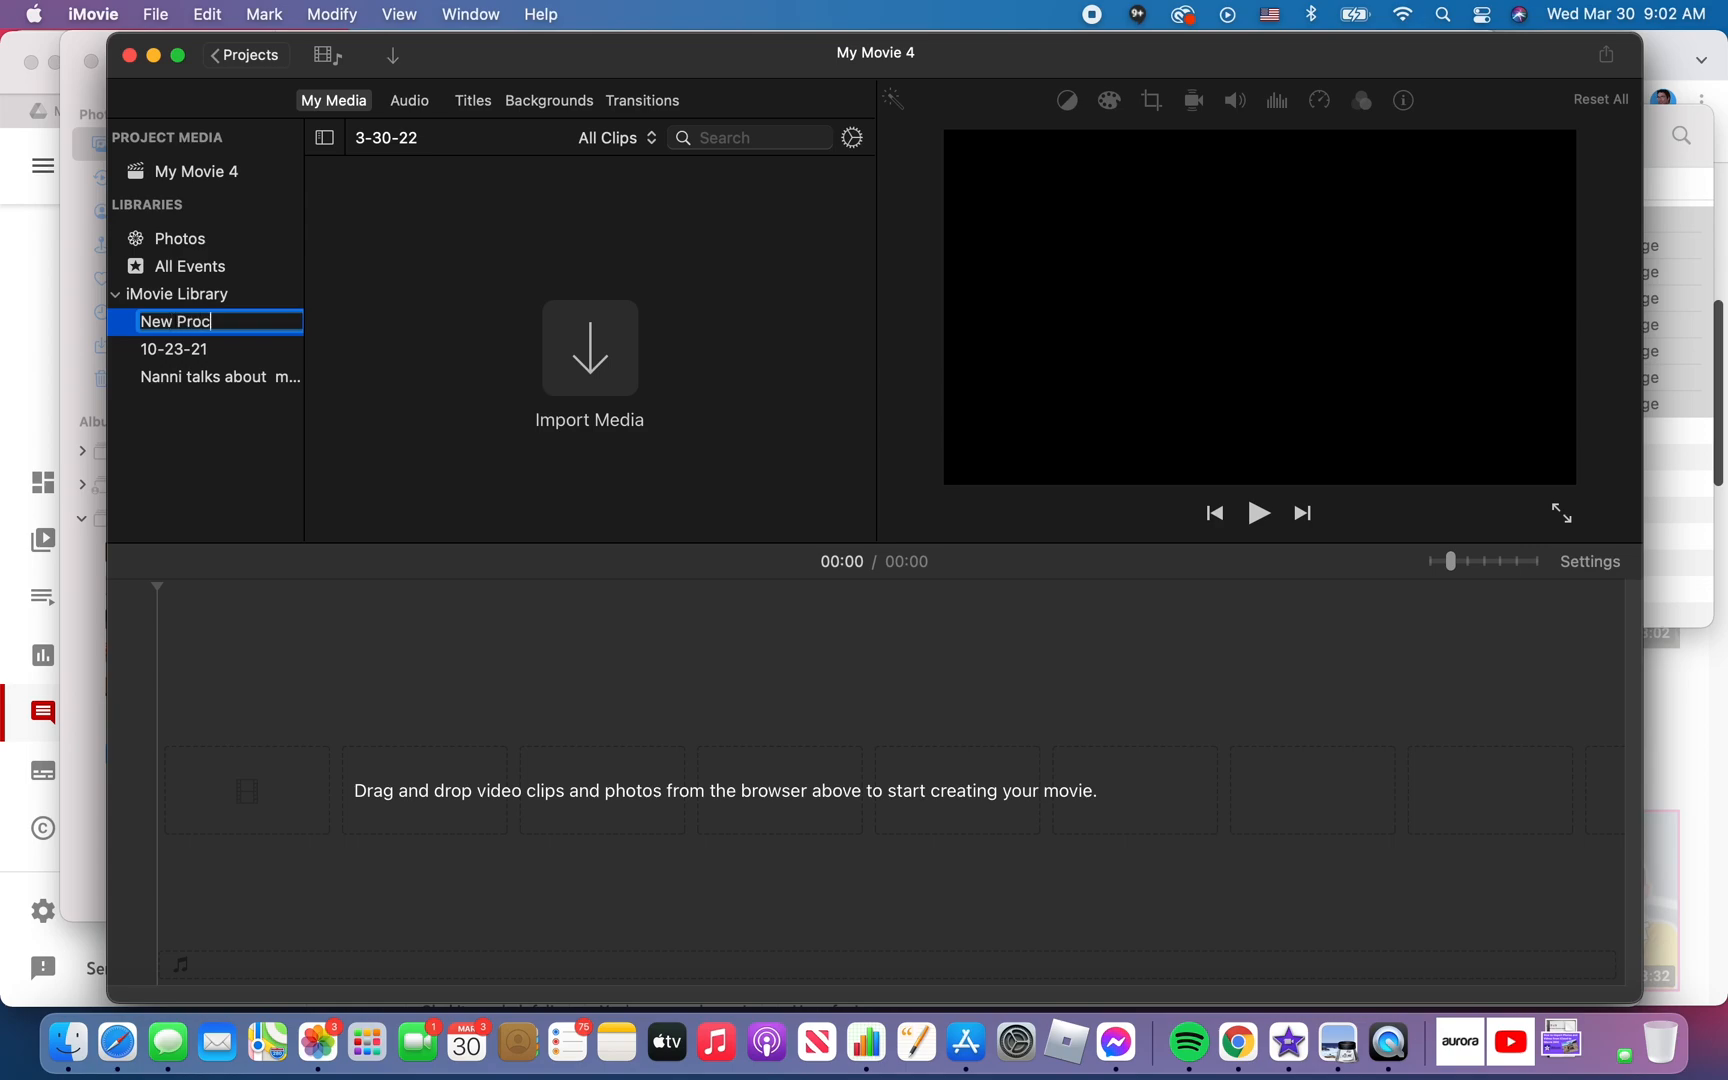
text(ject)
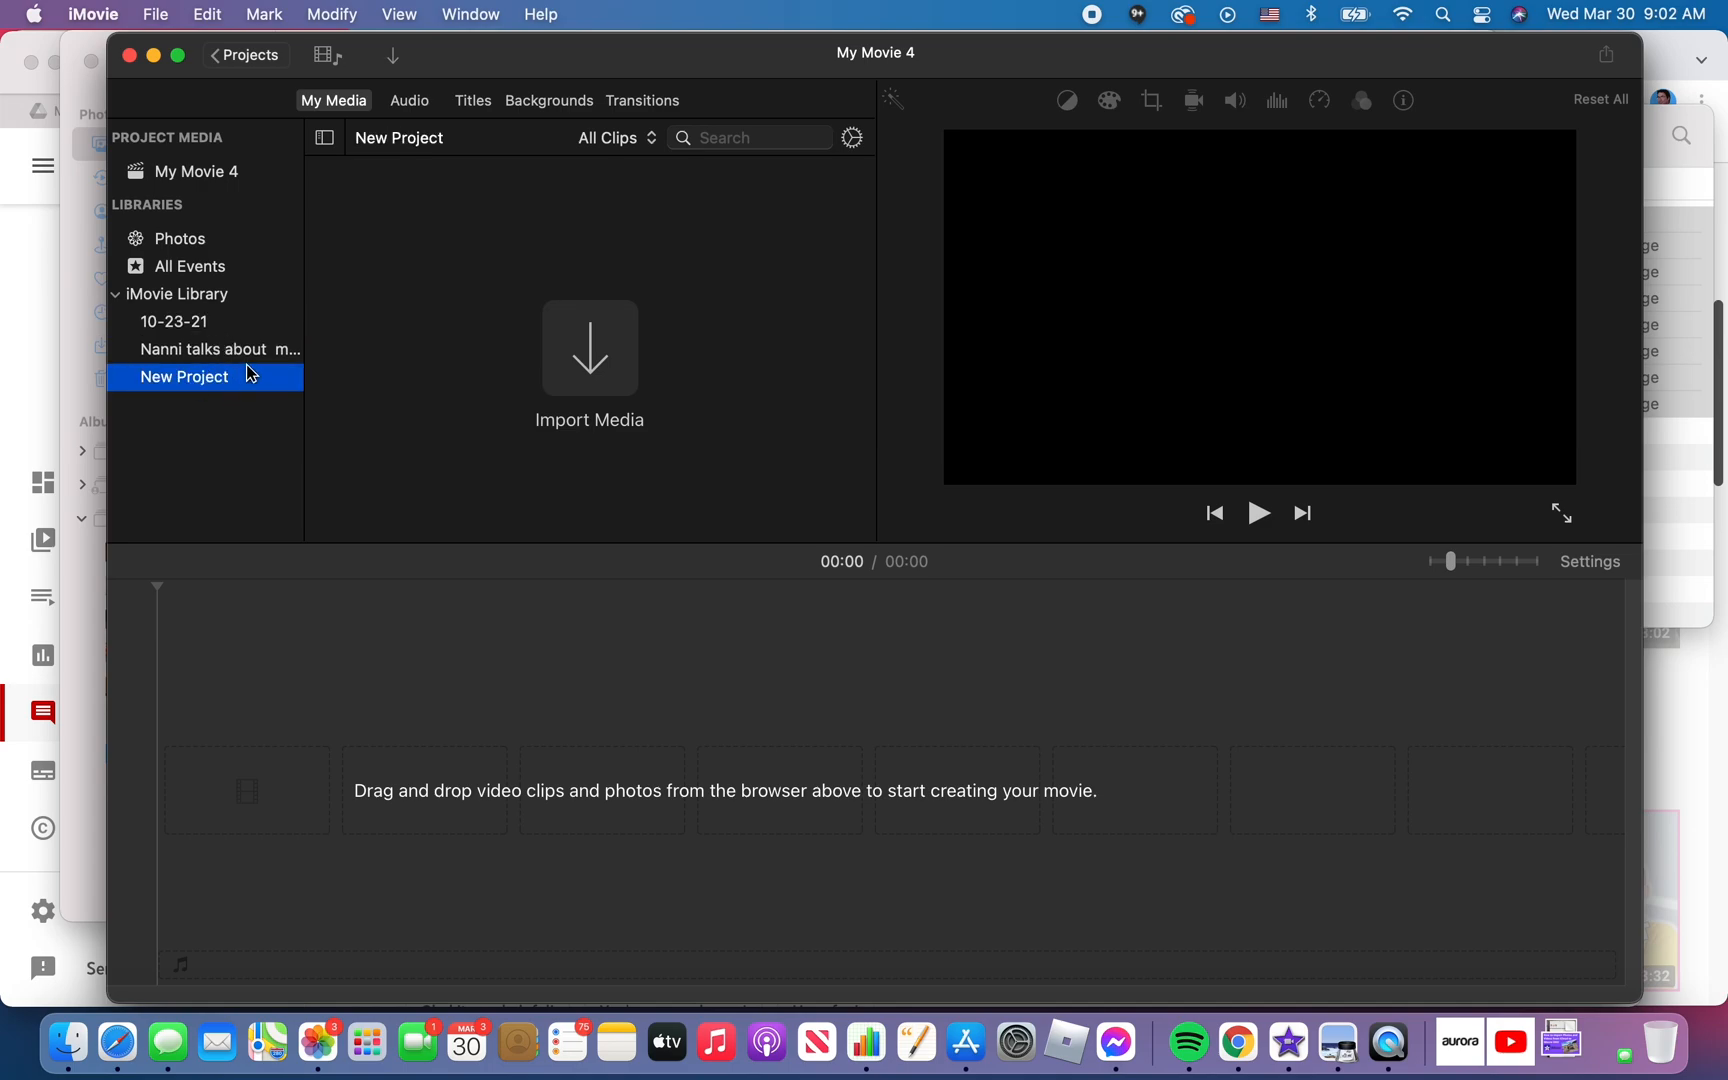
click(220, 350)
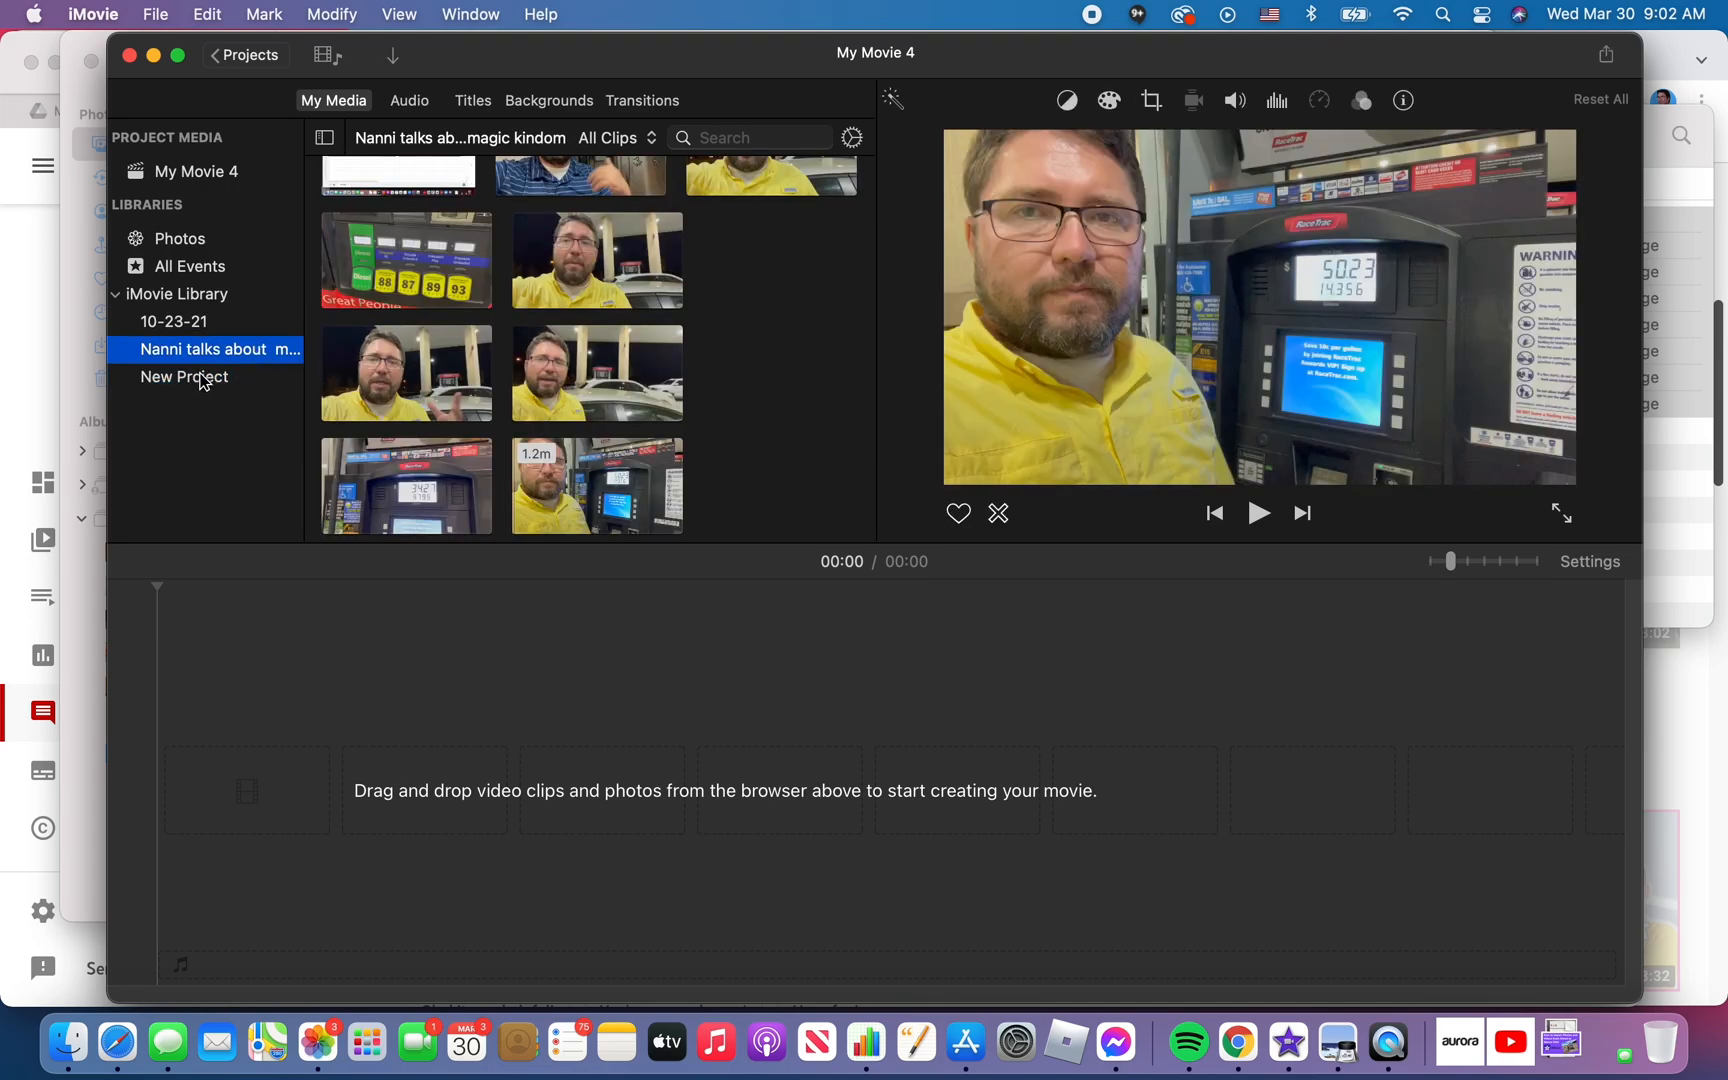
click(184, 376)
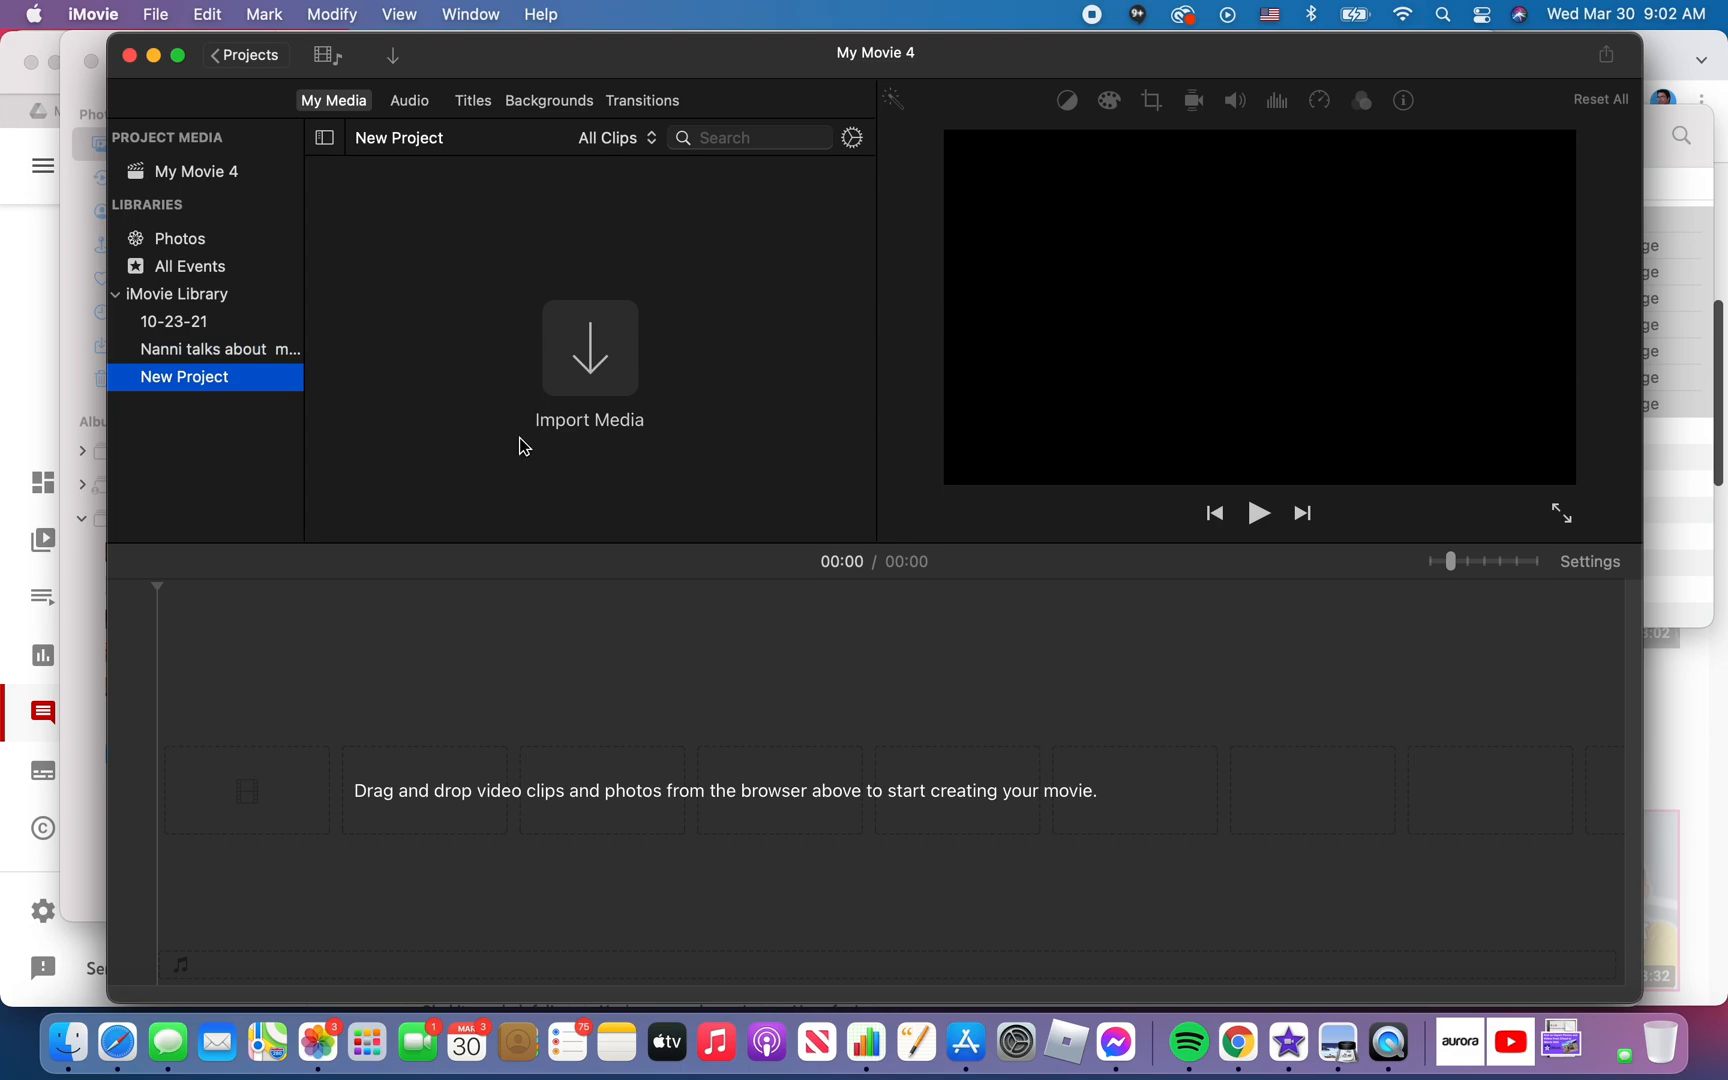
mouse_move(642, 510)
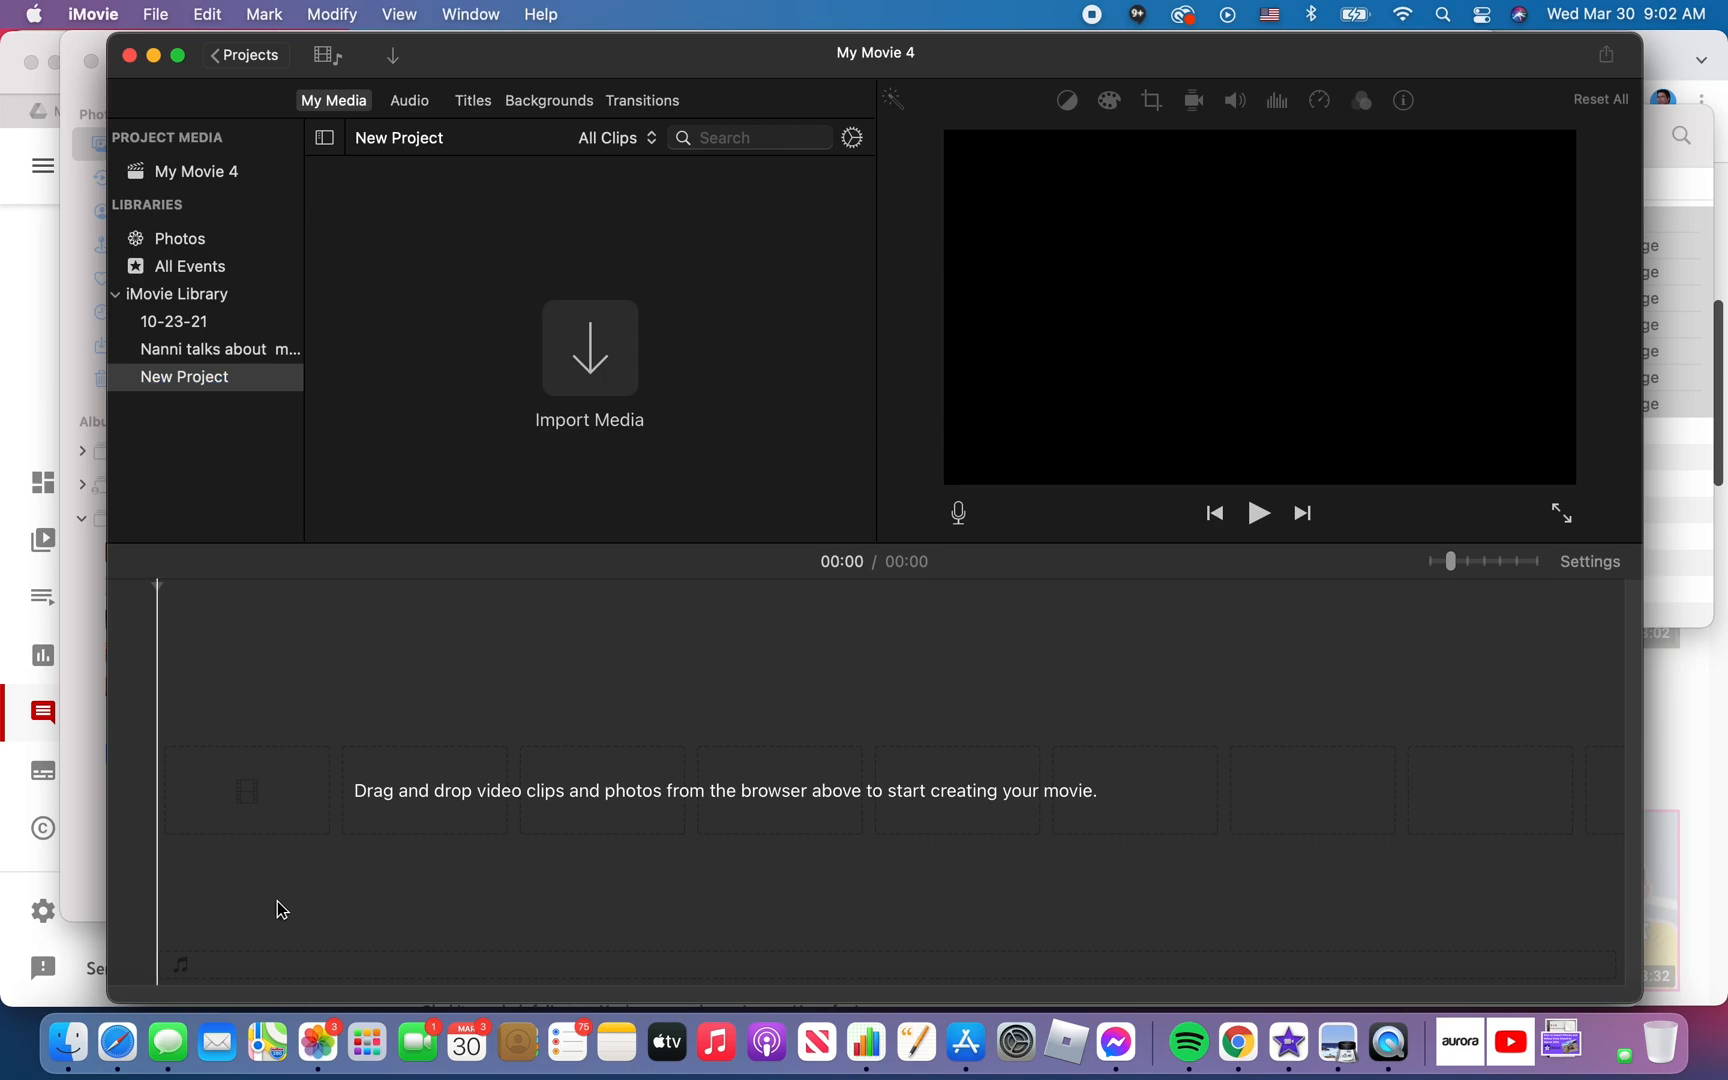
mouse_move(68, 1050)
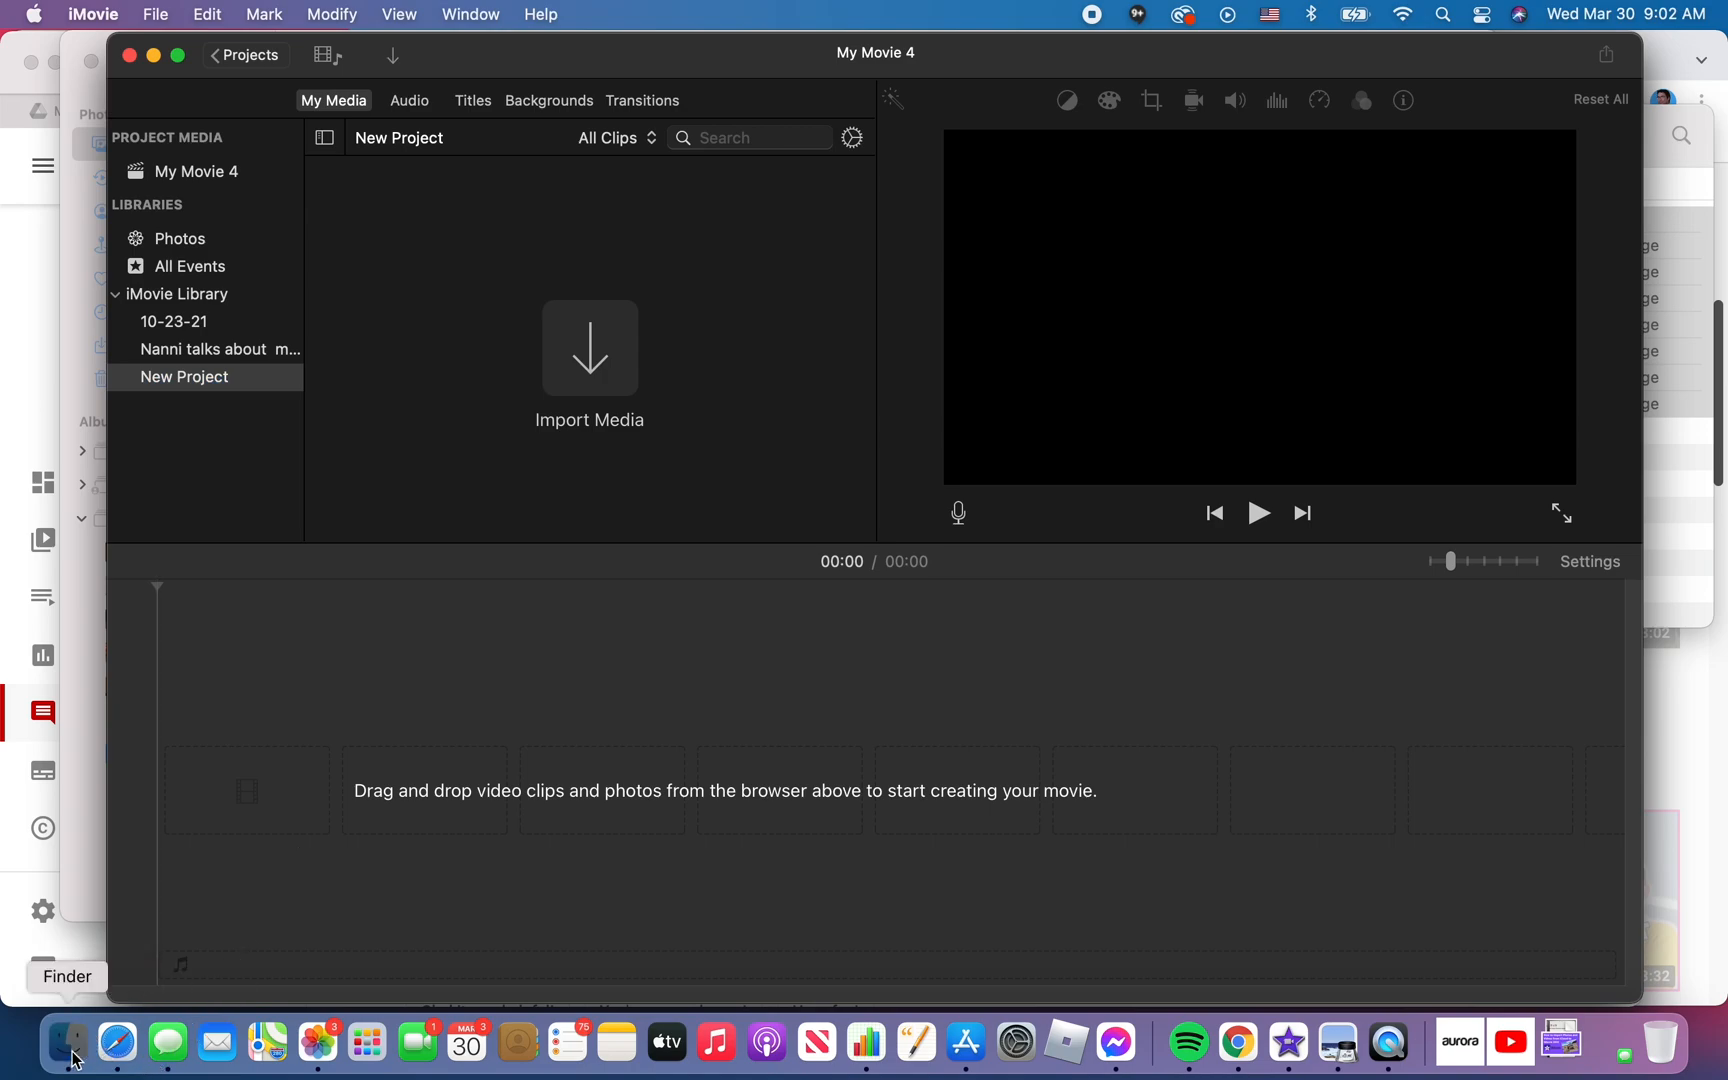
- Drag the eight exported files from Finder's New Project folder into the New Project event's media browser
click(68, 1042)
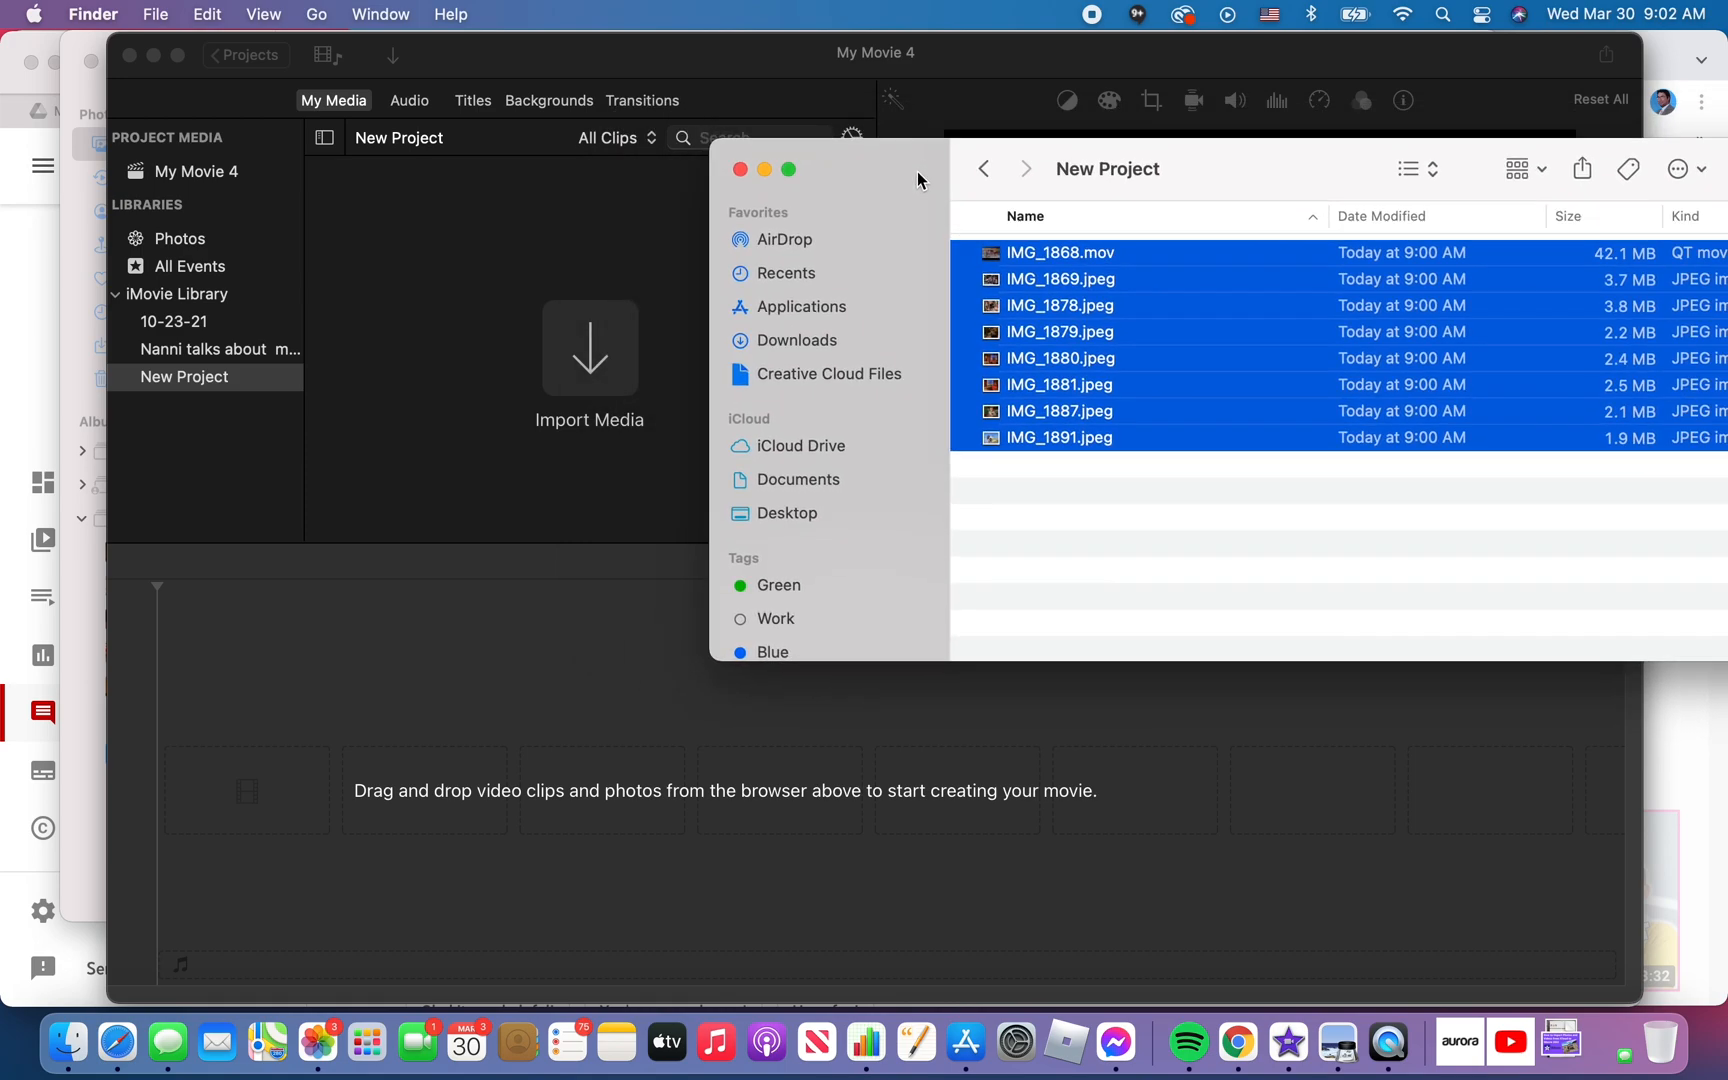
click(1060, 306)
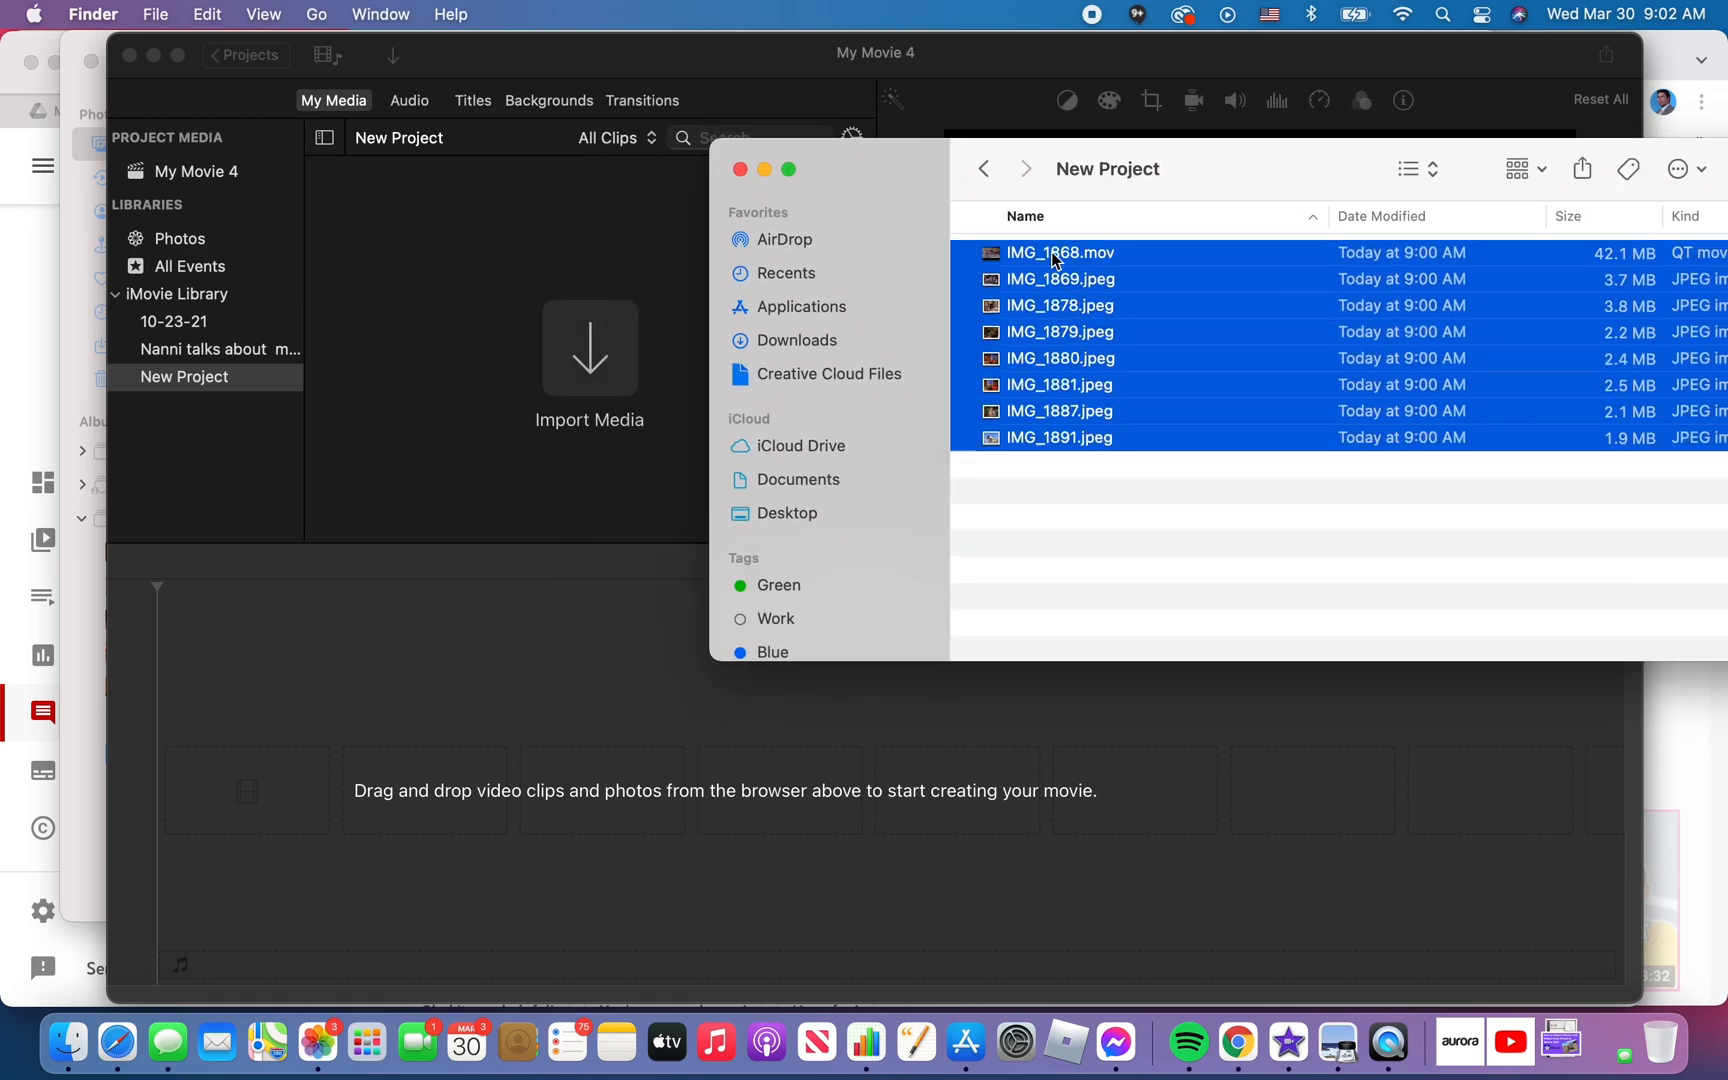
drag(1058, 254, 578, 342)
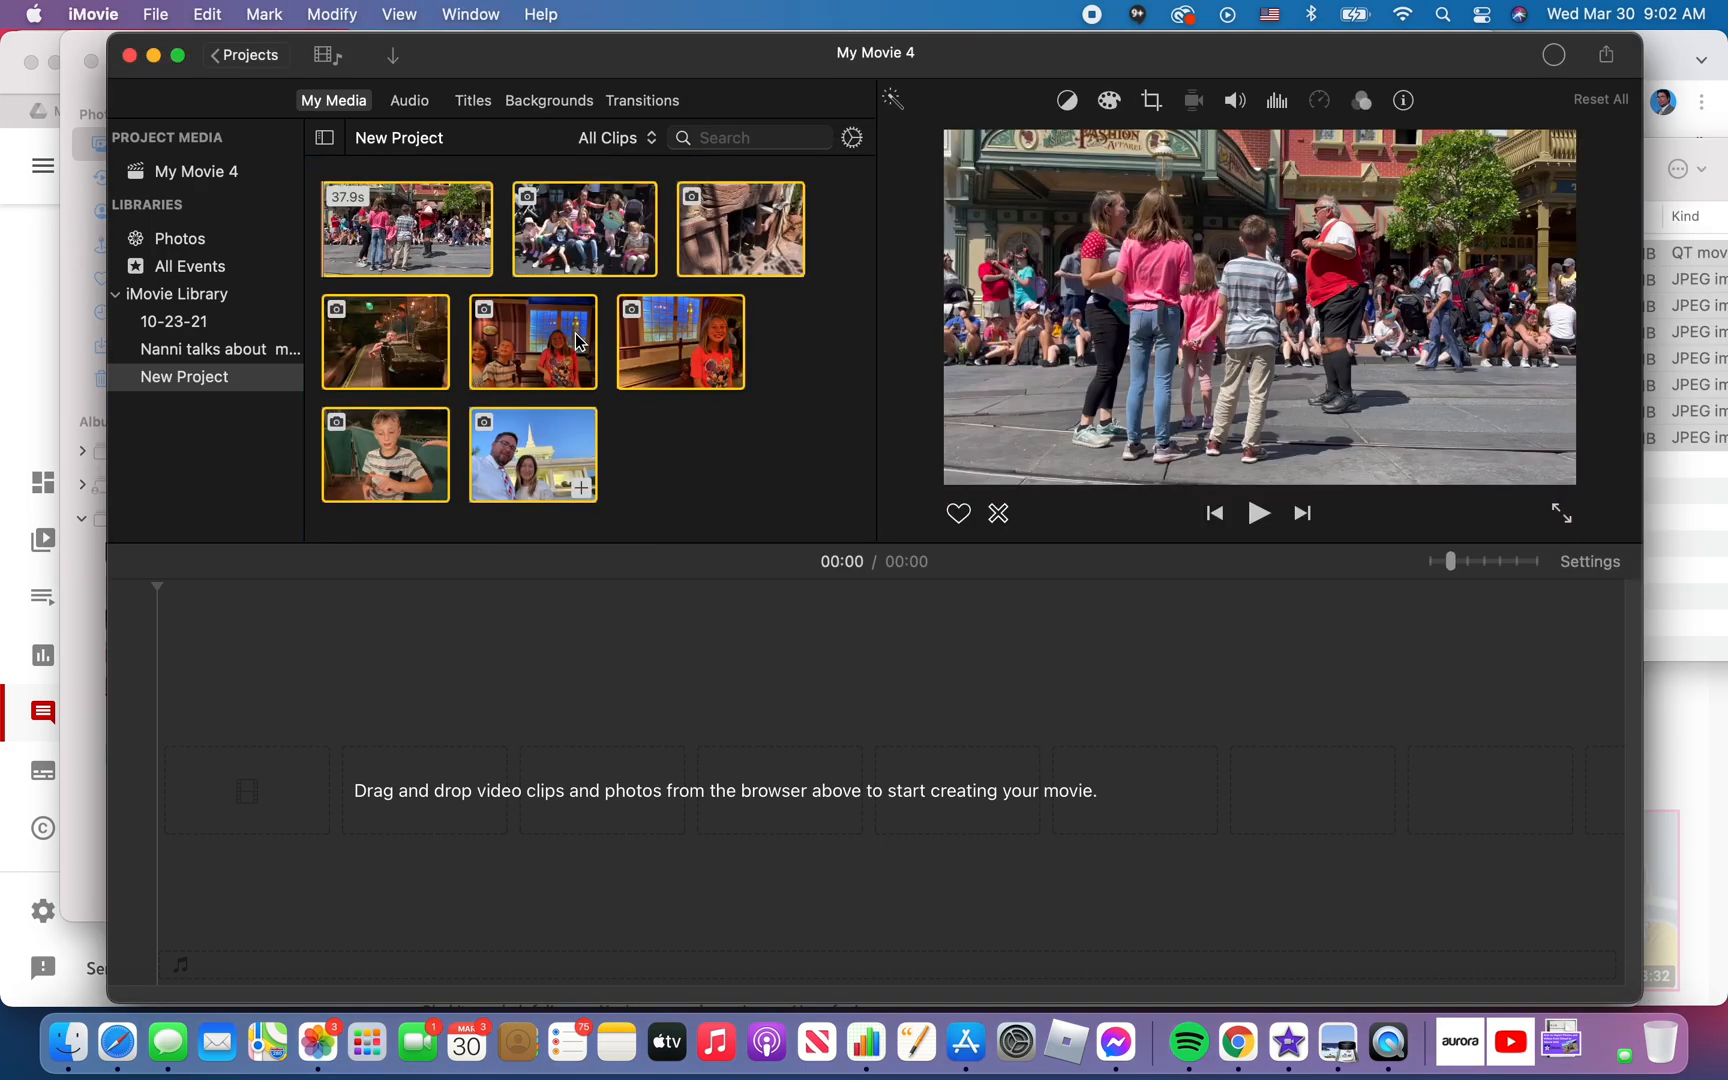
mouse_move(740, 424)
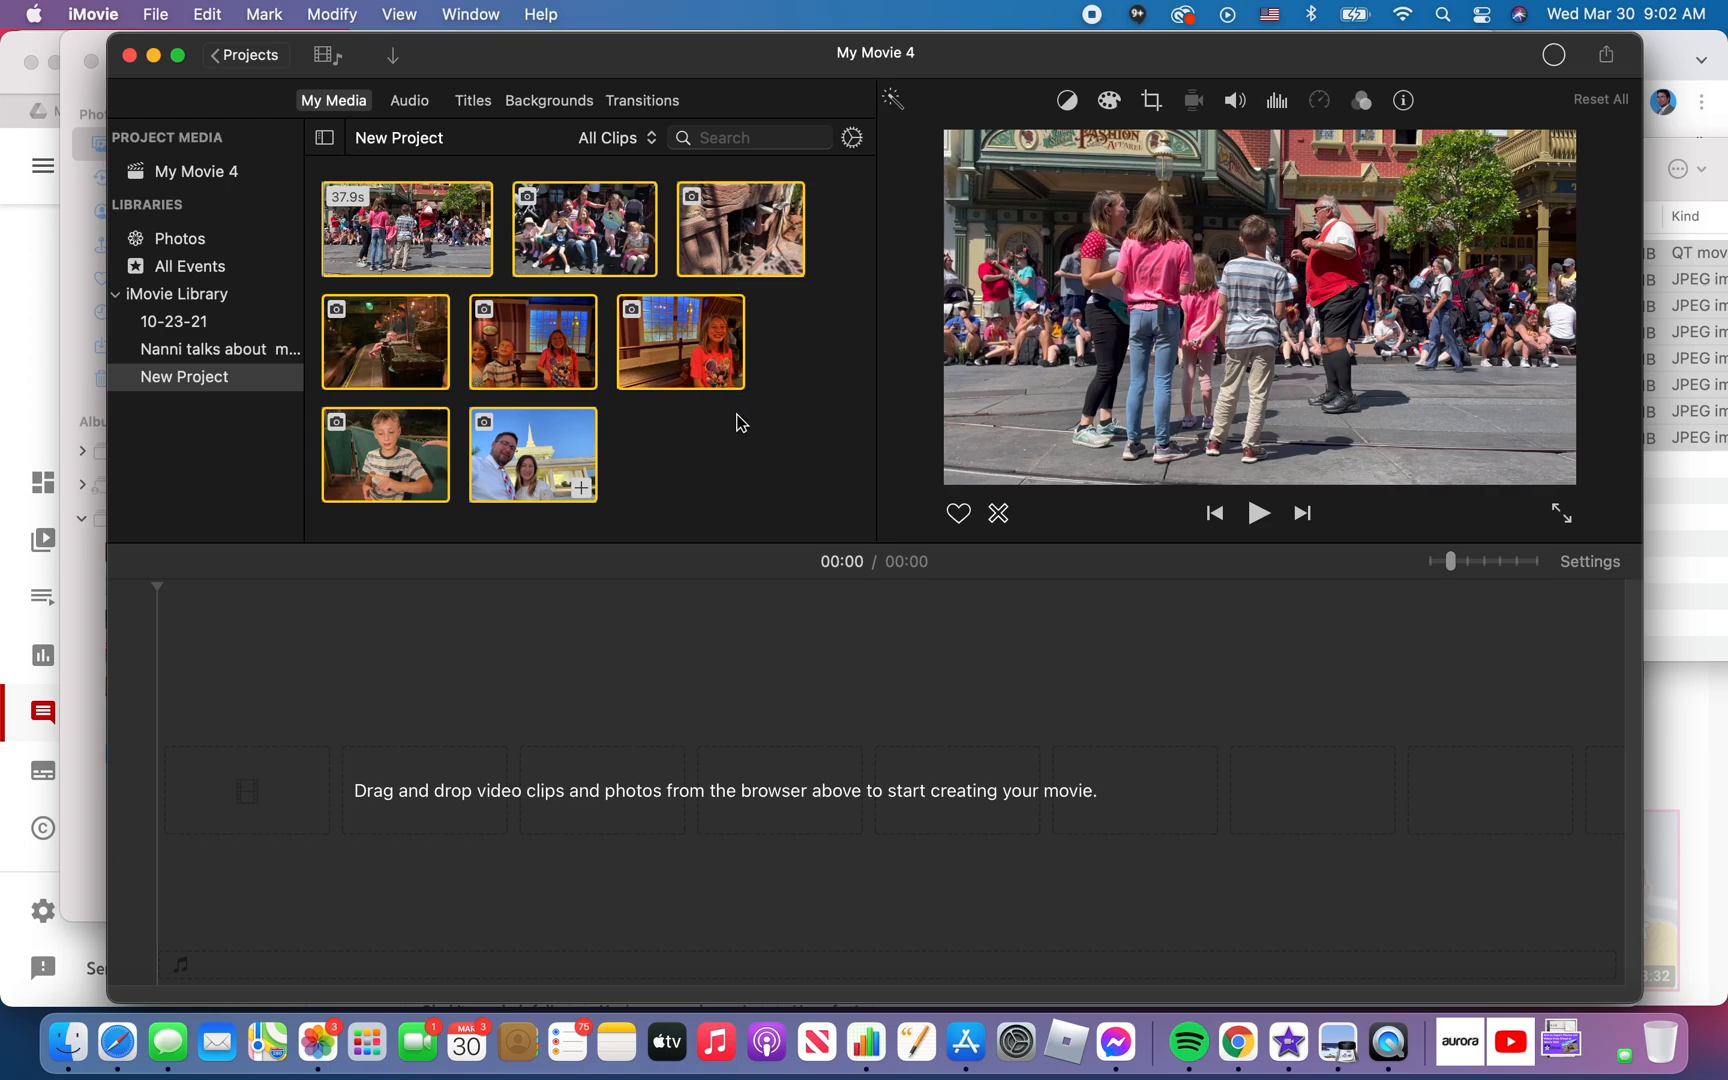